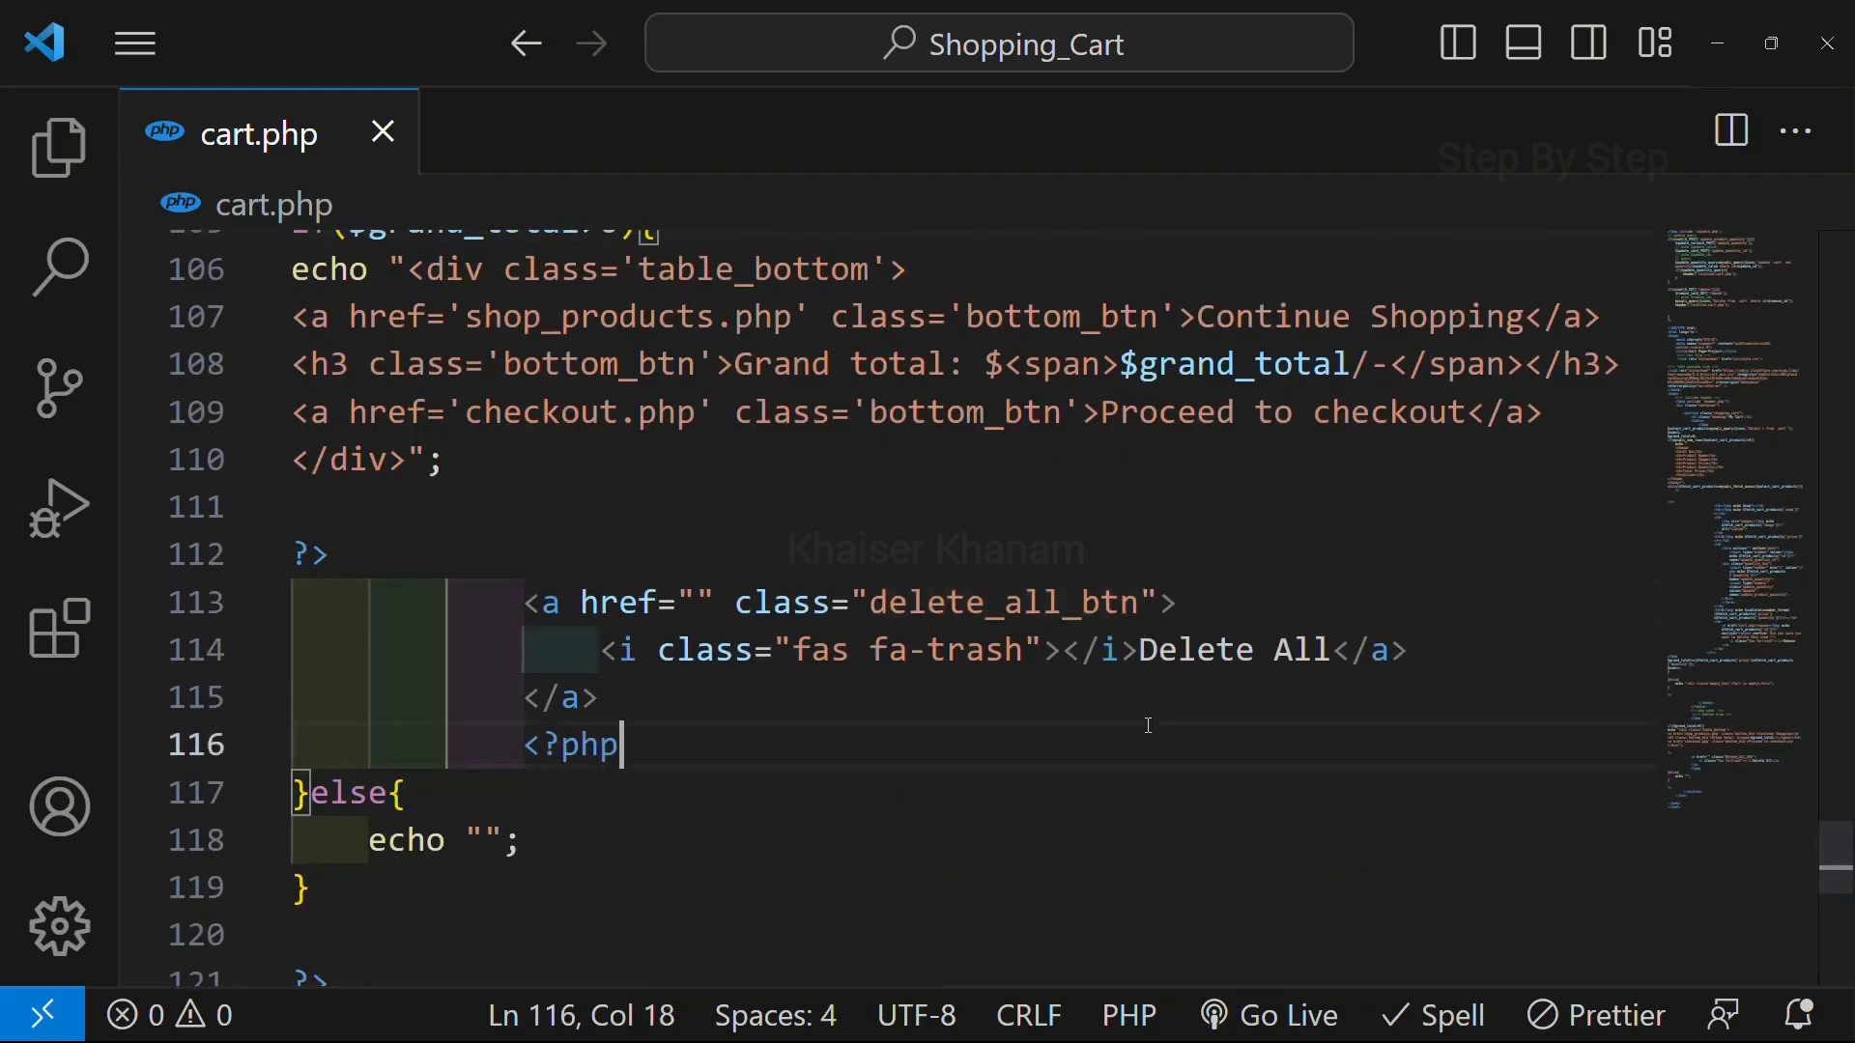
- Fill the Delete All anchor's empty href with cart.php?delete_all
left_click(699, 603)
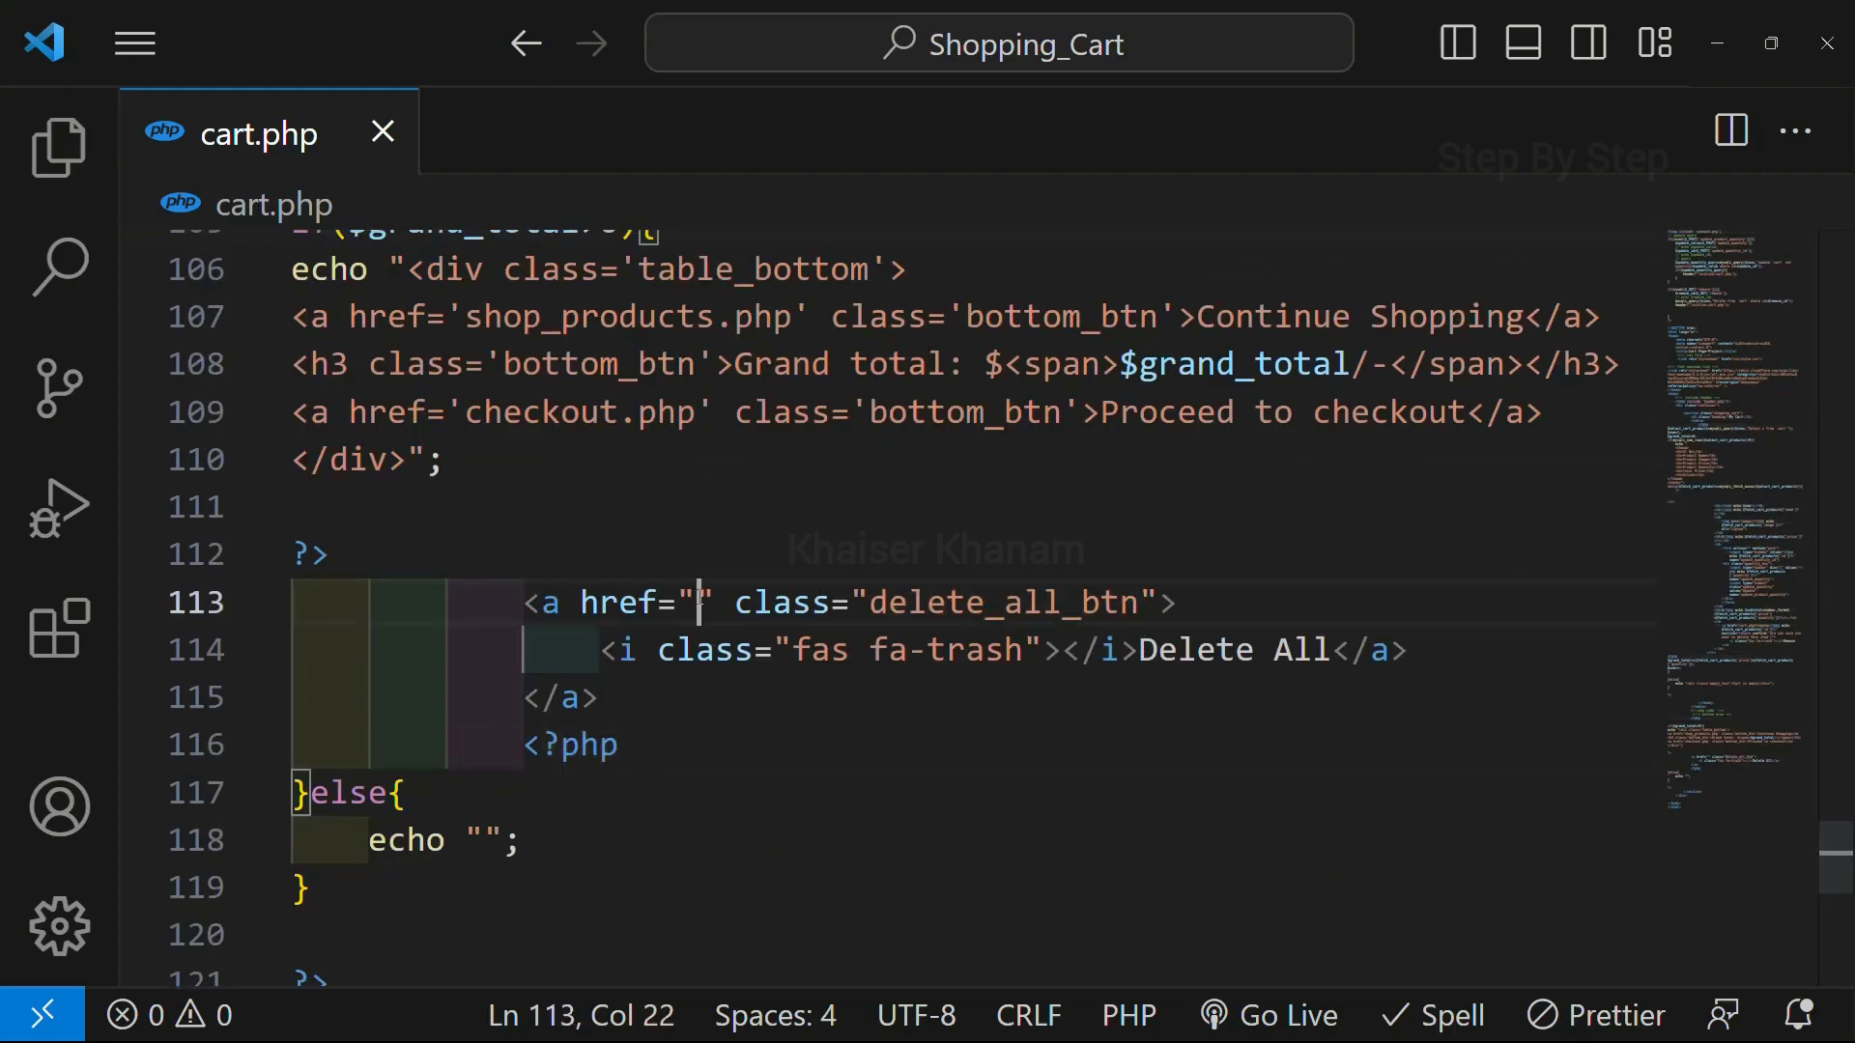
type("cart.")
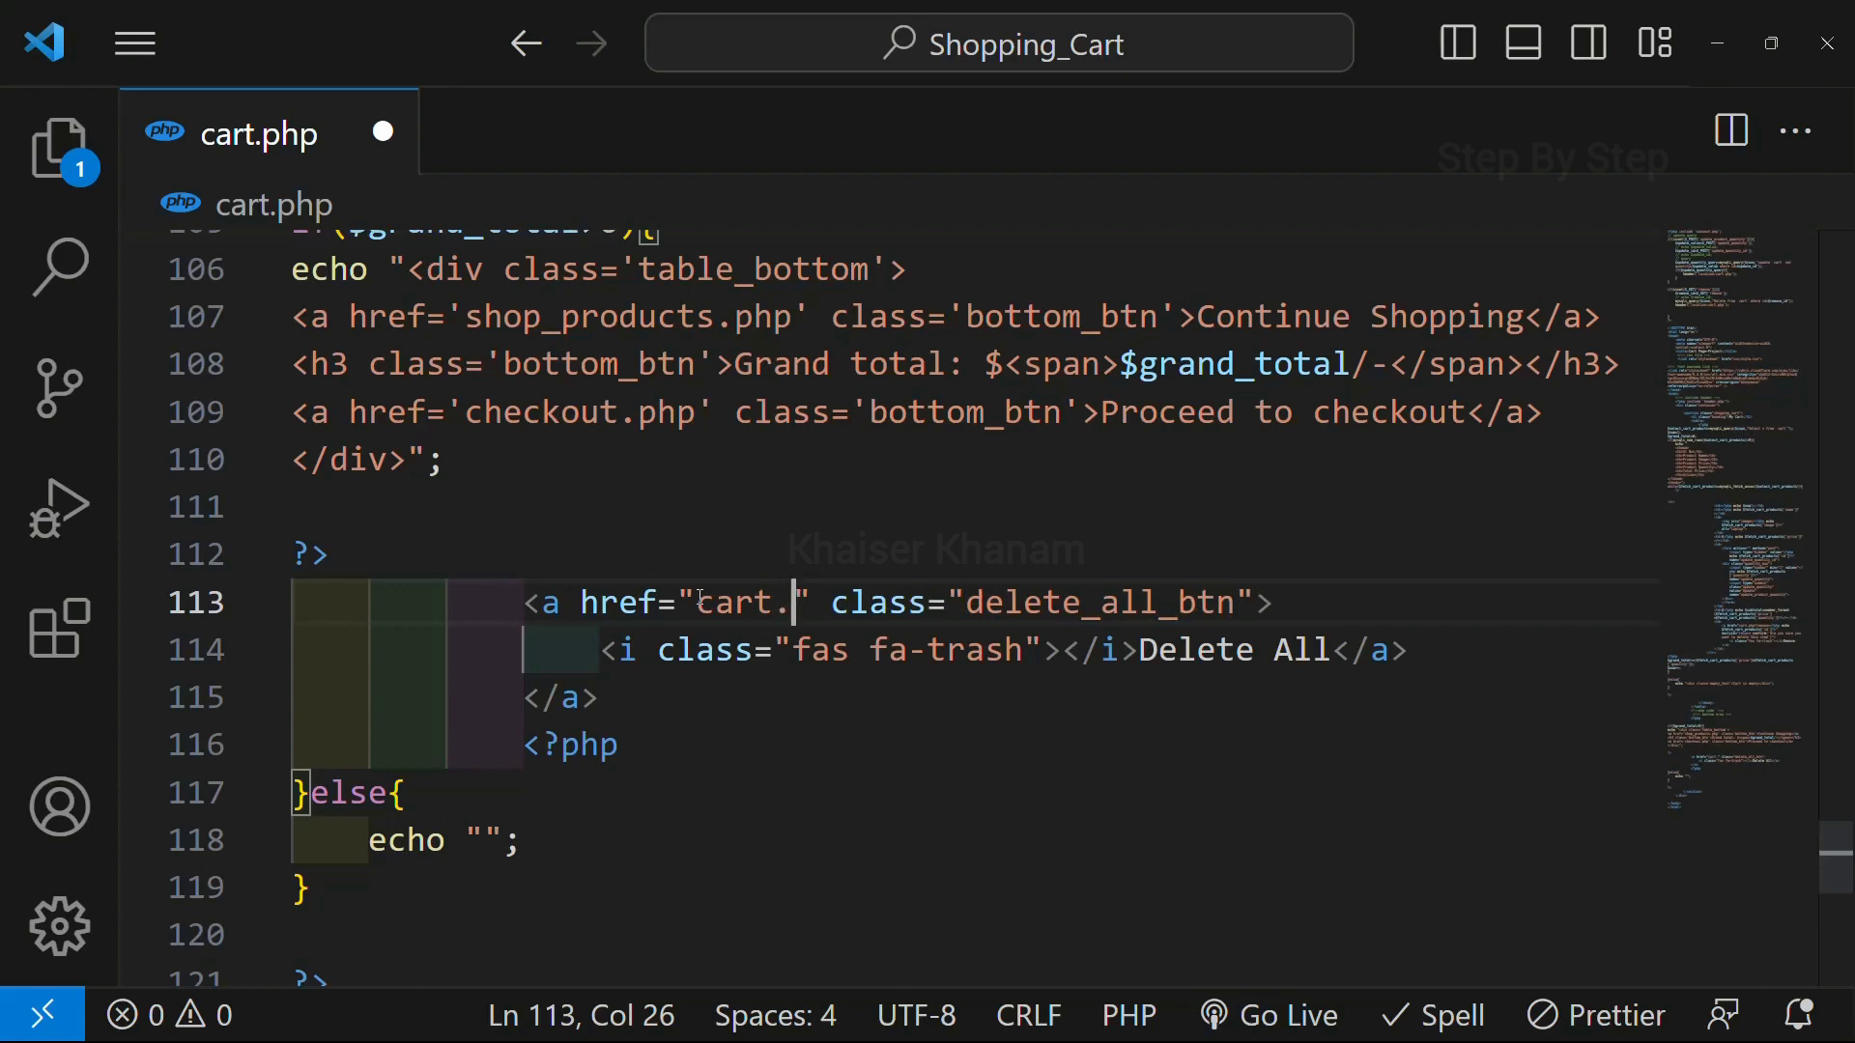
type("php?d")
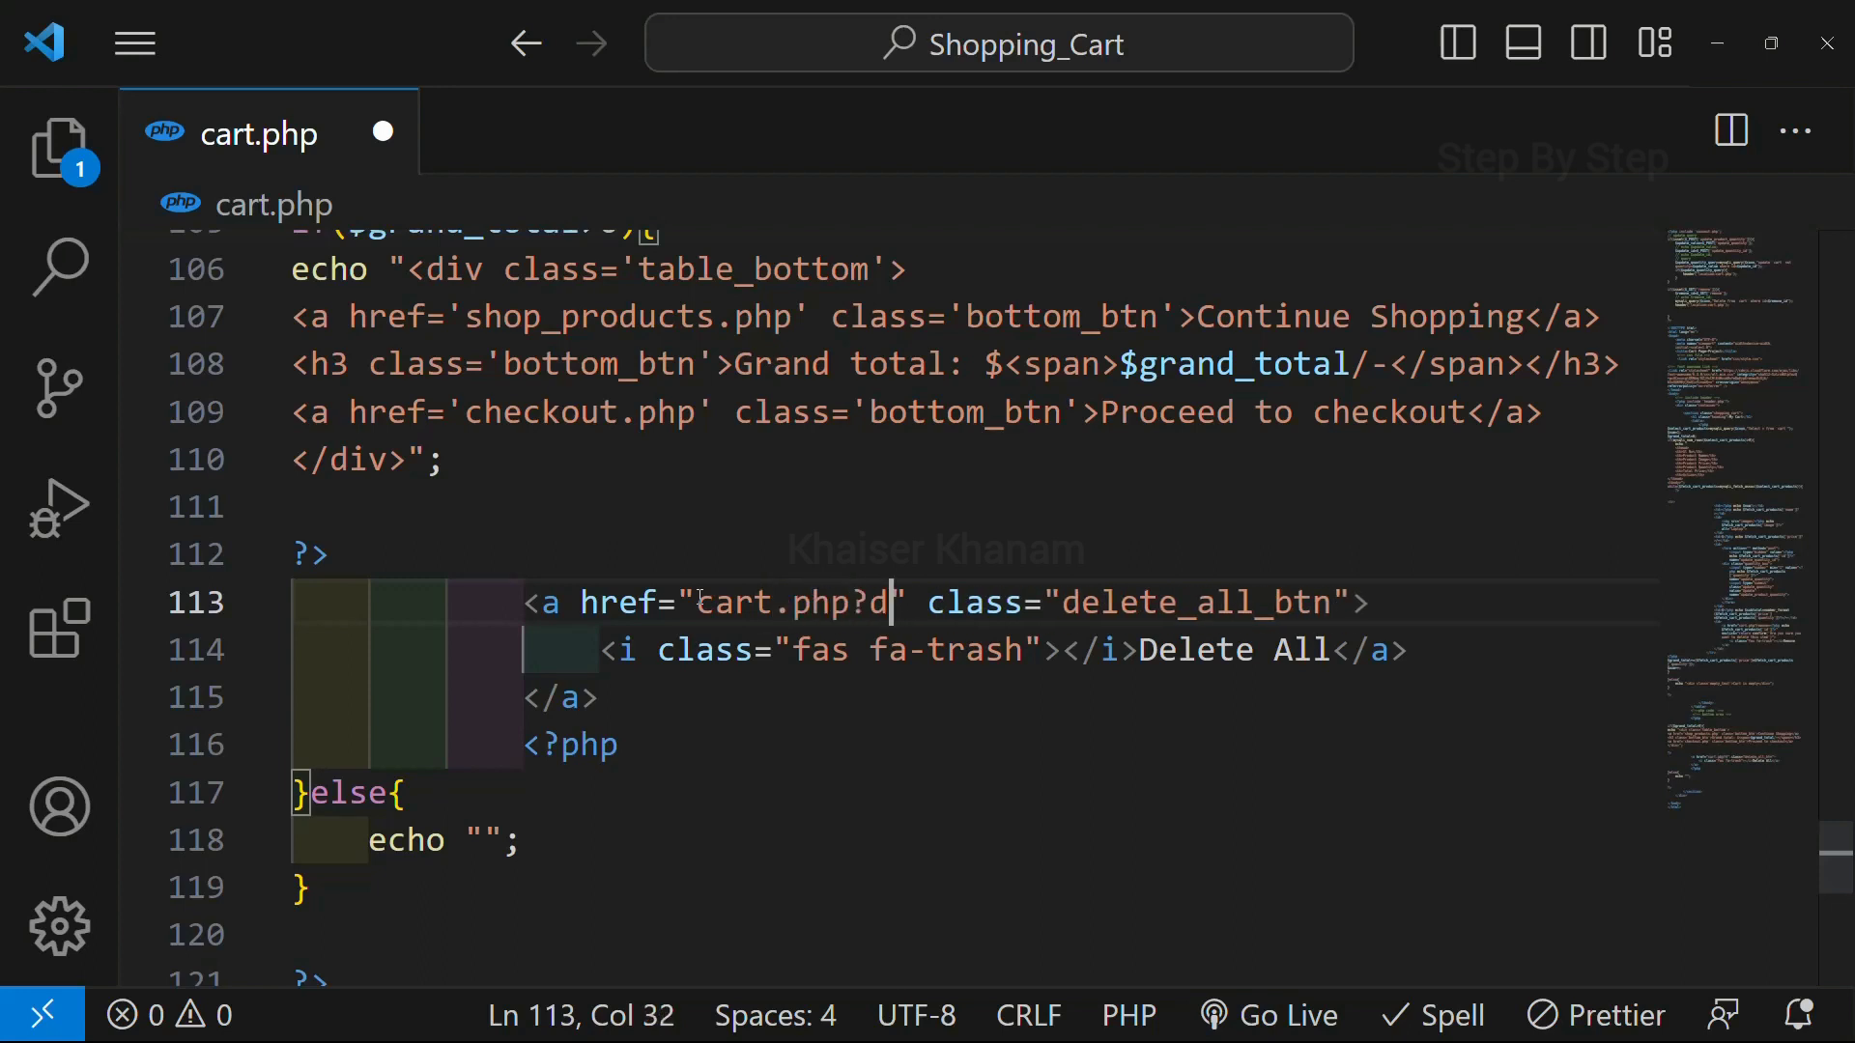
type("elete_")
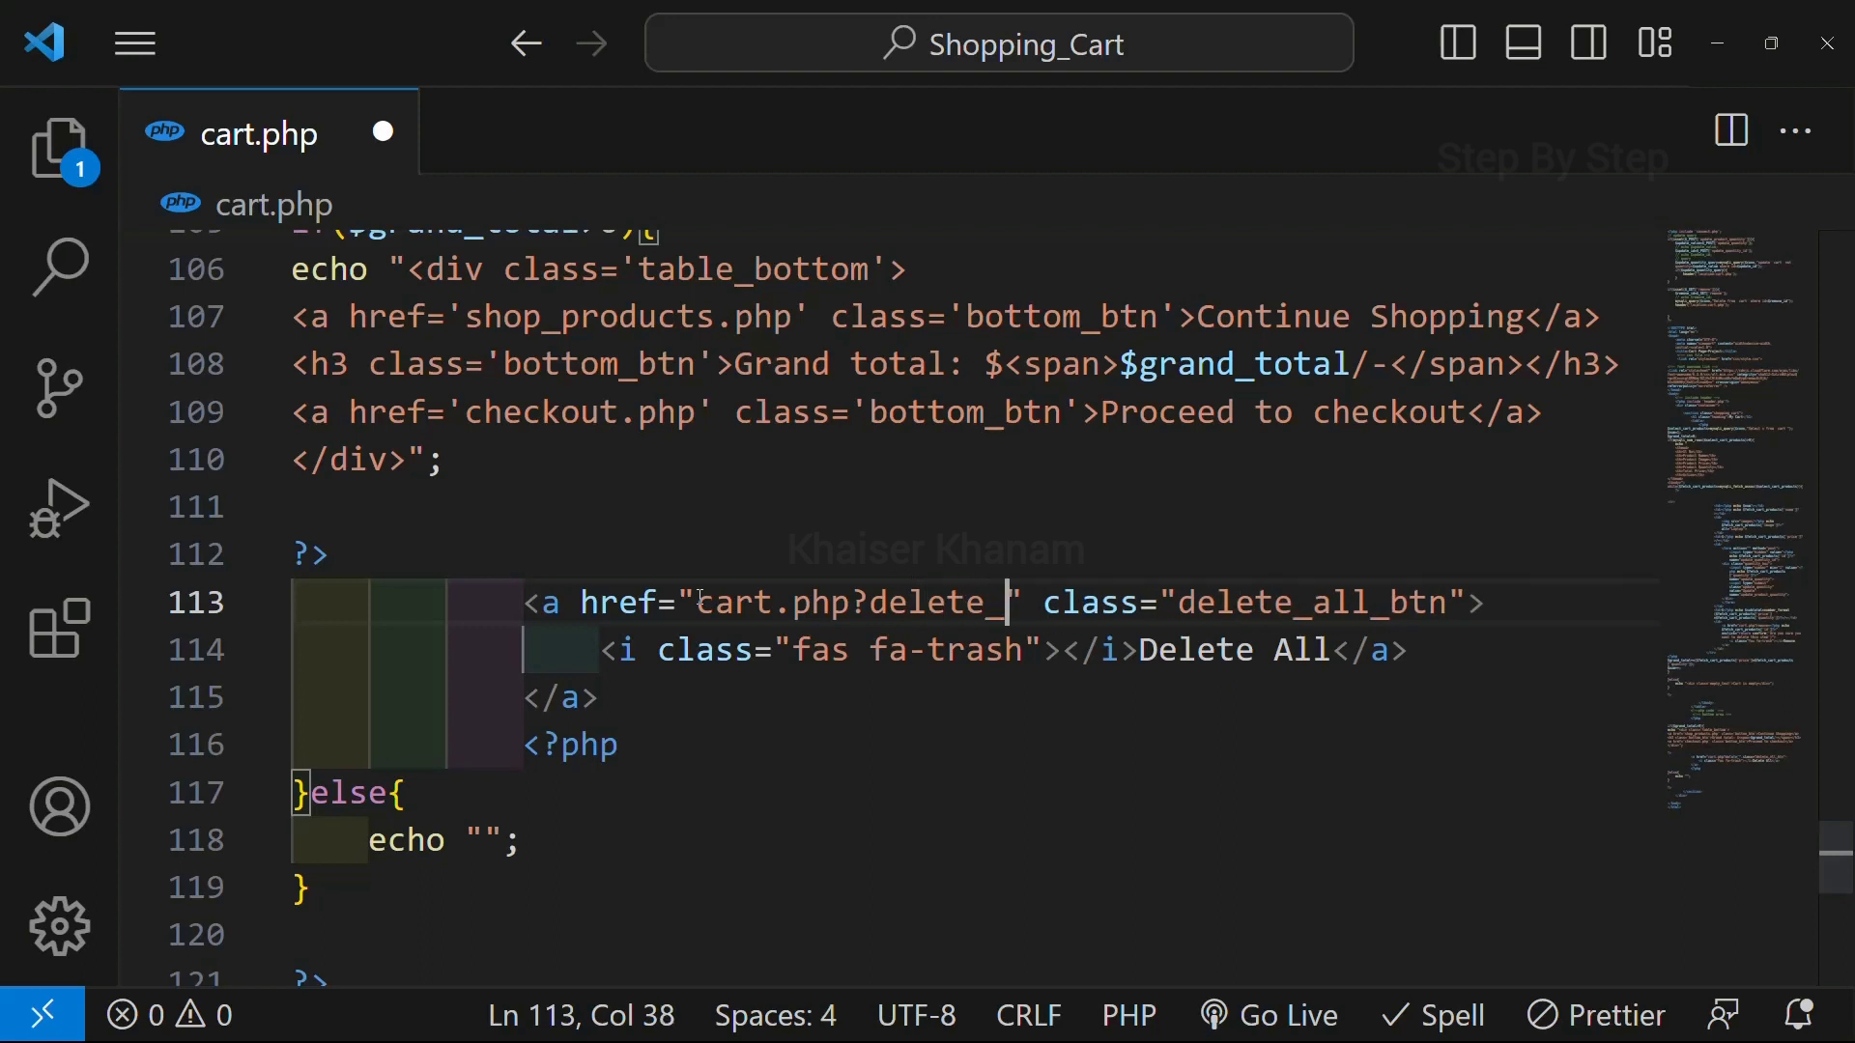
type("all")
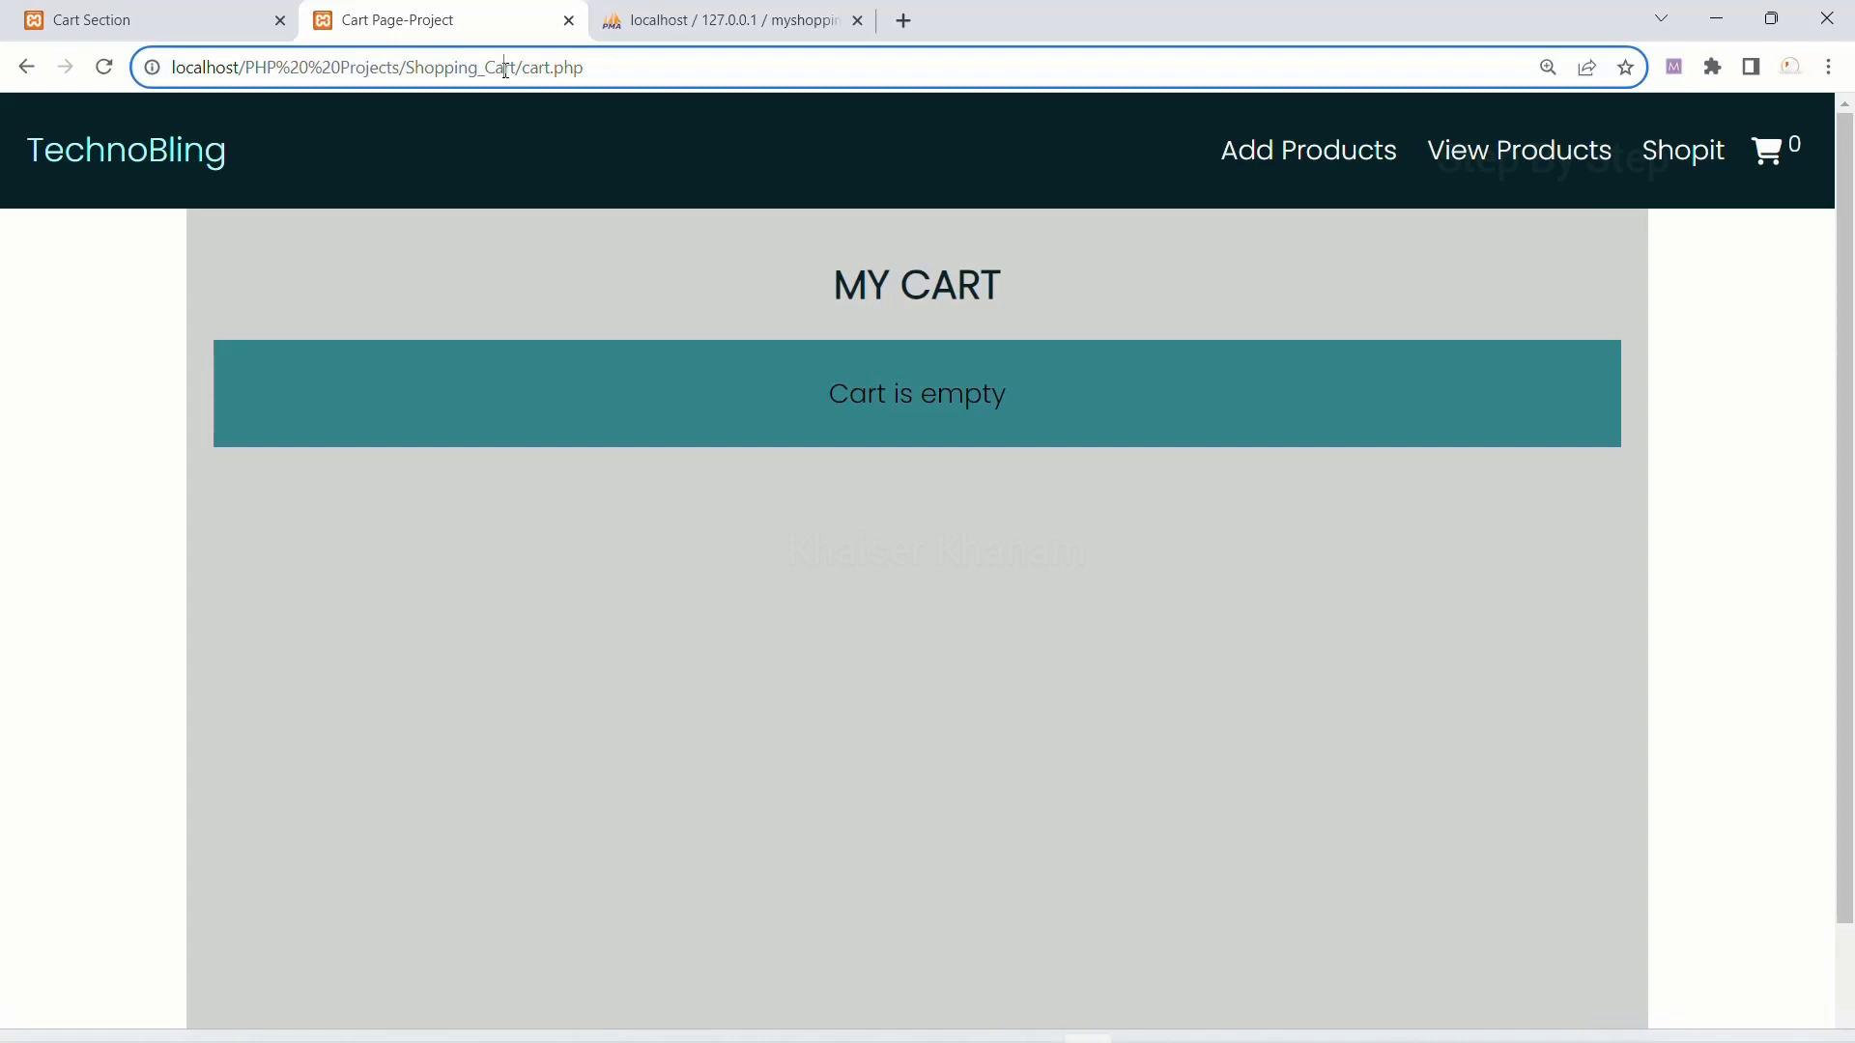
mouse_move(893, 620)
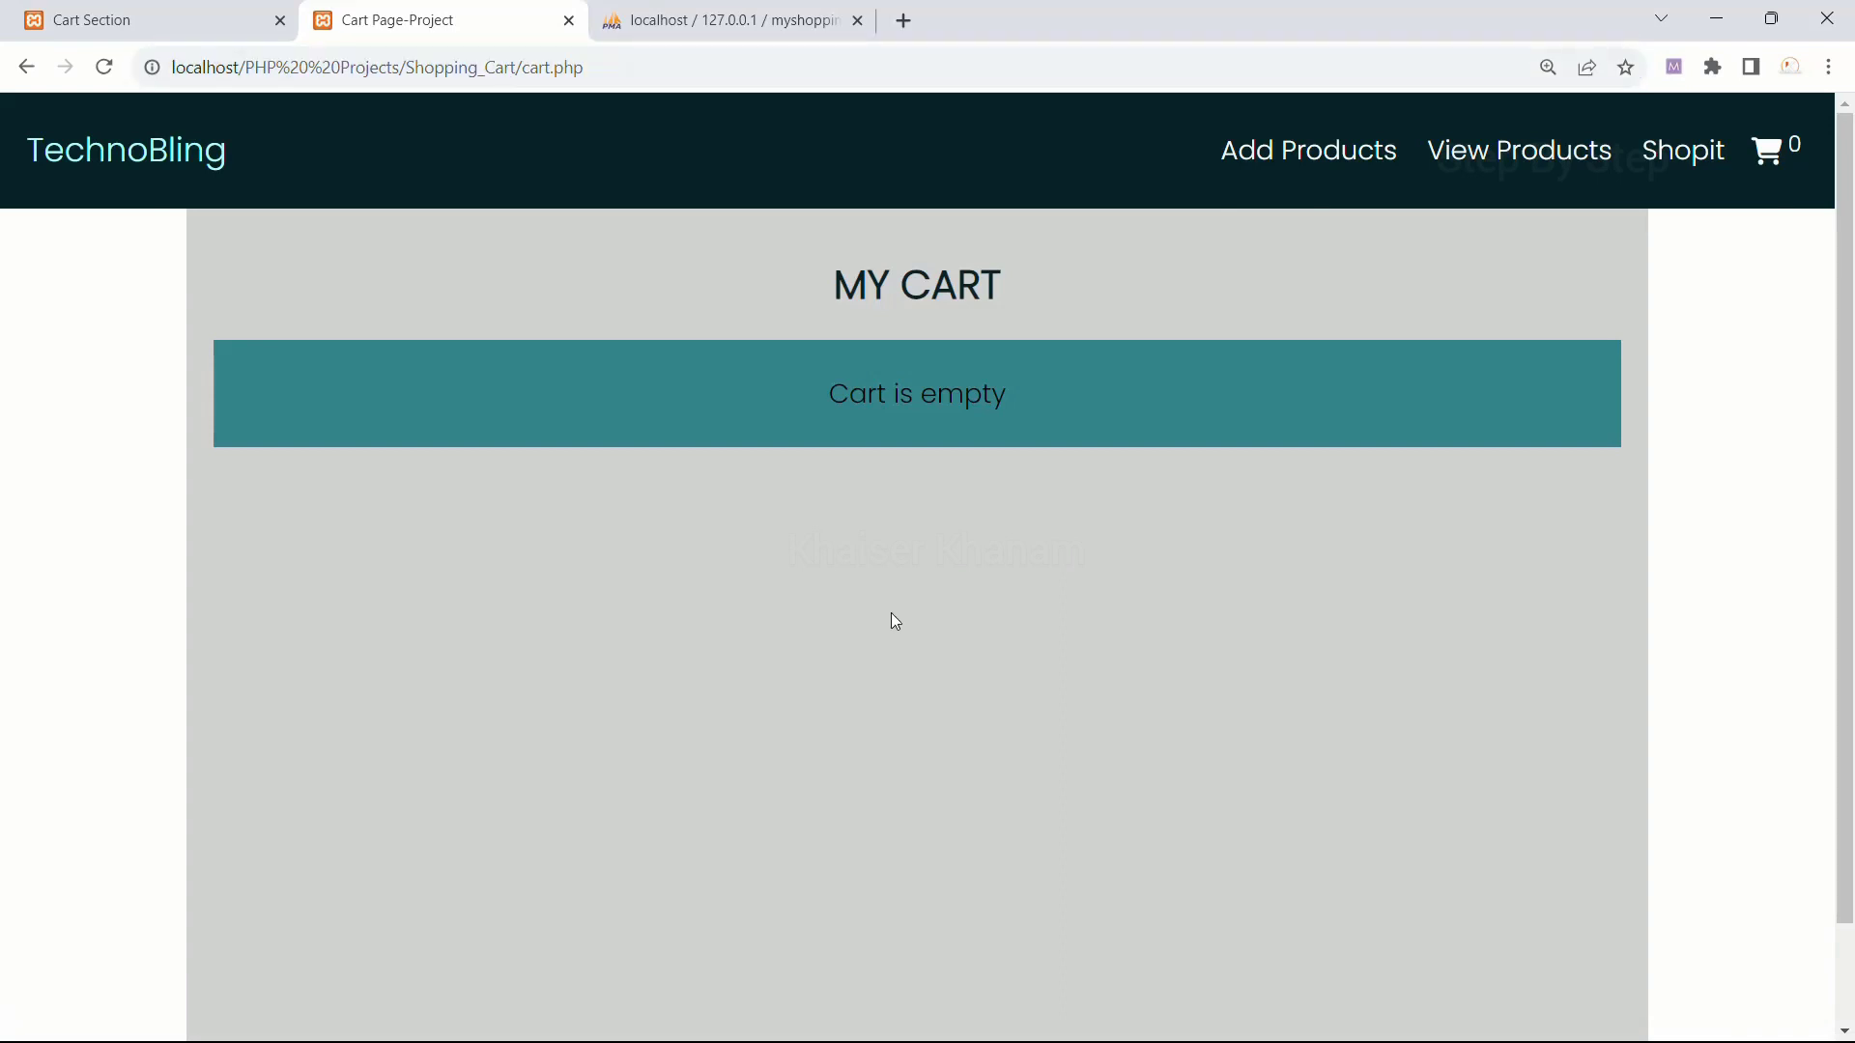
- From Continue Shopping, add the Earpods and Laptop to the cart and return to the cart page
left_click(1679, 151)
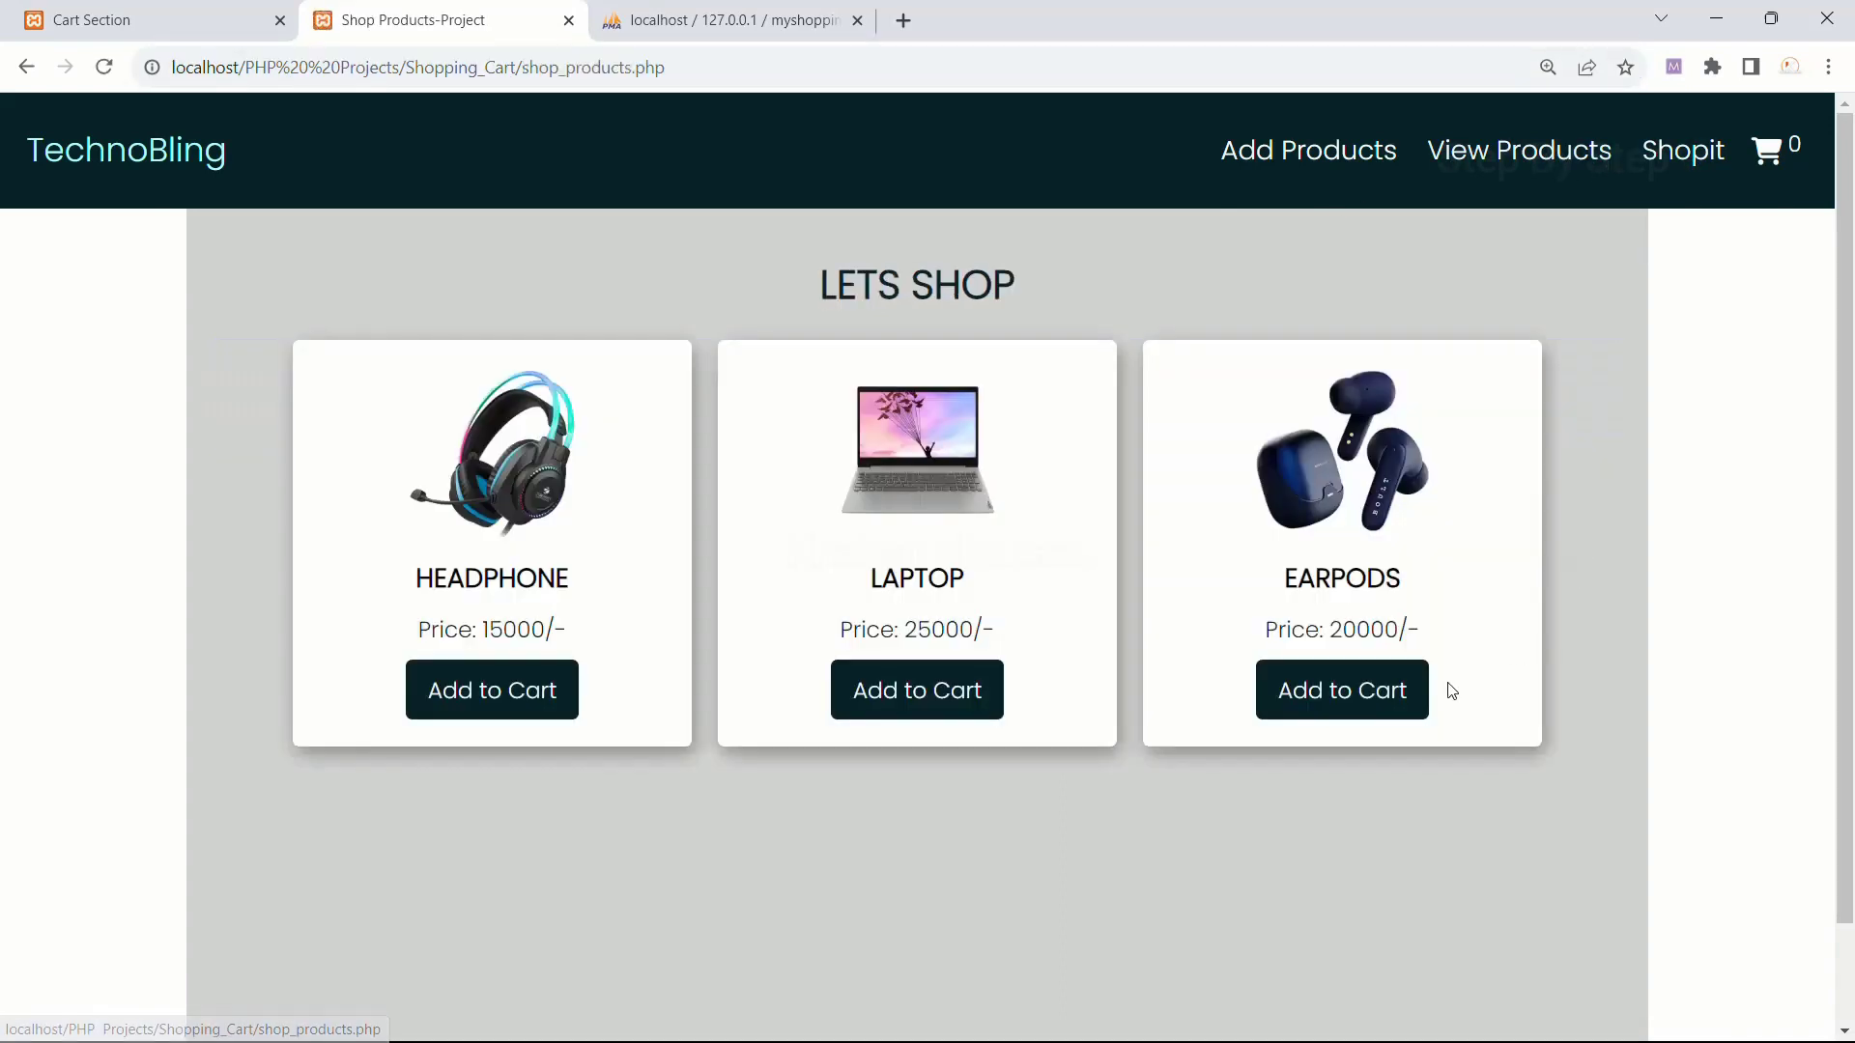
left_click(916, 690)
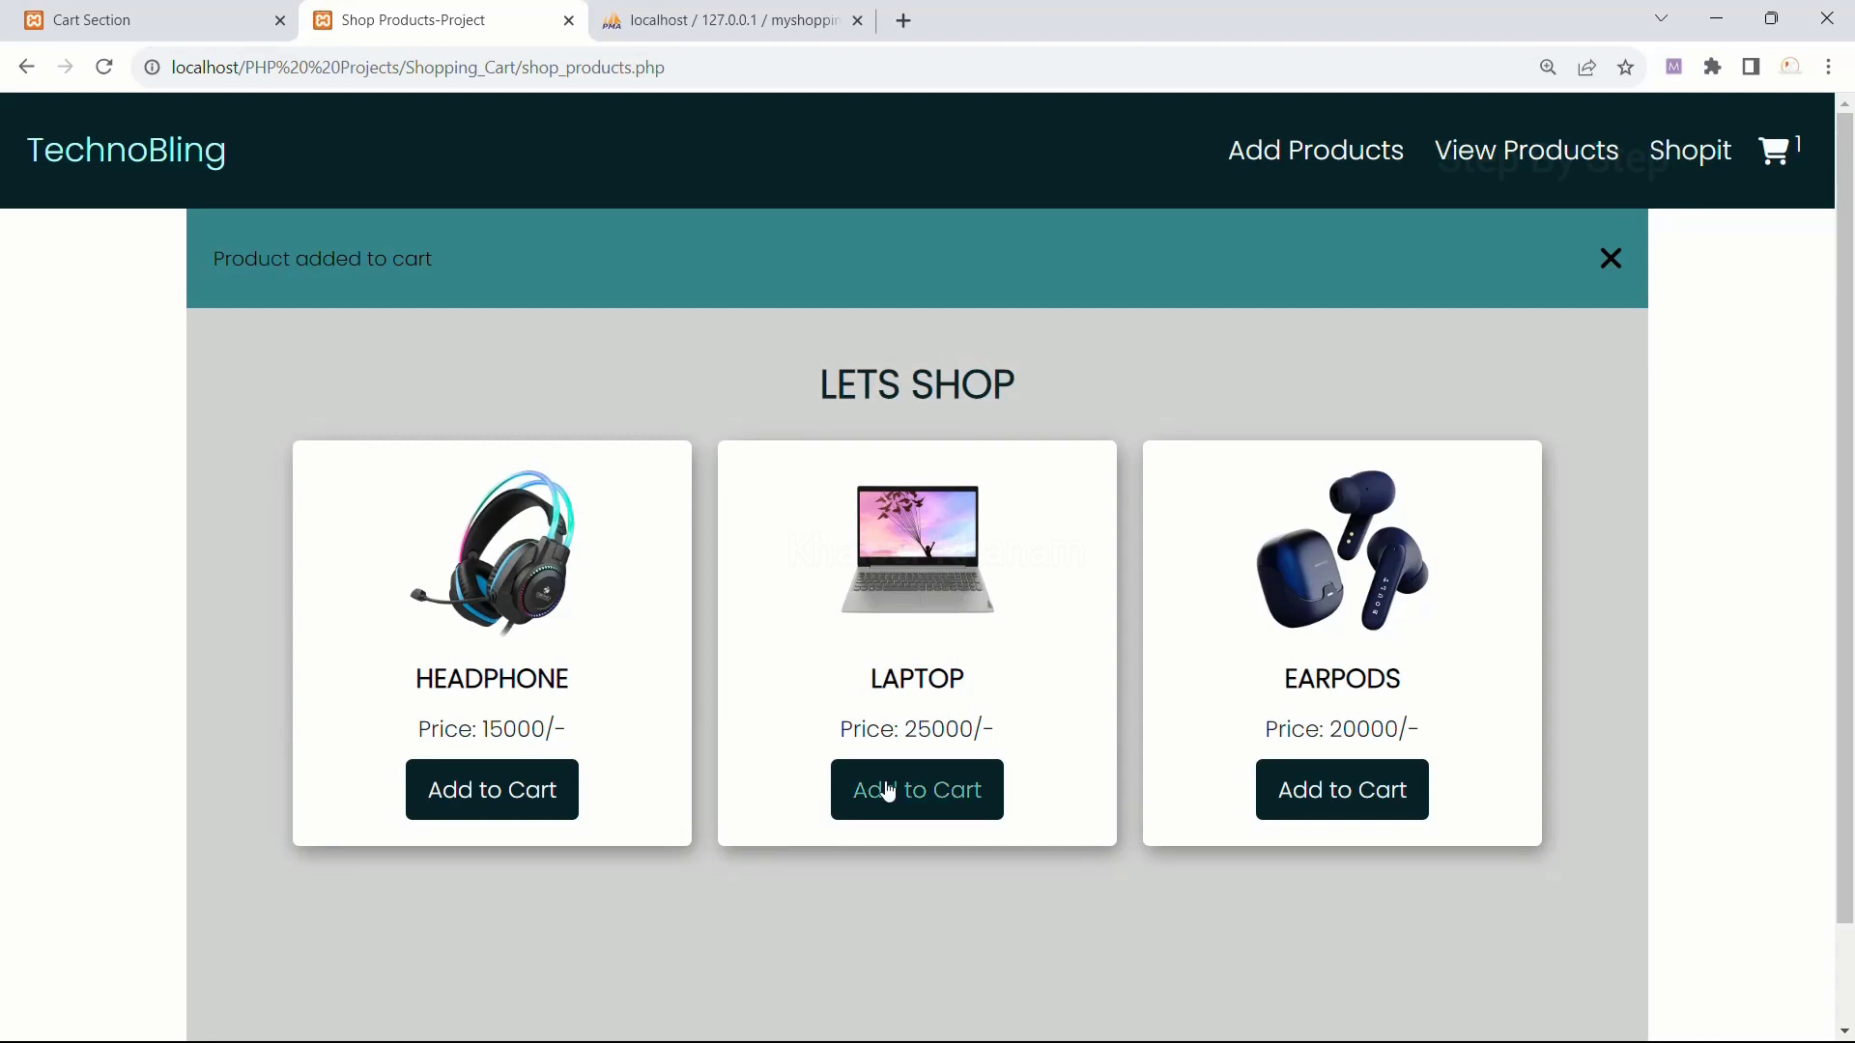
left_click(916, 790)
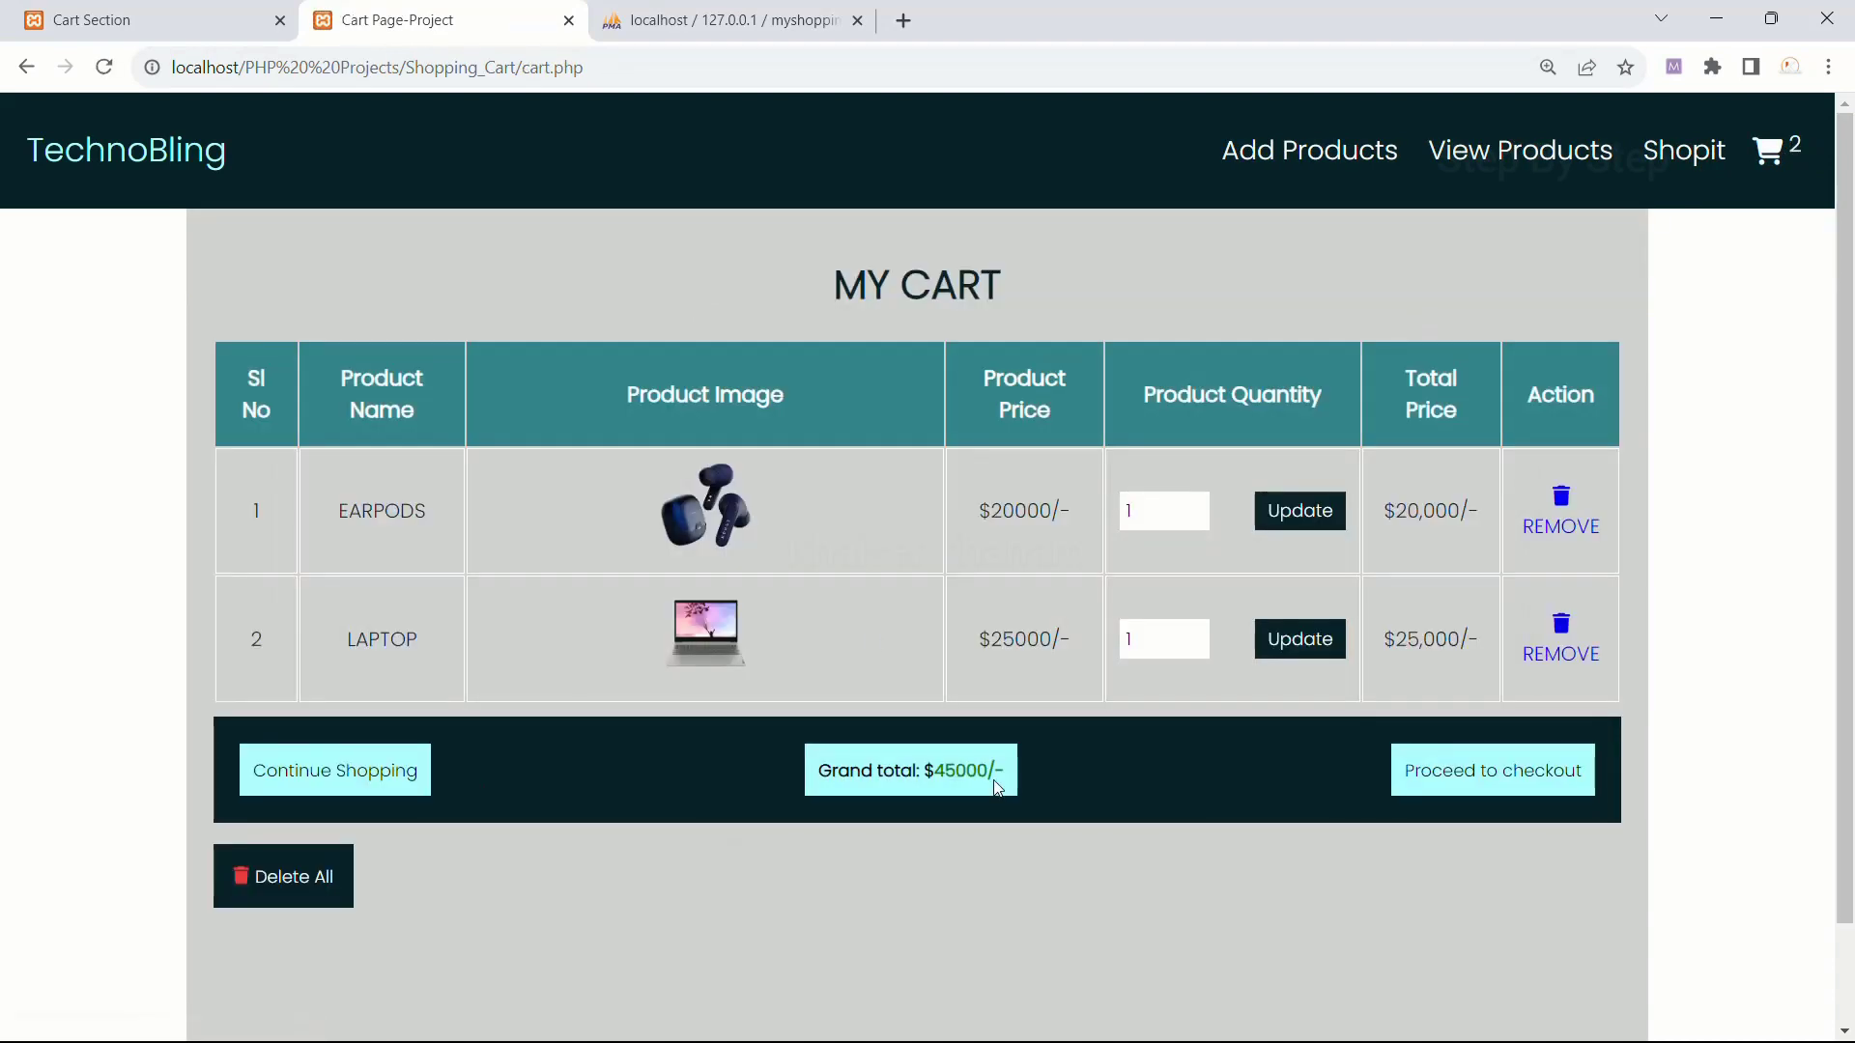
mouse_move(294, 881)
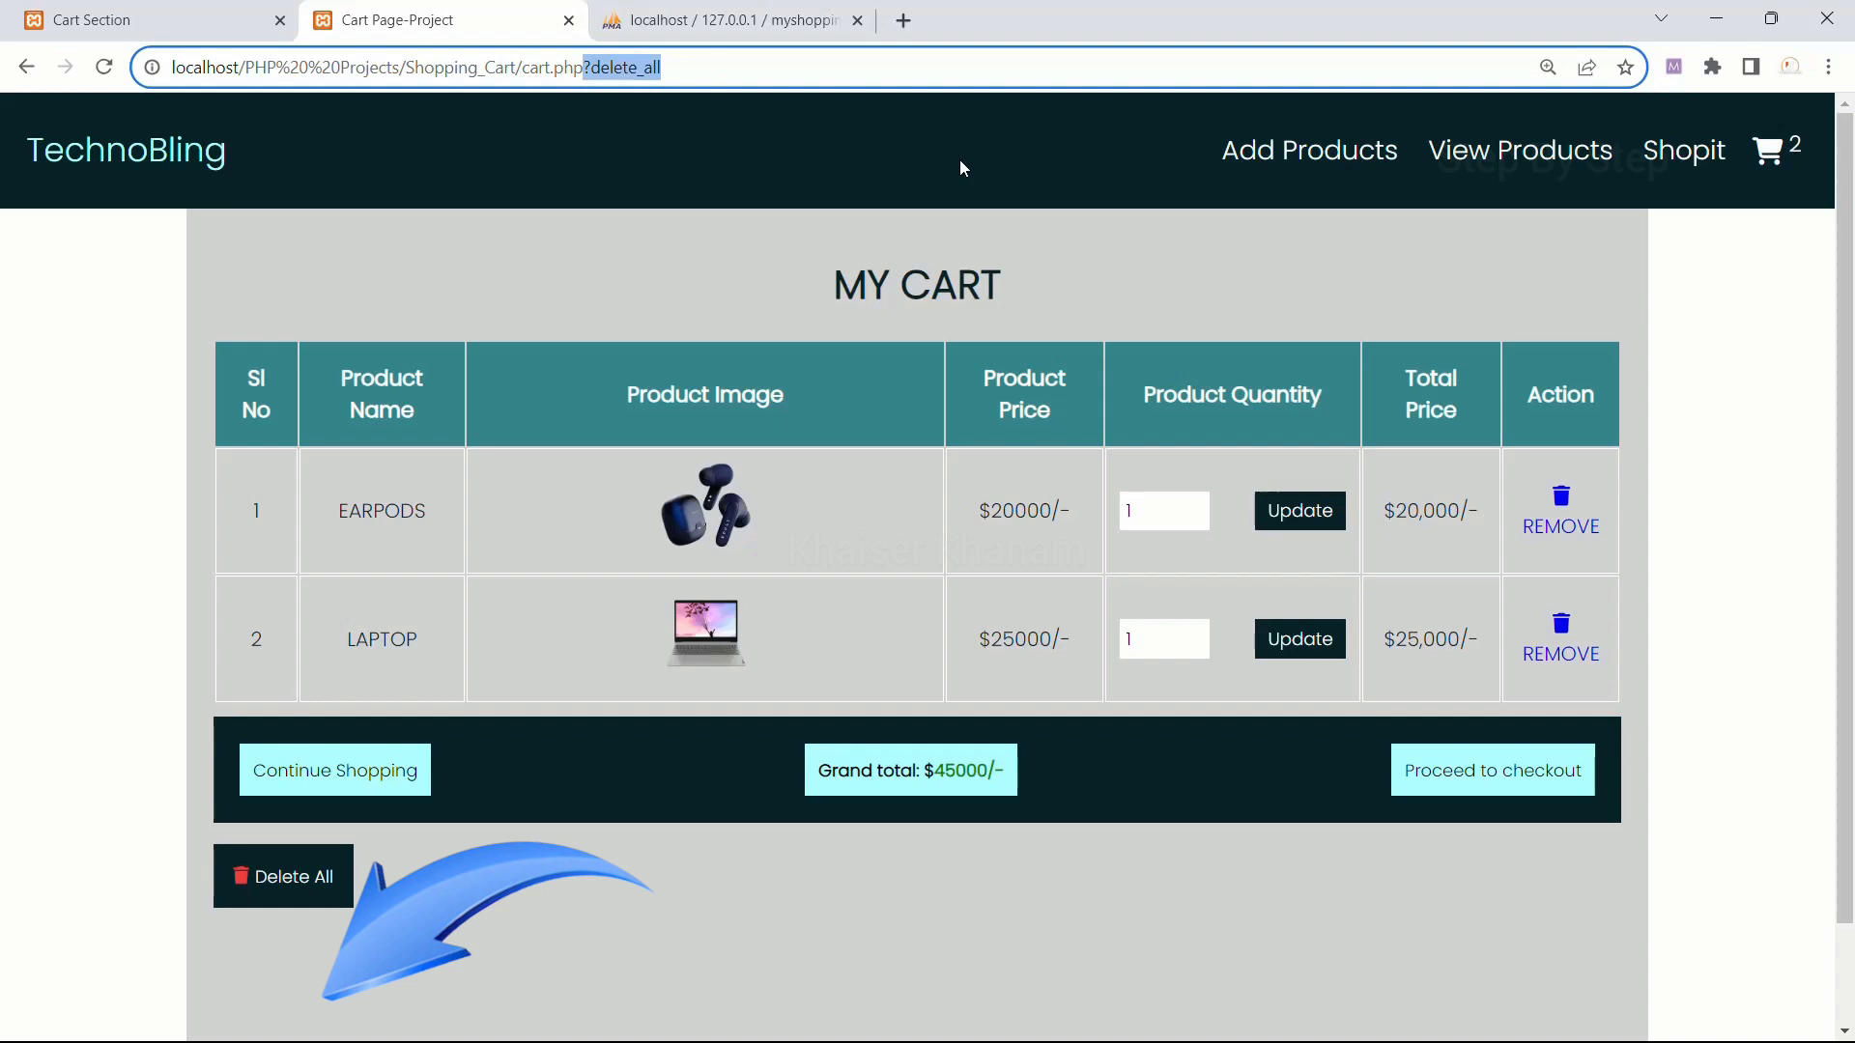
mouse_move(646, 112)
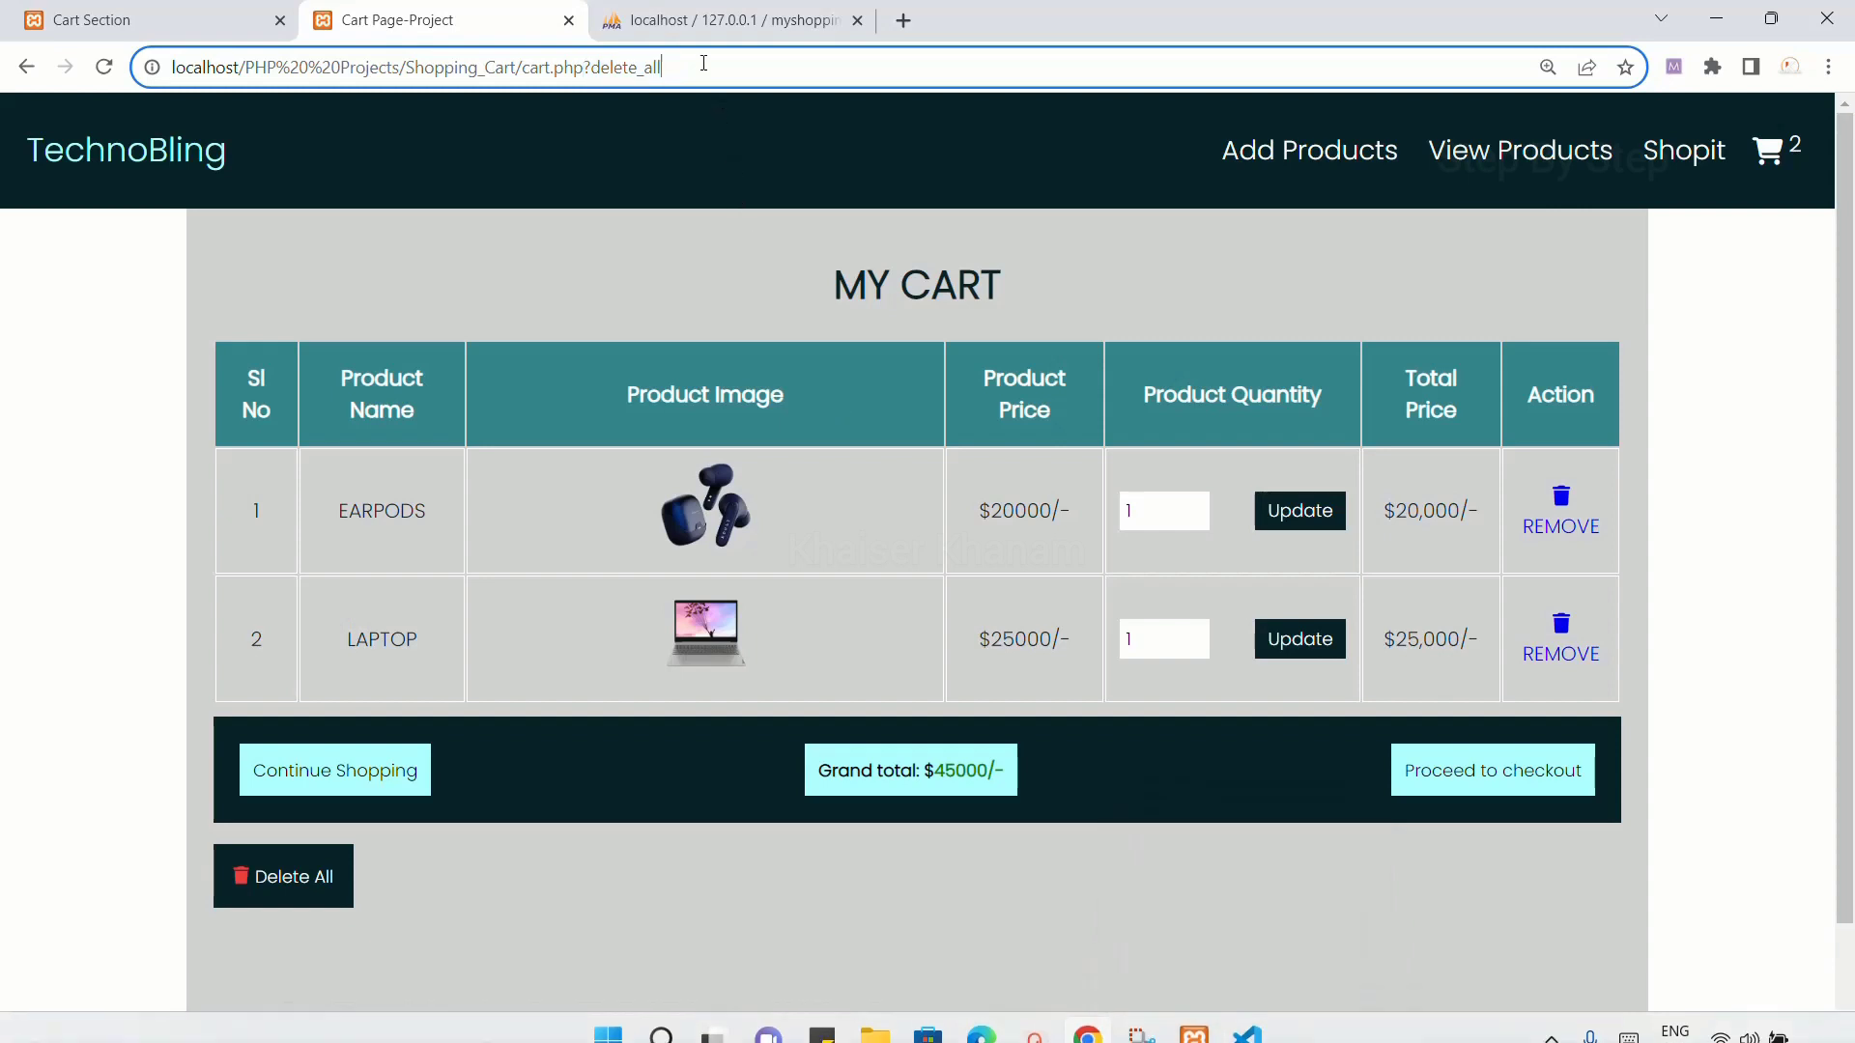
type("d")
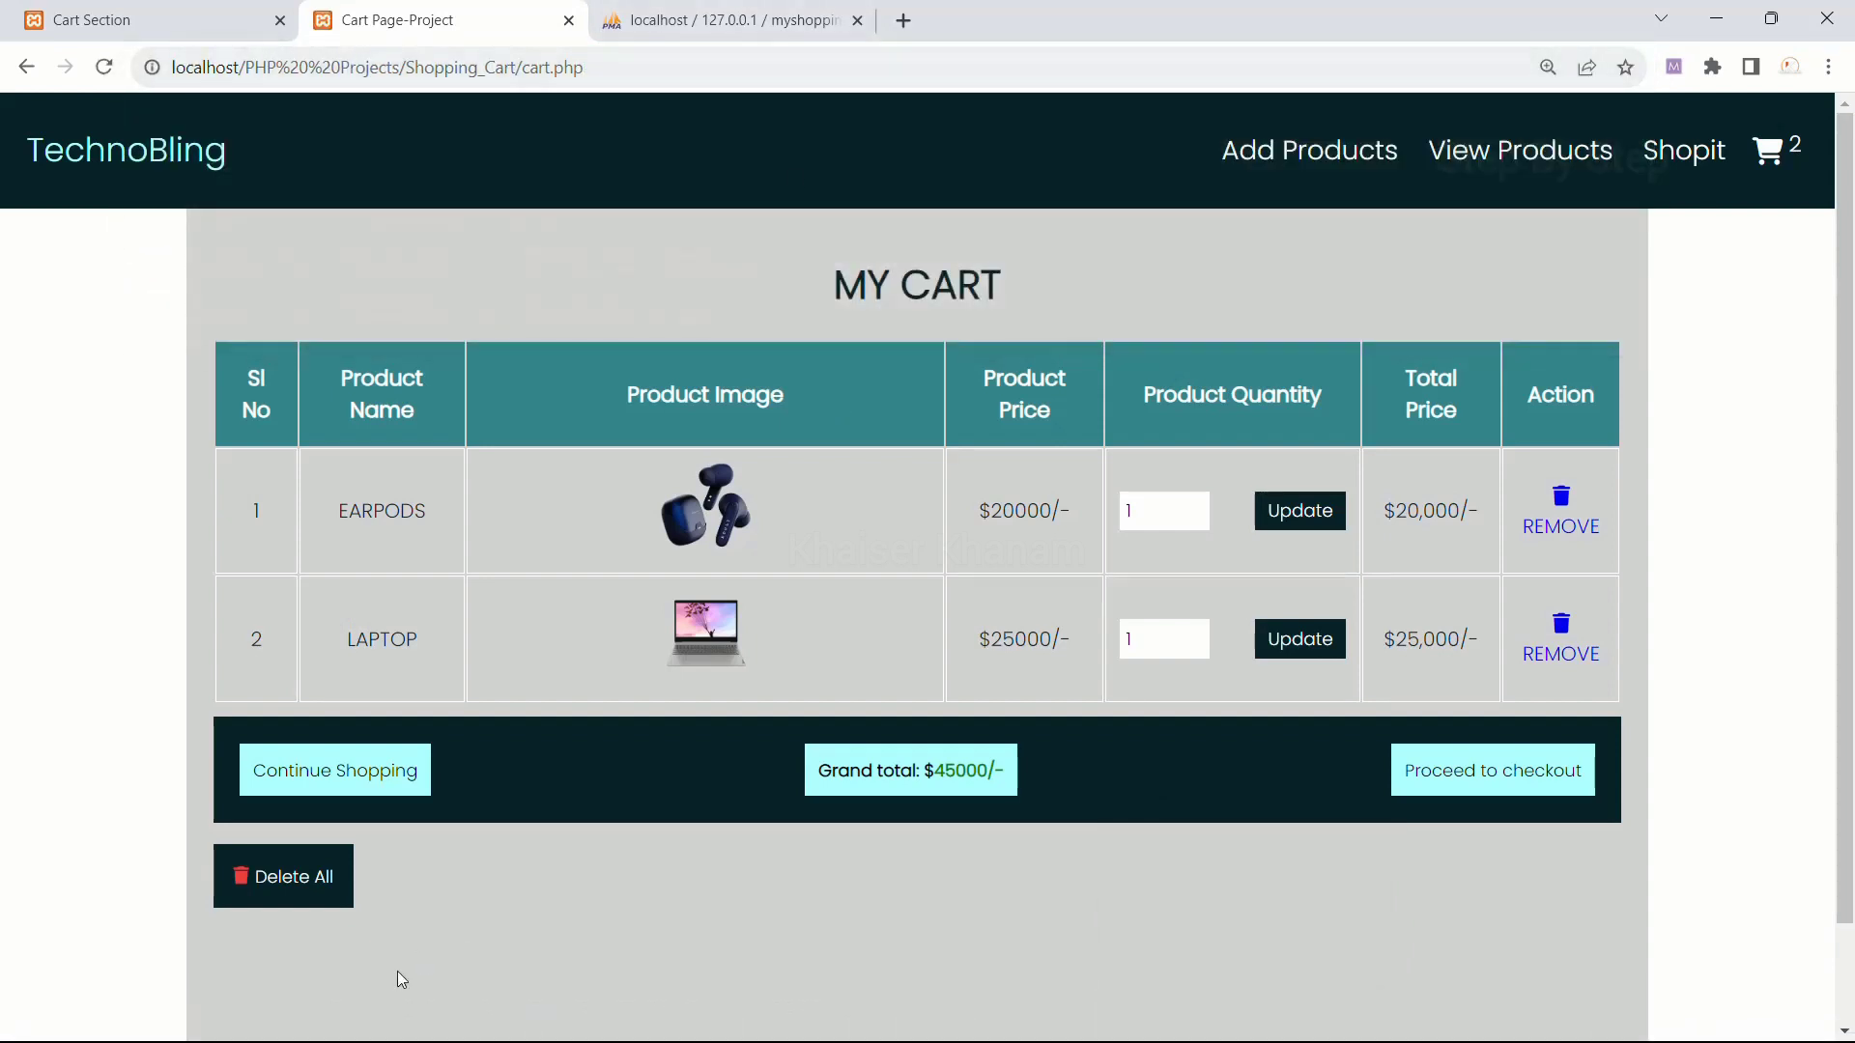
mouse_move(1169, 409)
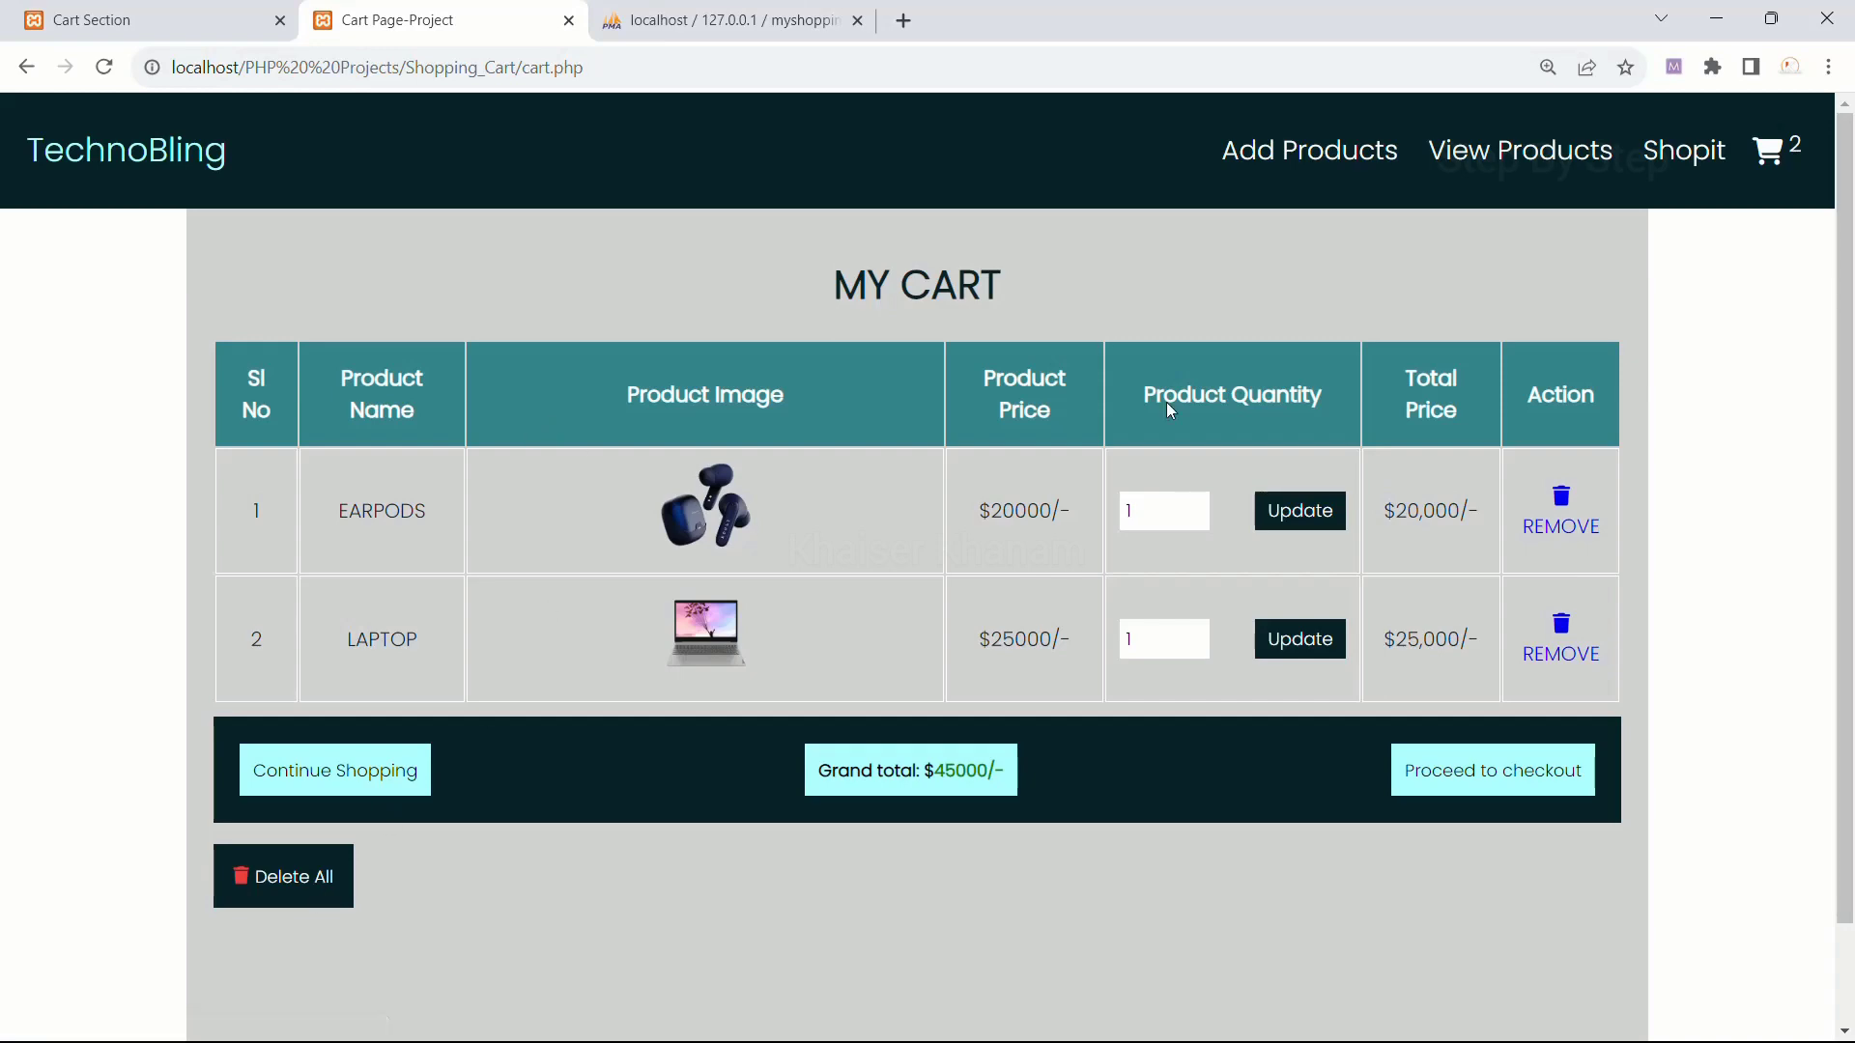
left_click(1247, 1022)
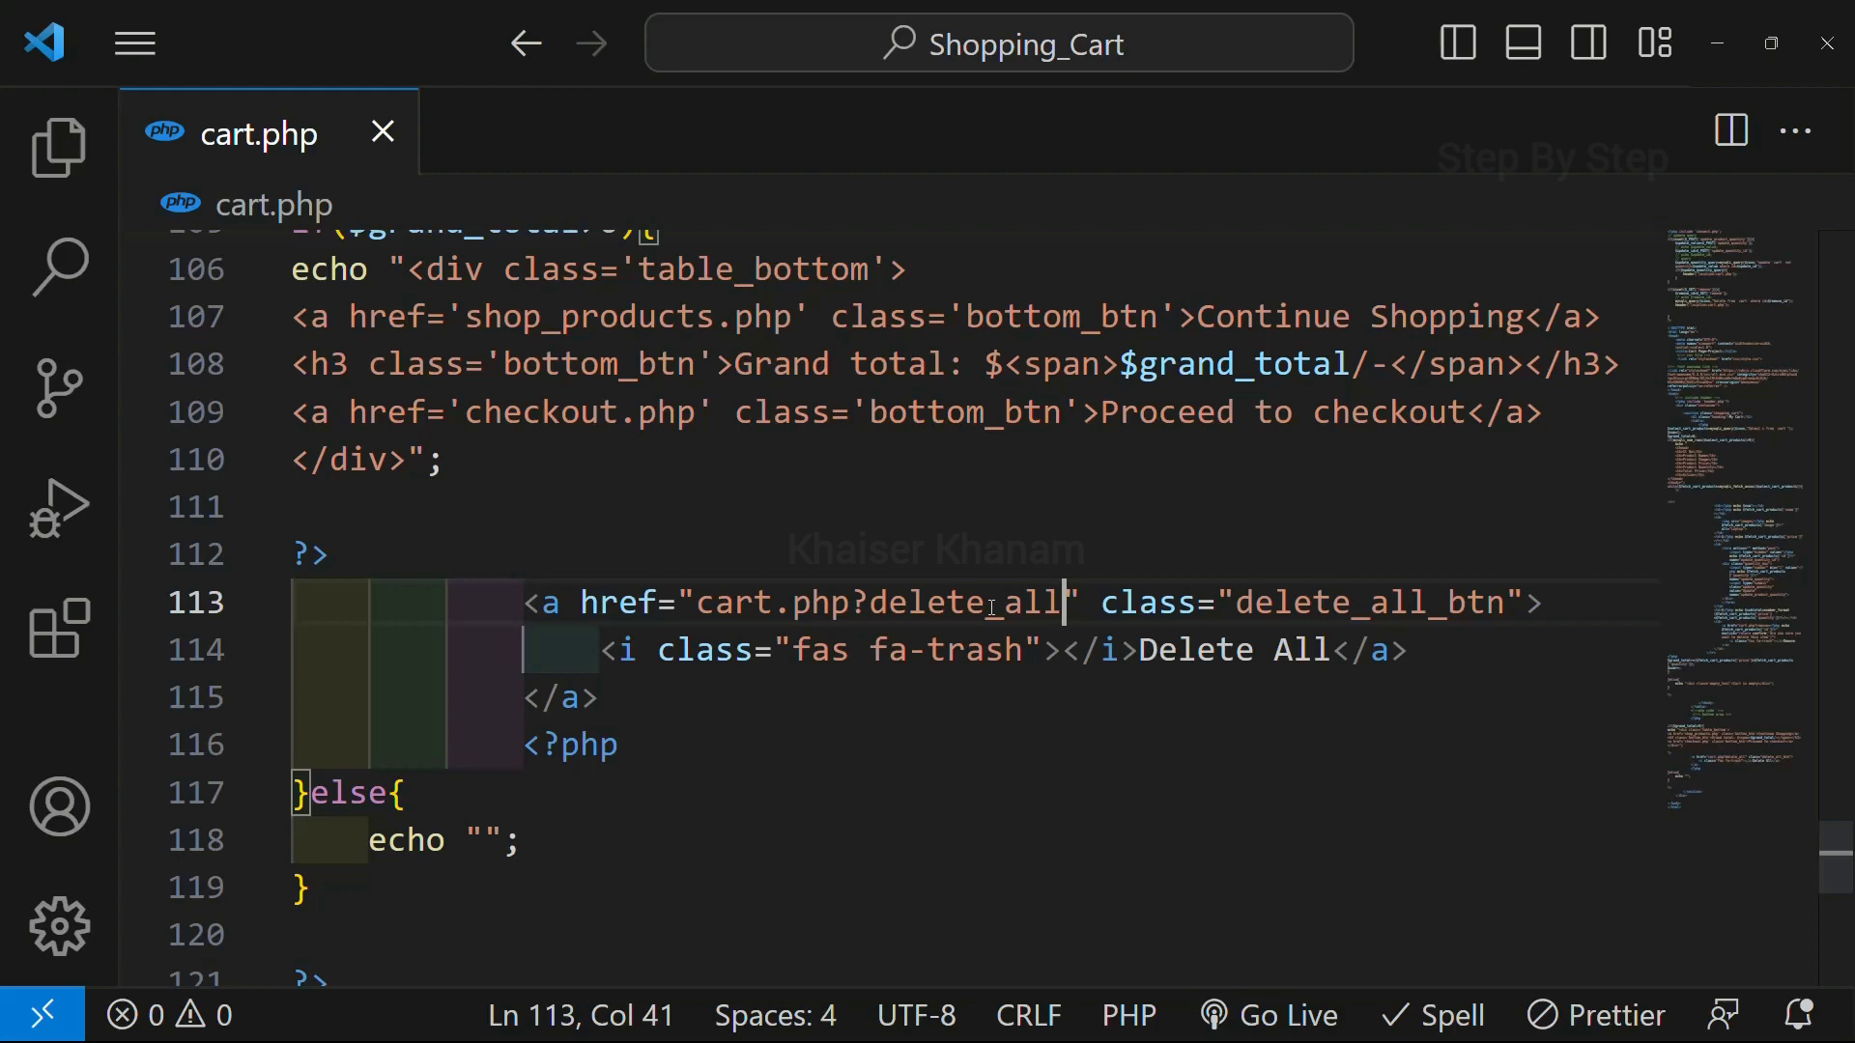
- Start an if(isset($_GET['delete_all'])) block near the top of cart.php
double_click(966, 602)
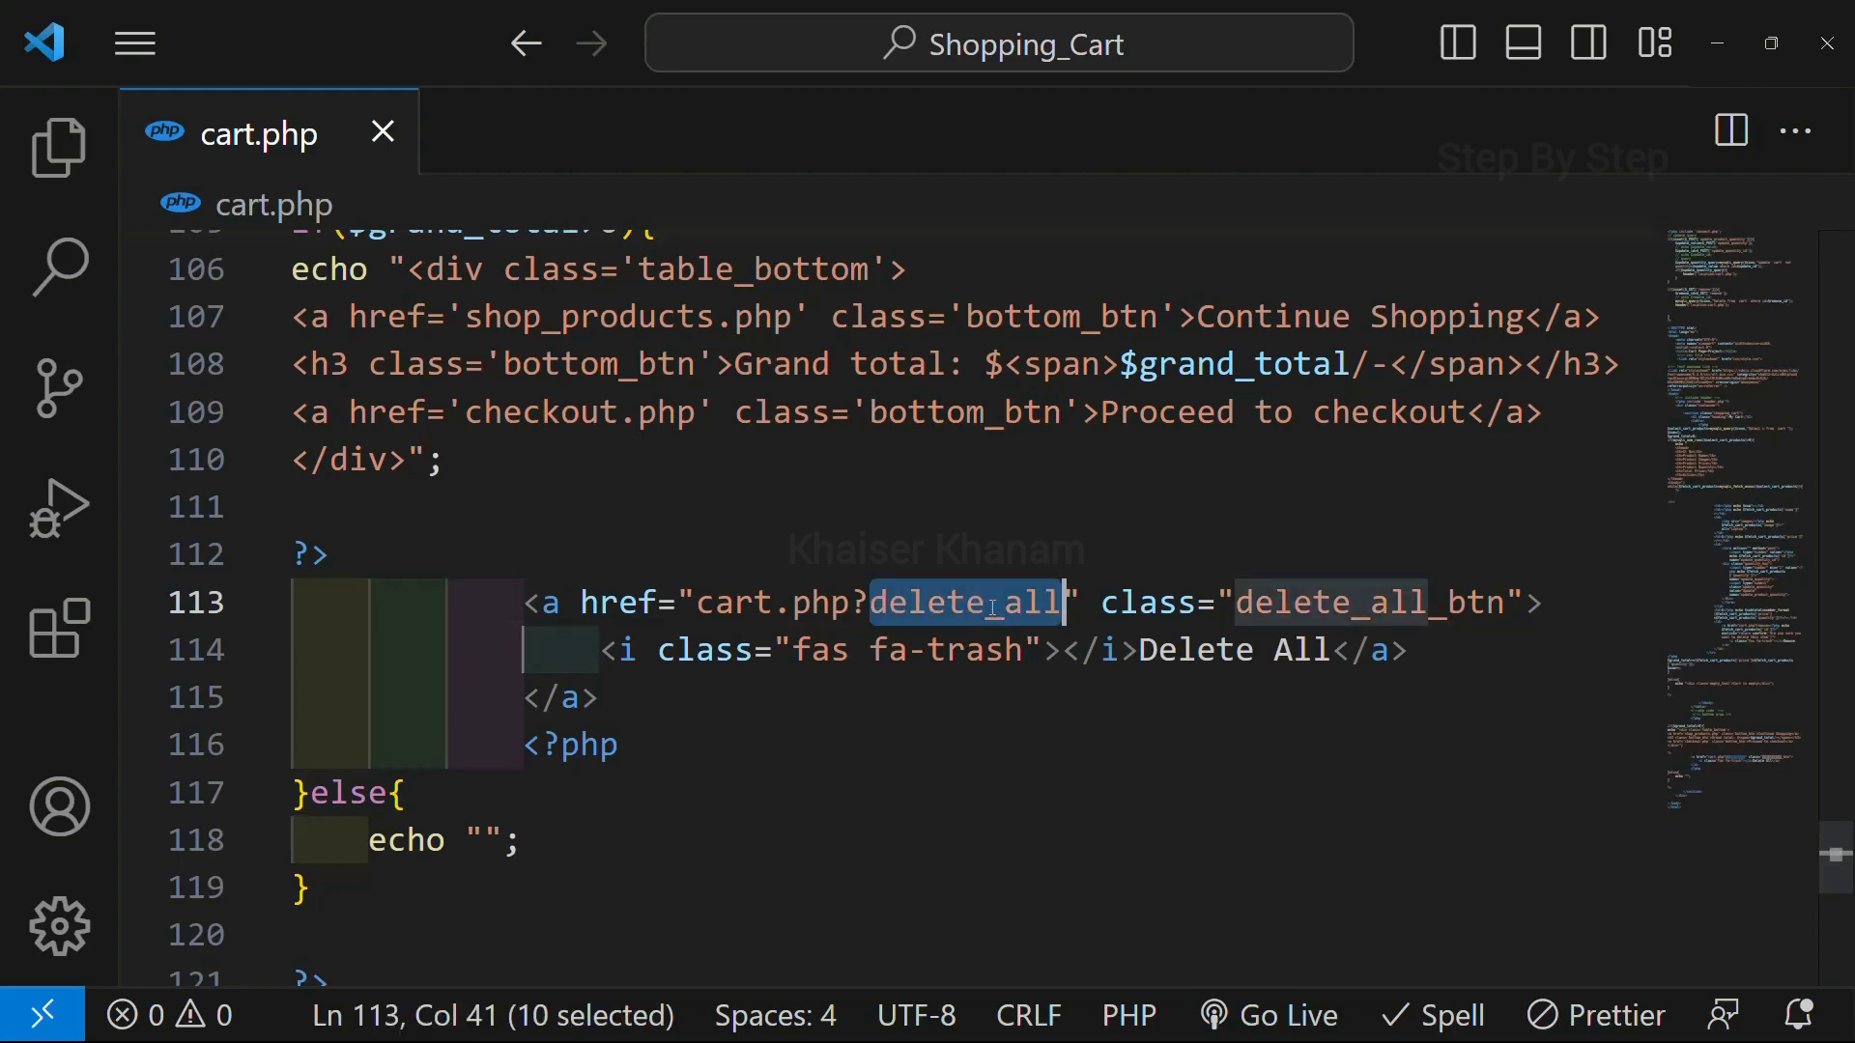
scroll("up", 3)
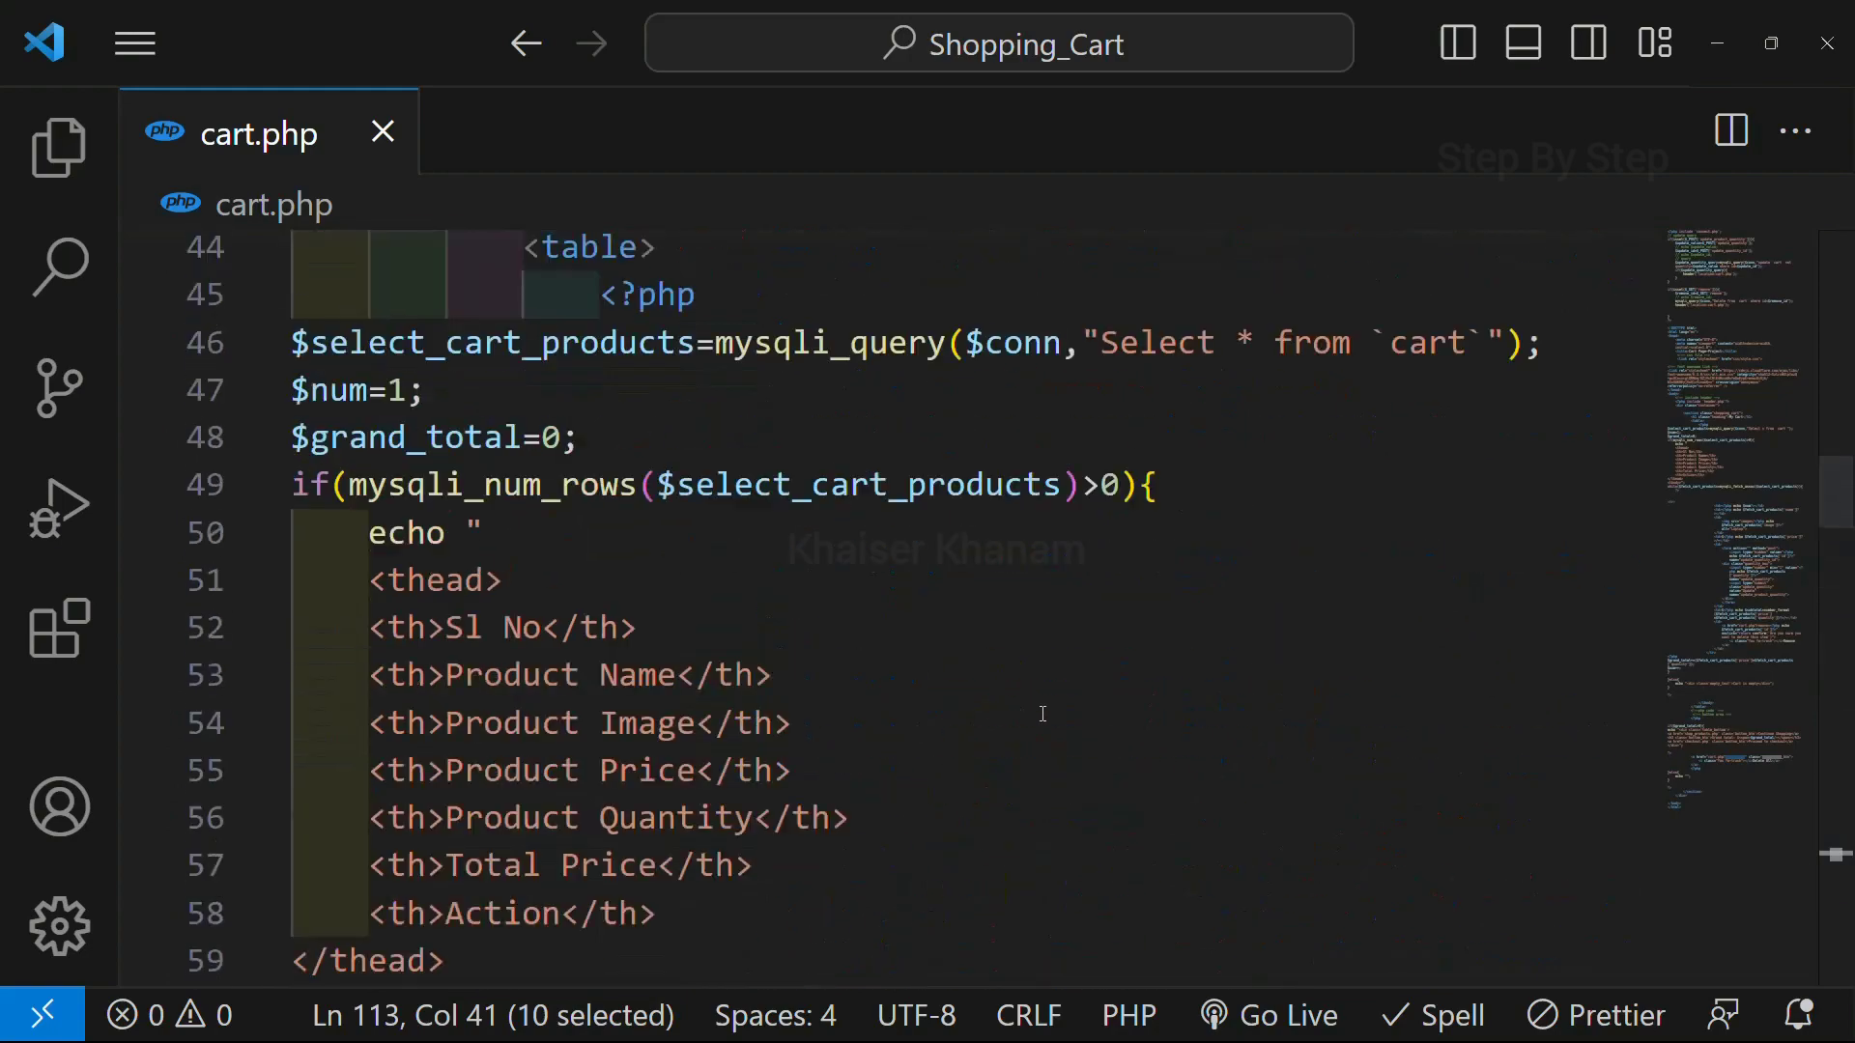
scroll("up", 3)
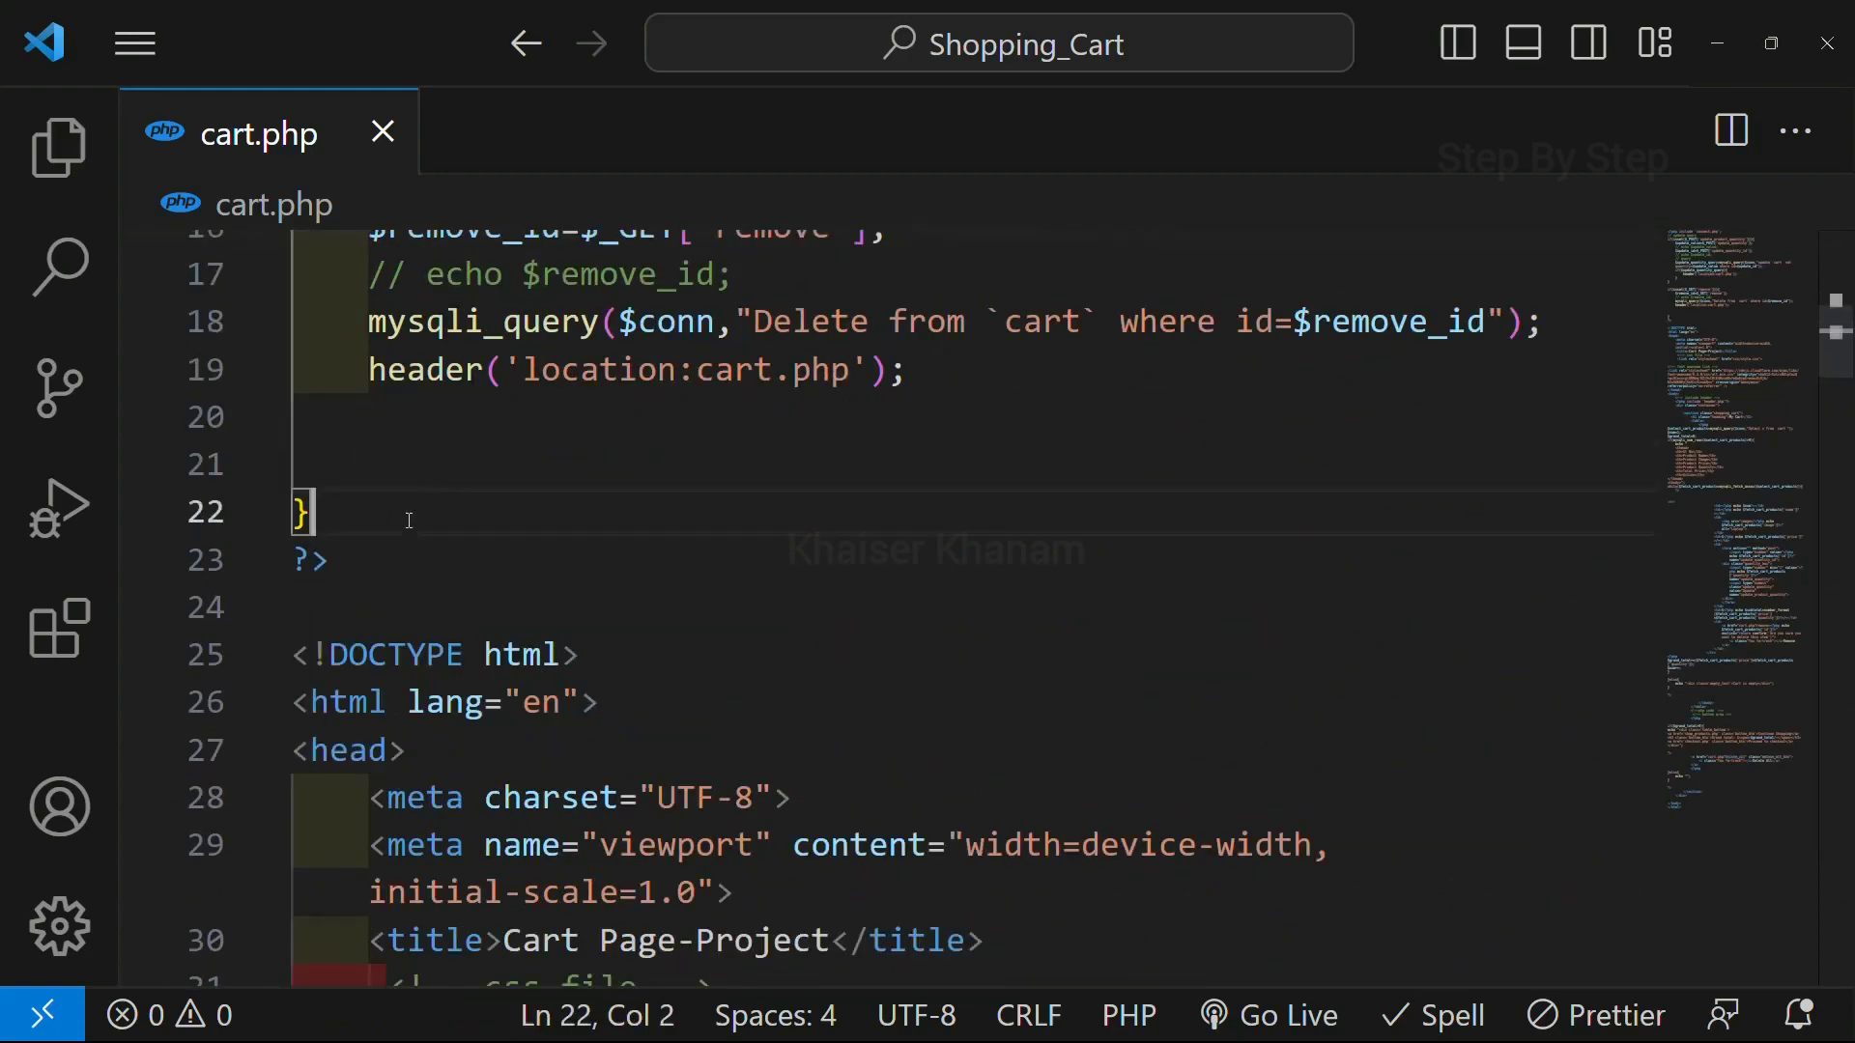
type("if(isset")
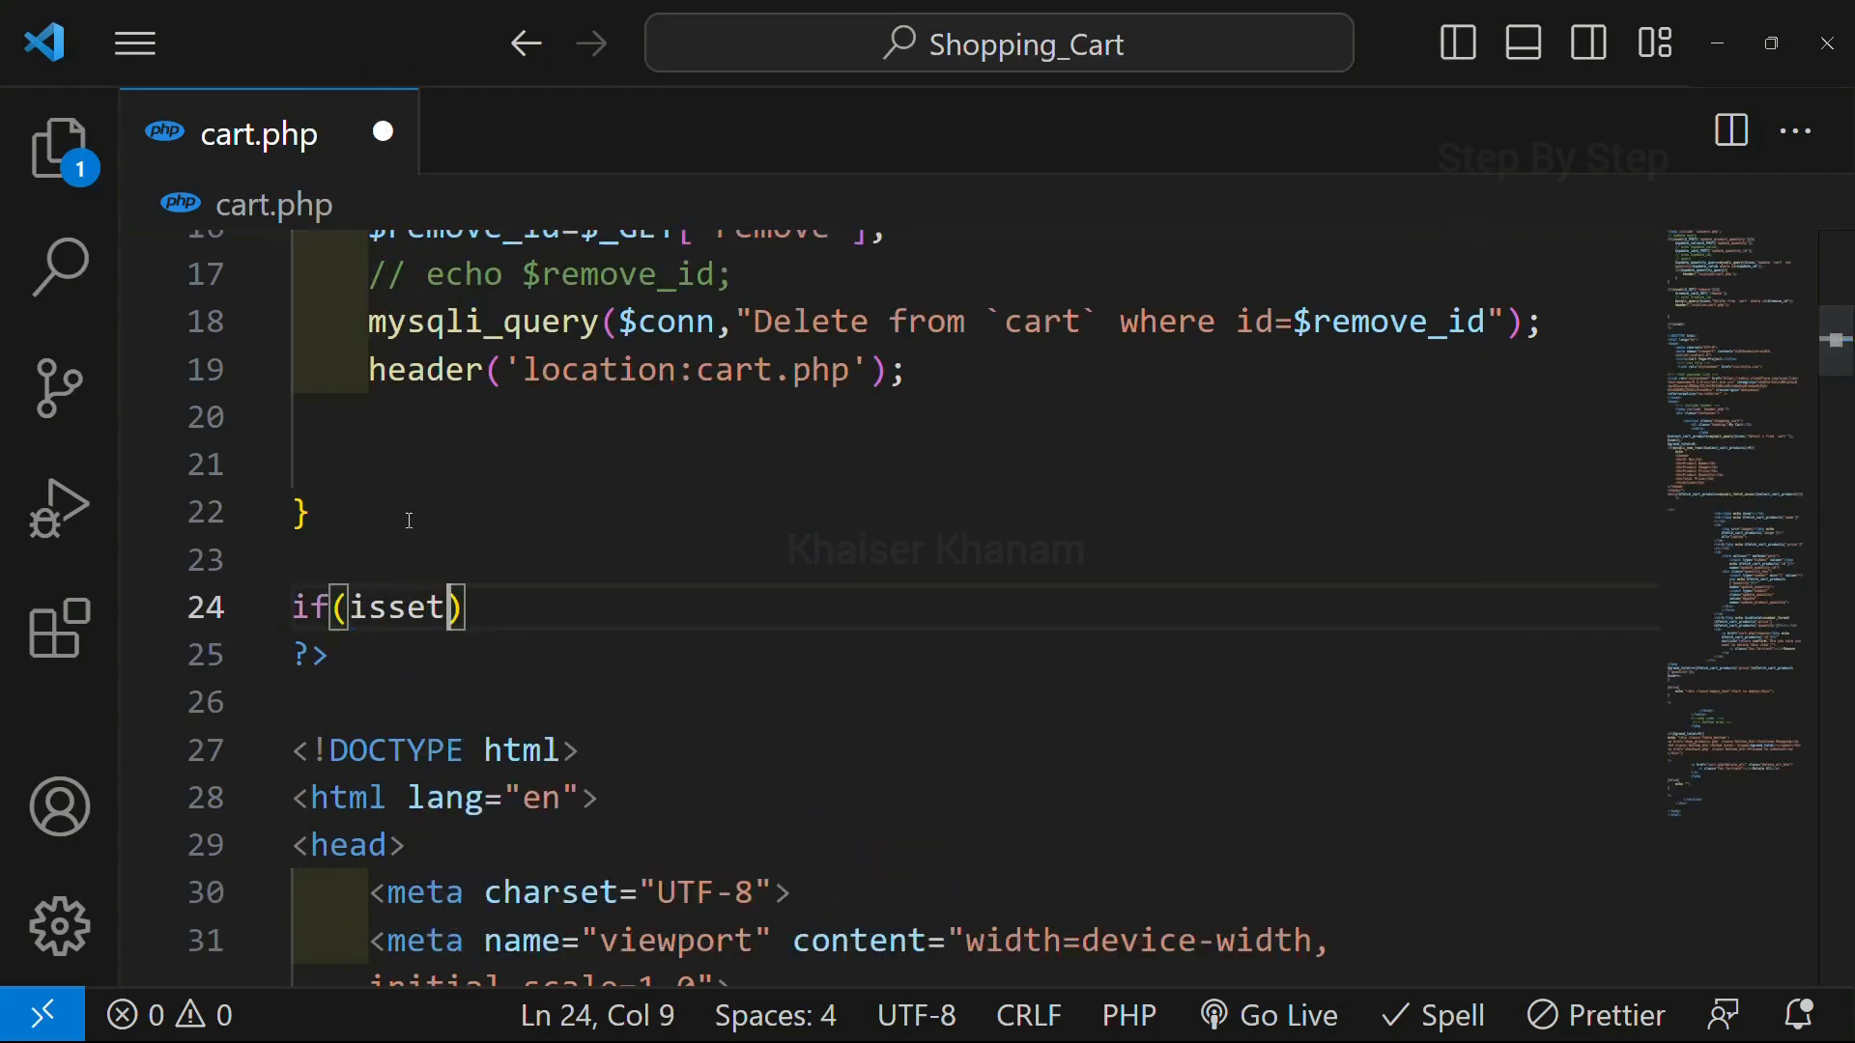
type("$_GRT['delete_all")
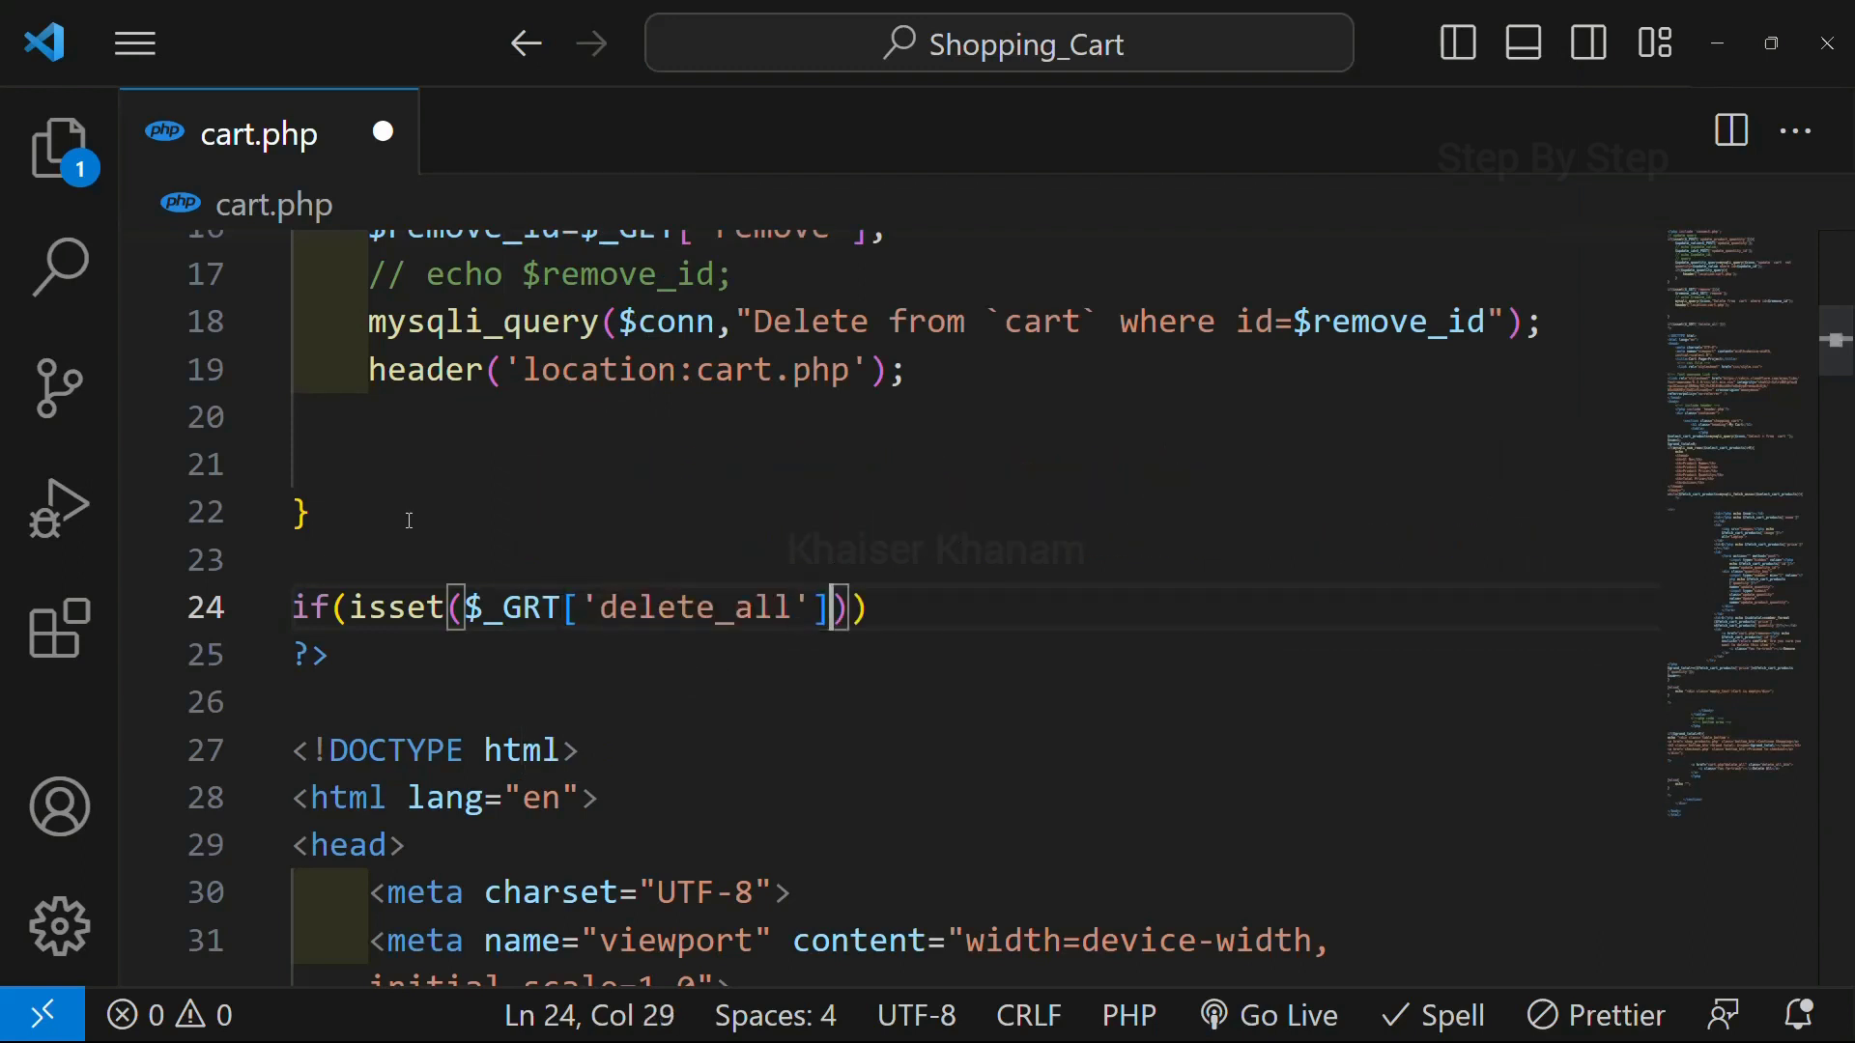
type("{")
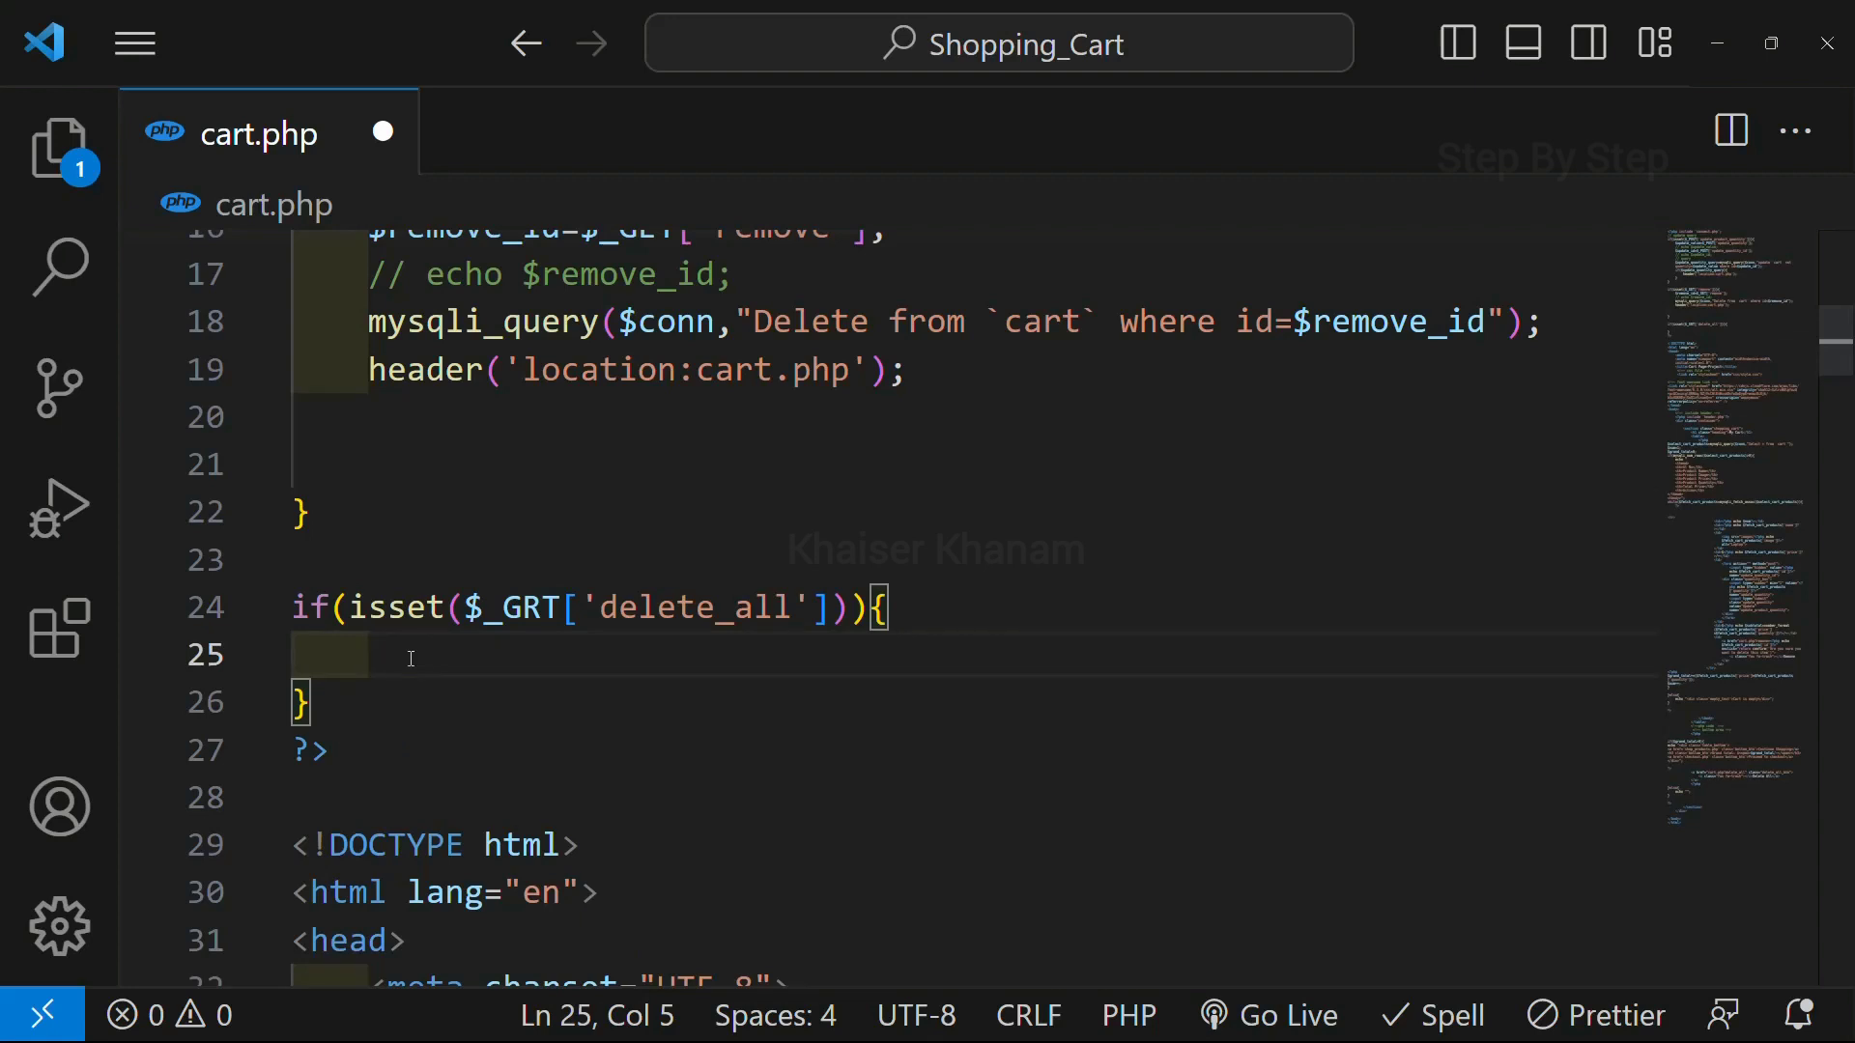
- Add mysqli_query($conn, "Delete from `cart`") inside the delete_all handler
type("mysqli_")
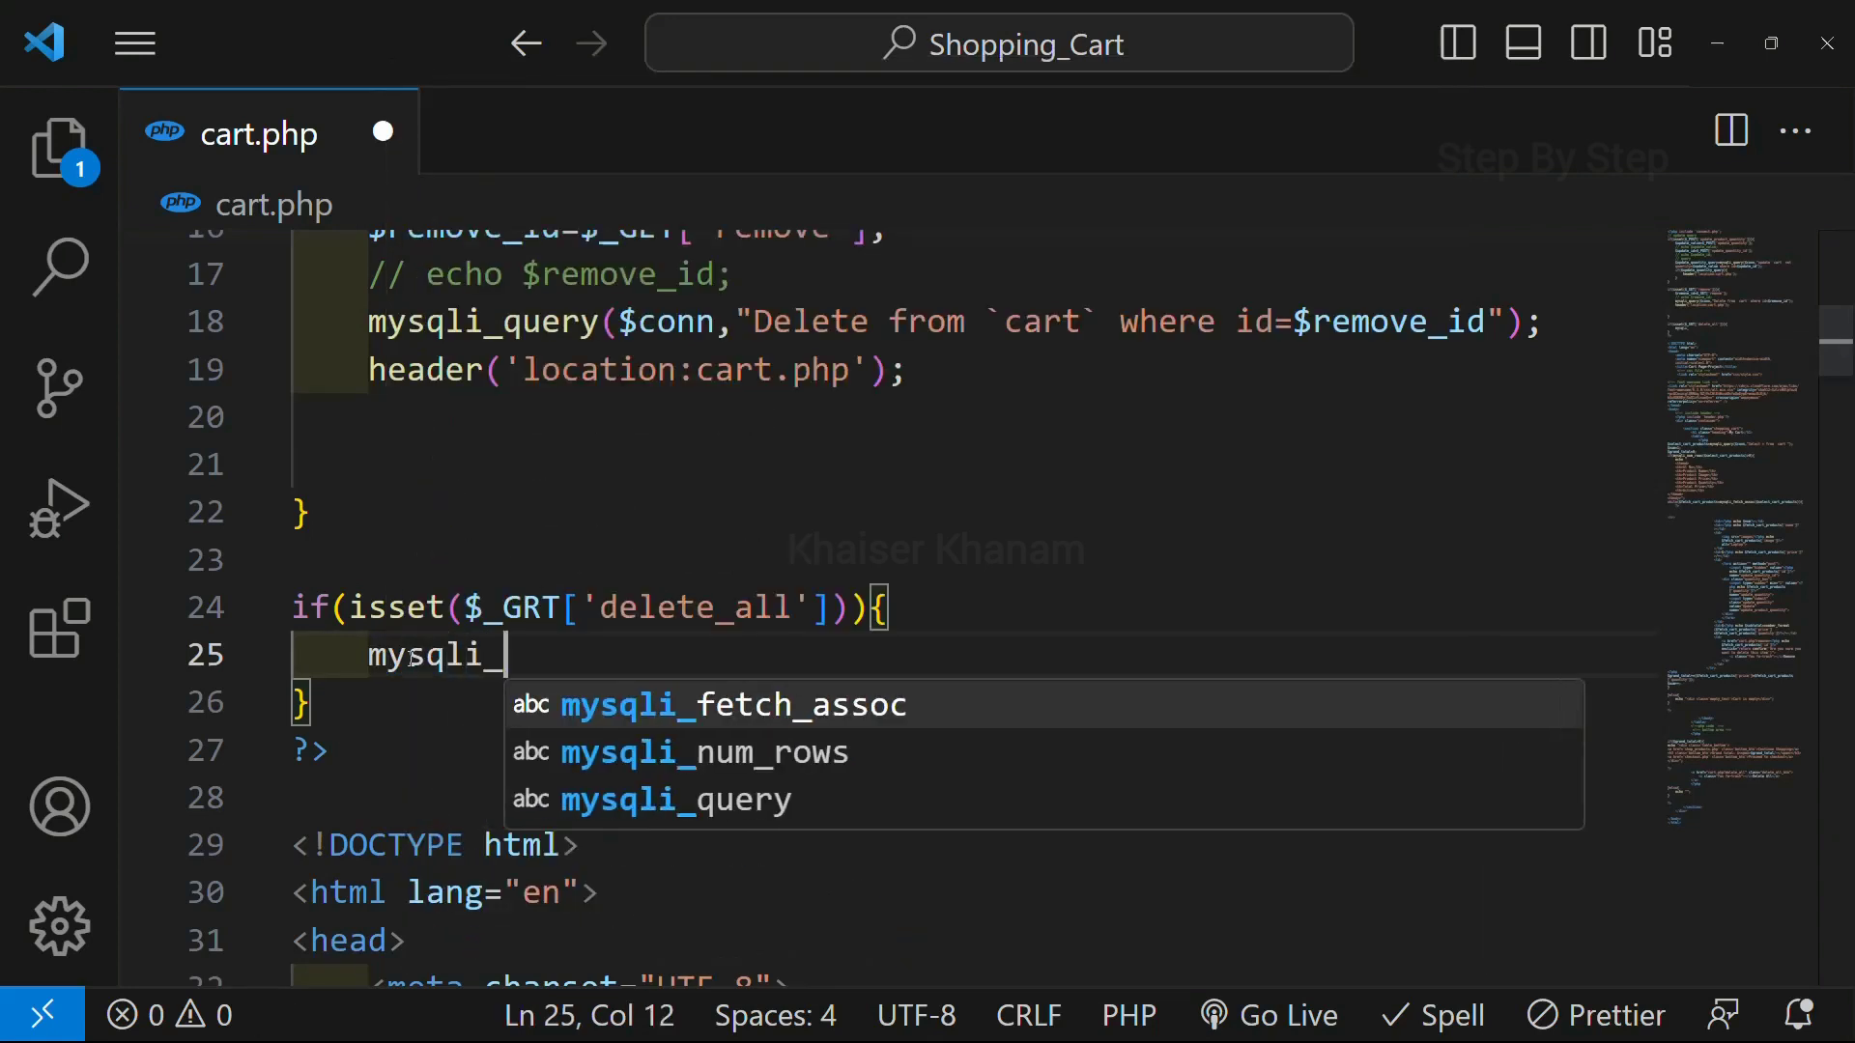
type("quey")
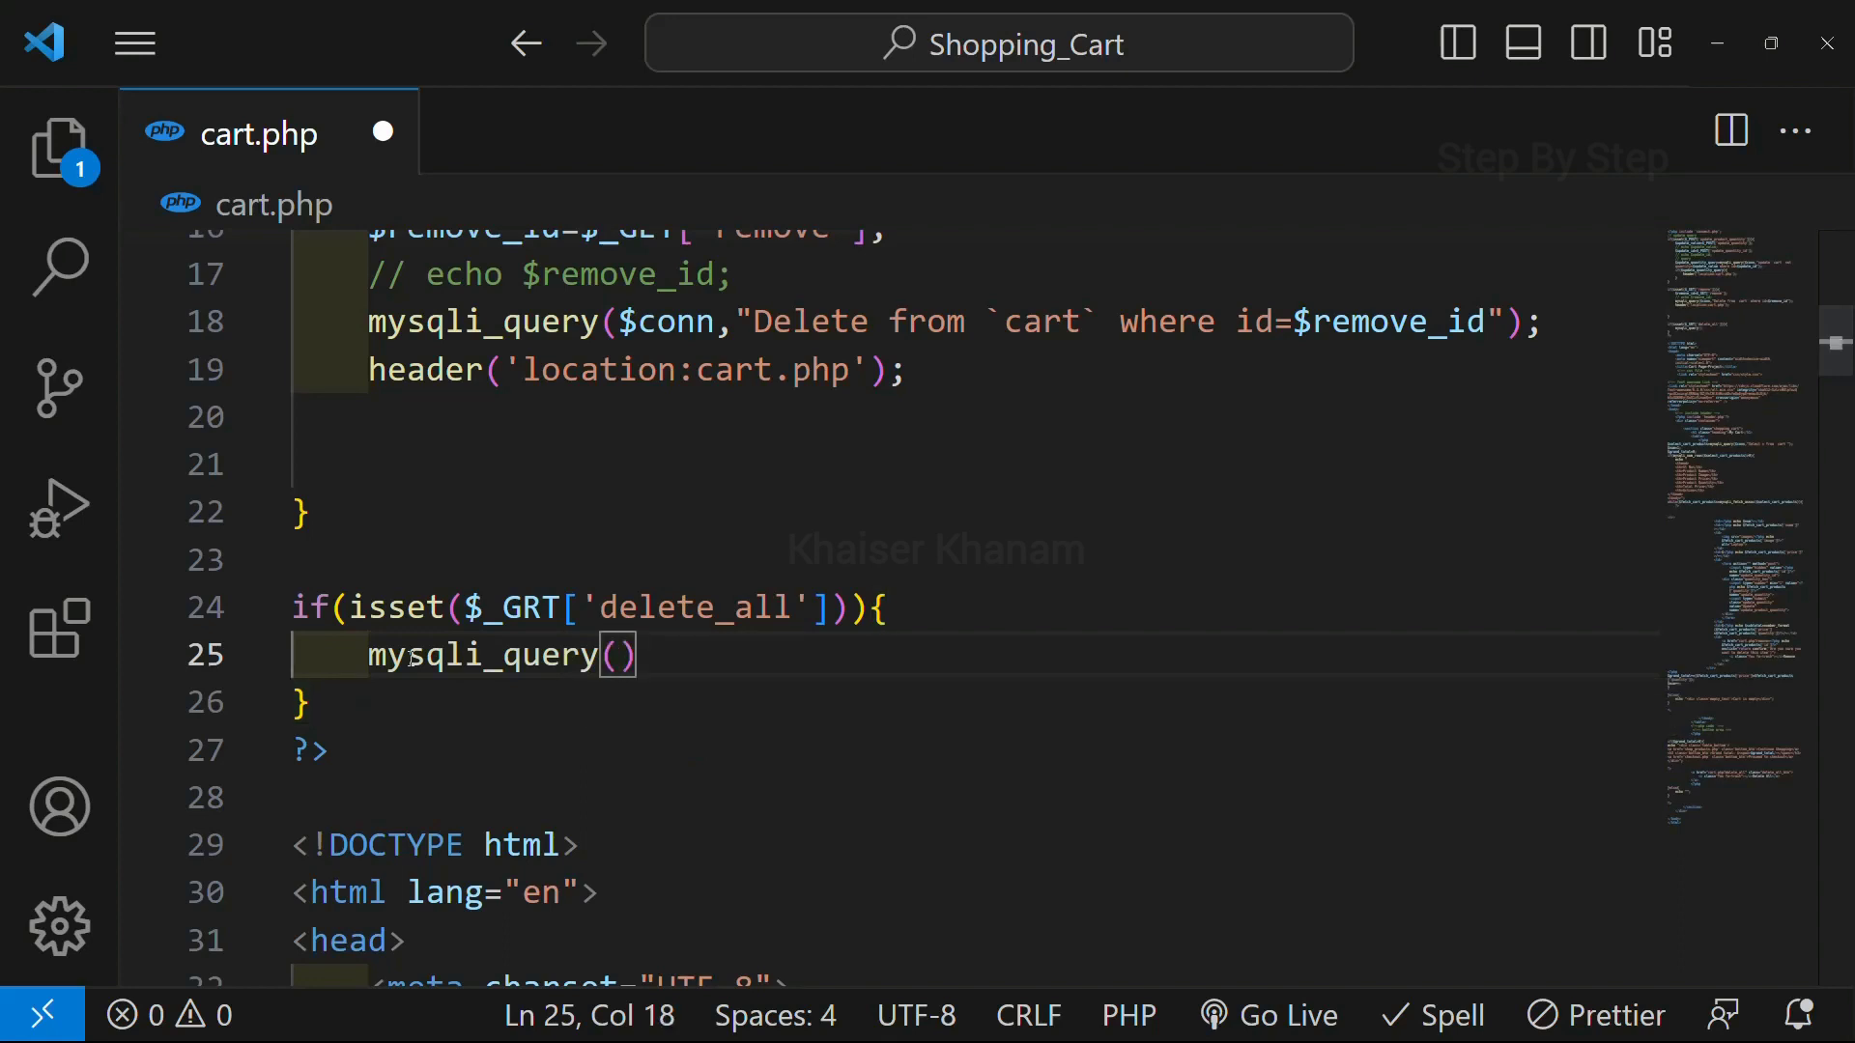
type("$conn")
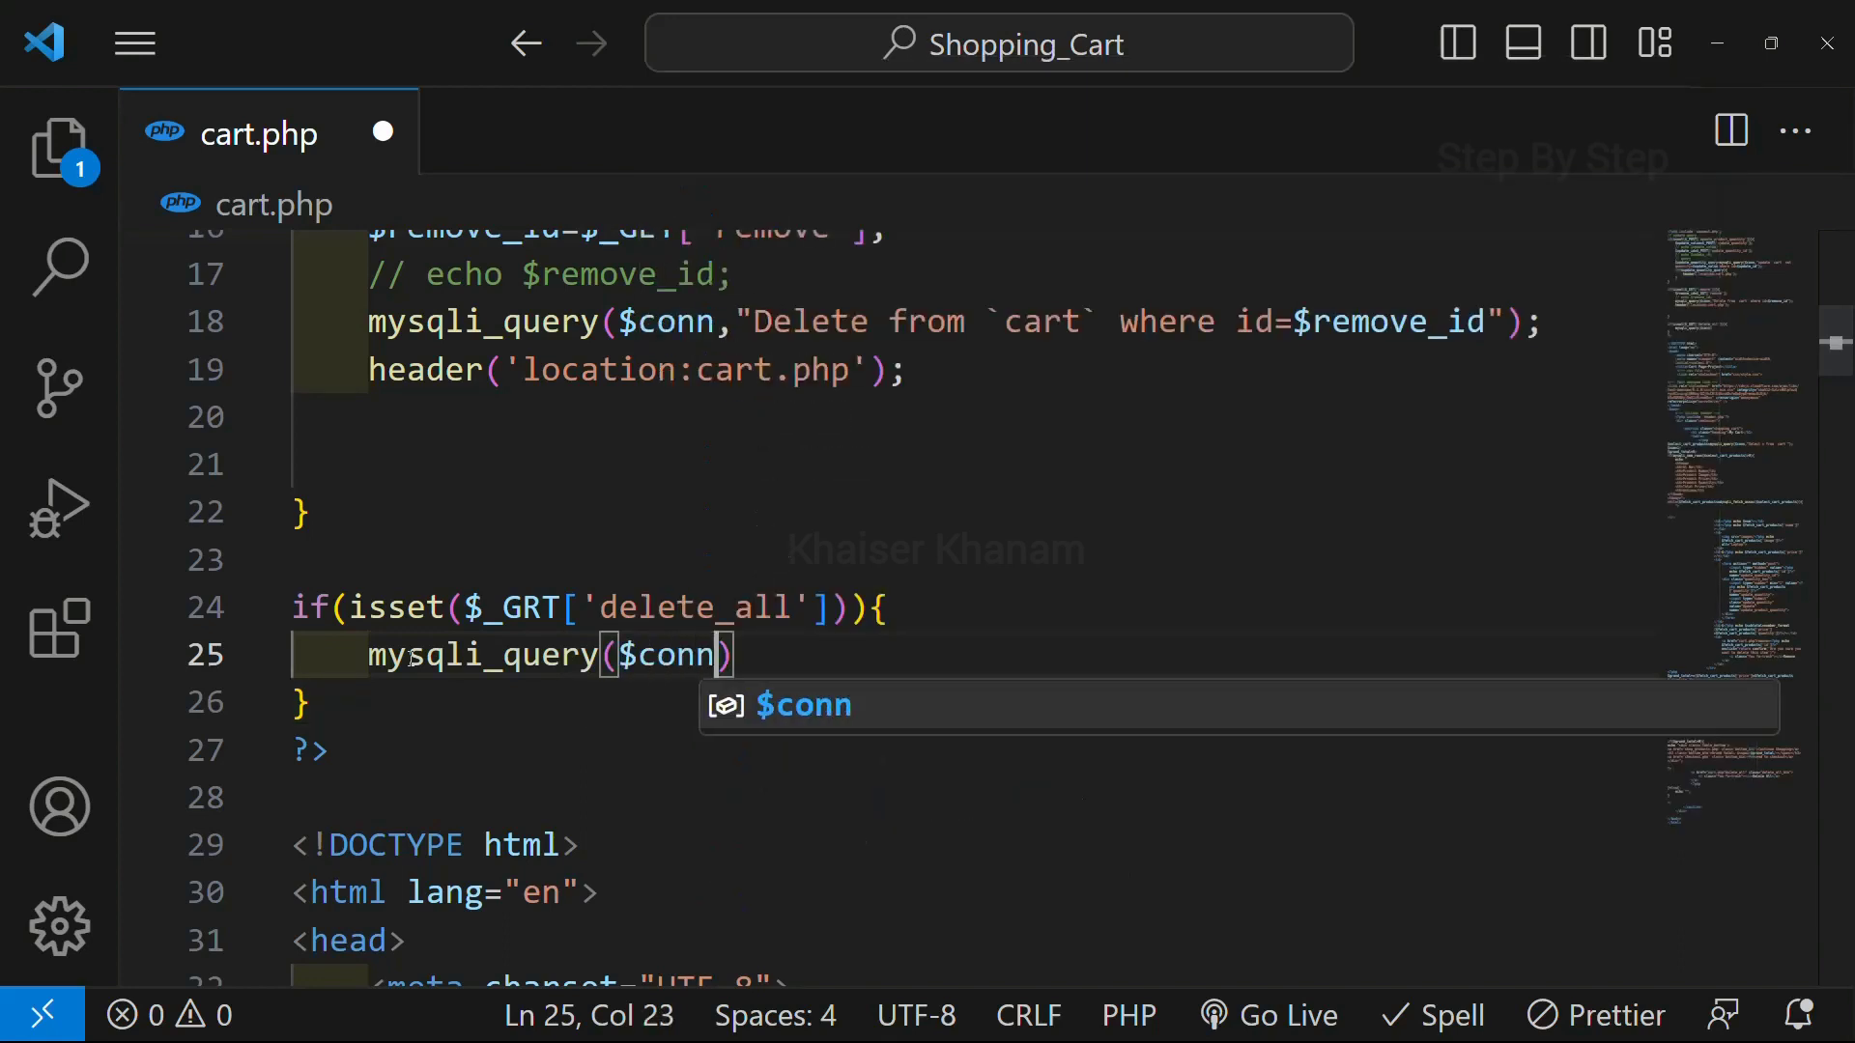
type(",\"Deleye\"")
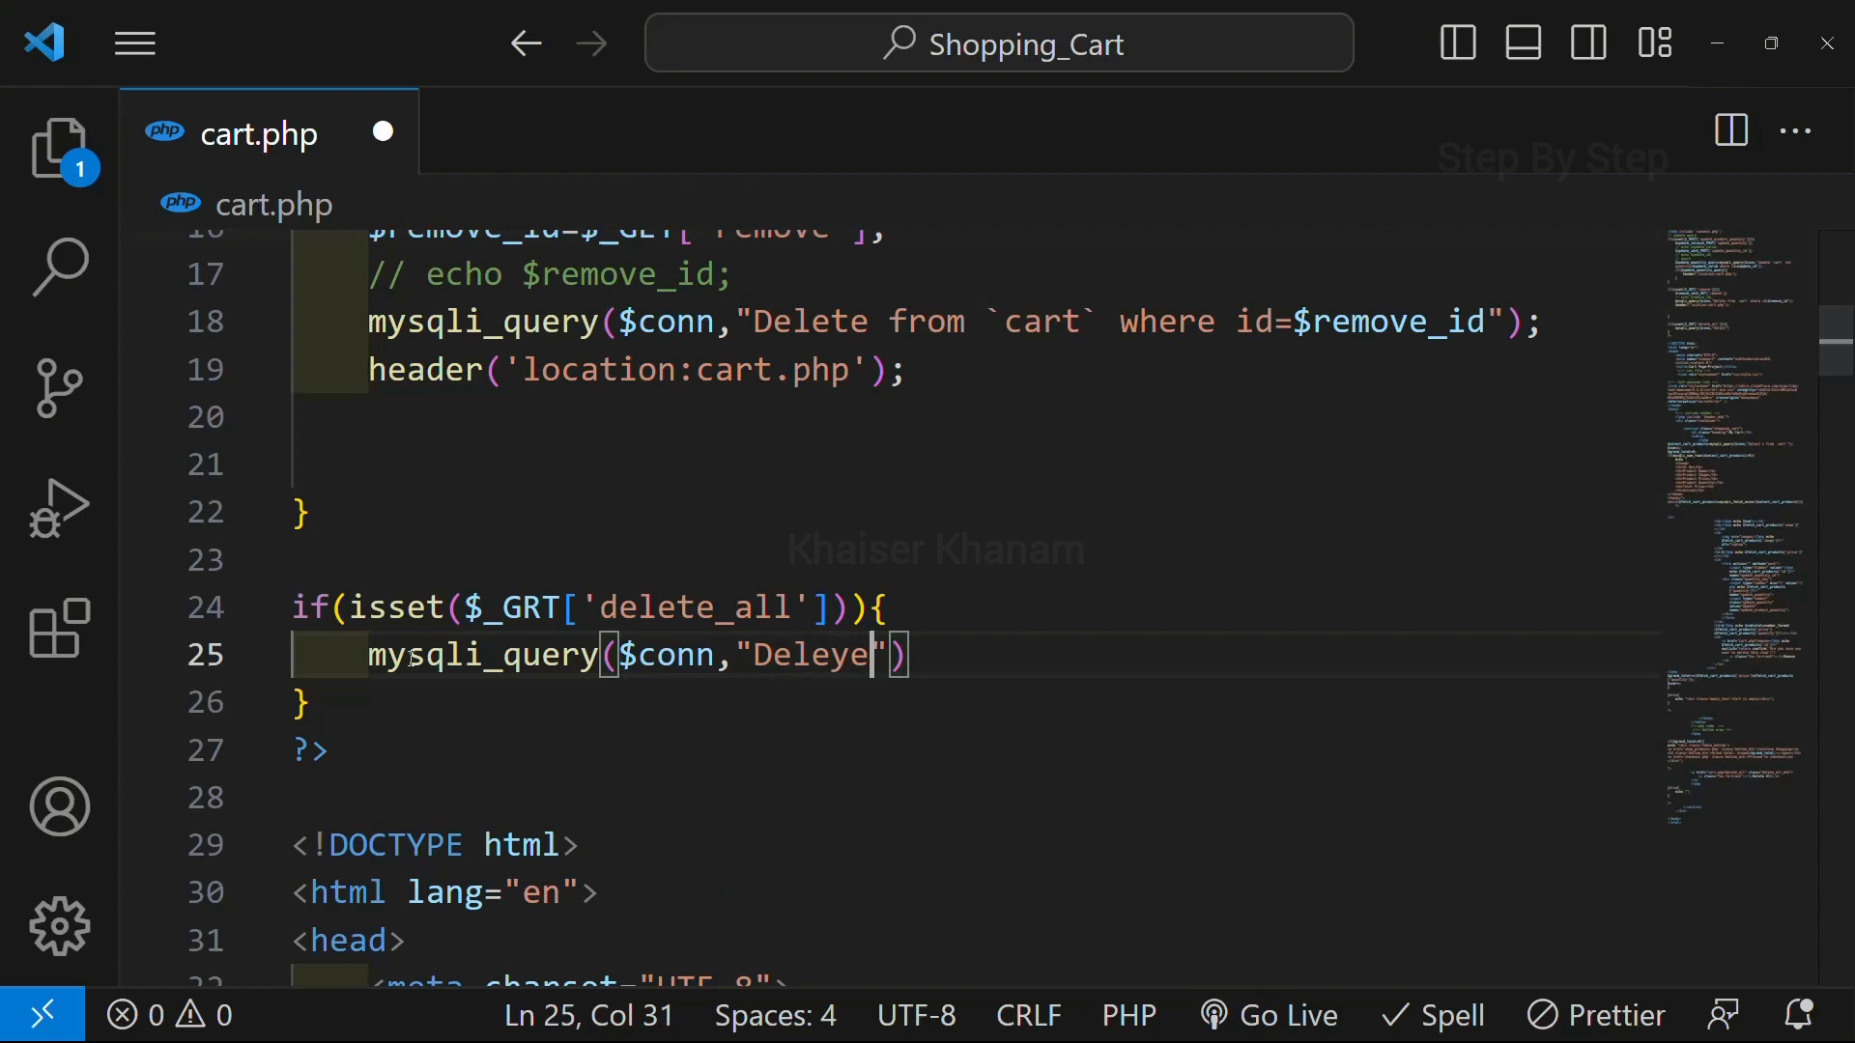
type("Delete")
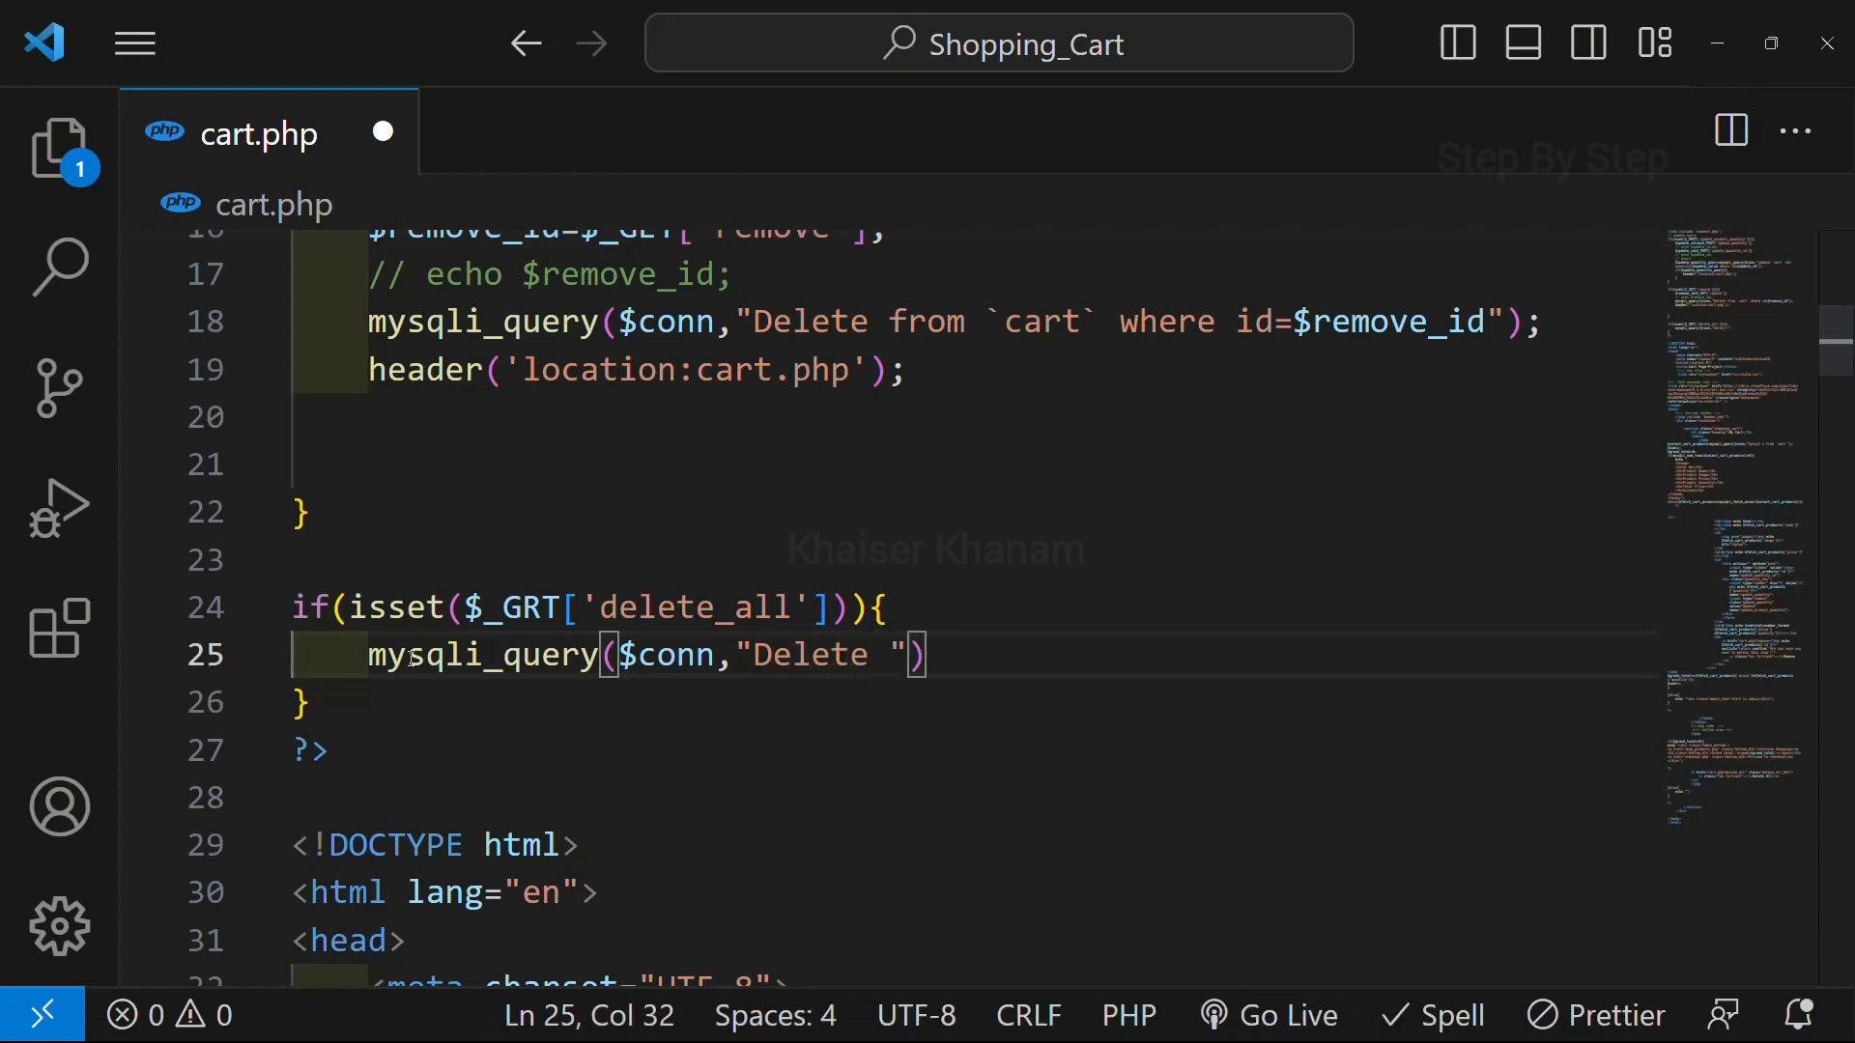
type("from")
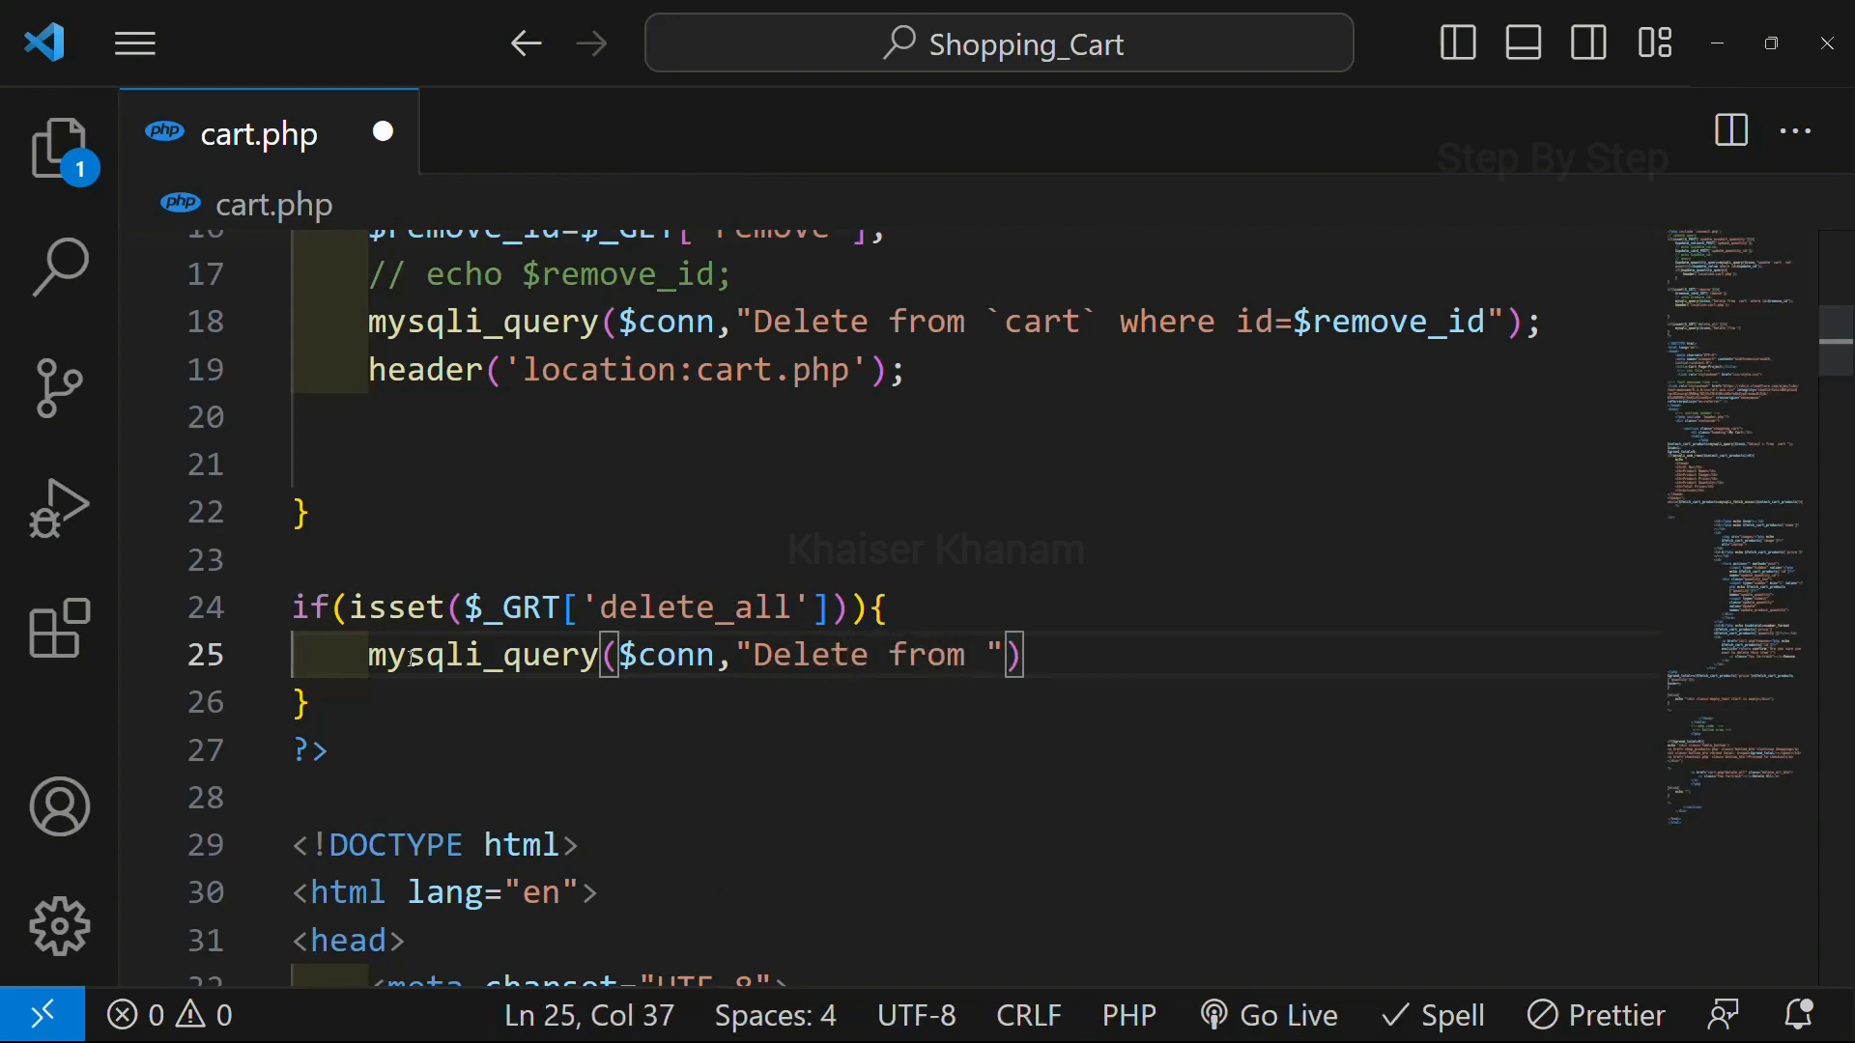
type("``")
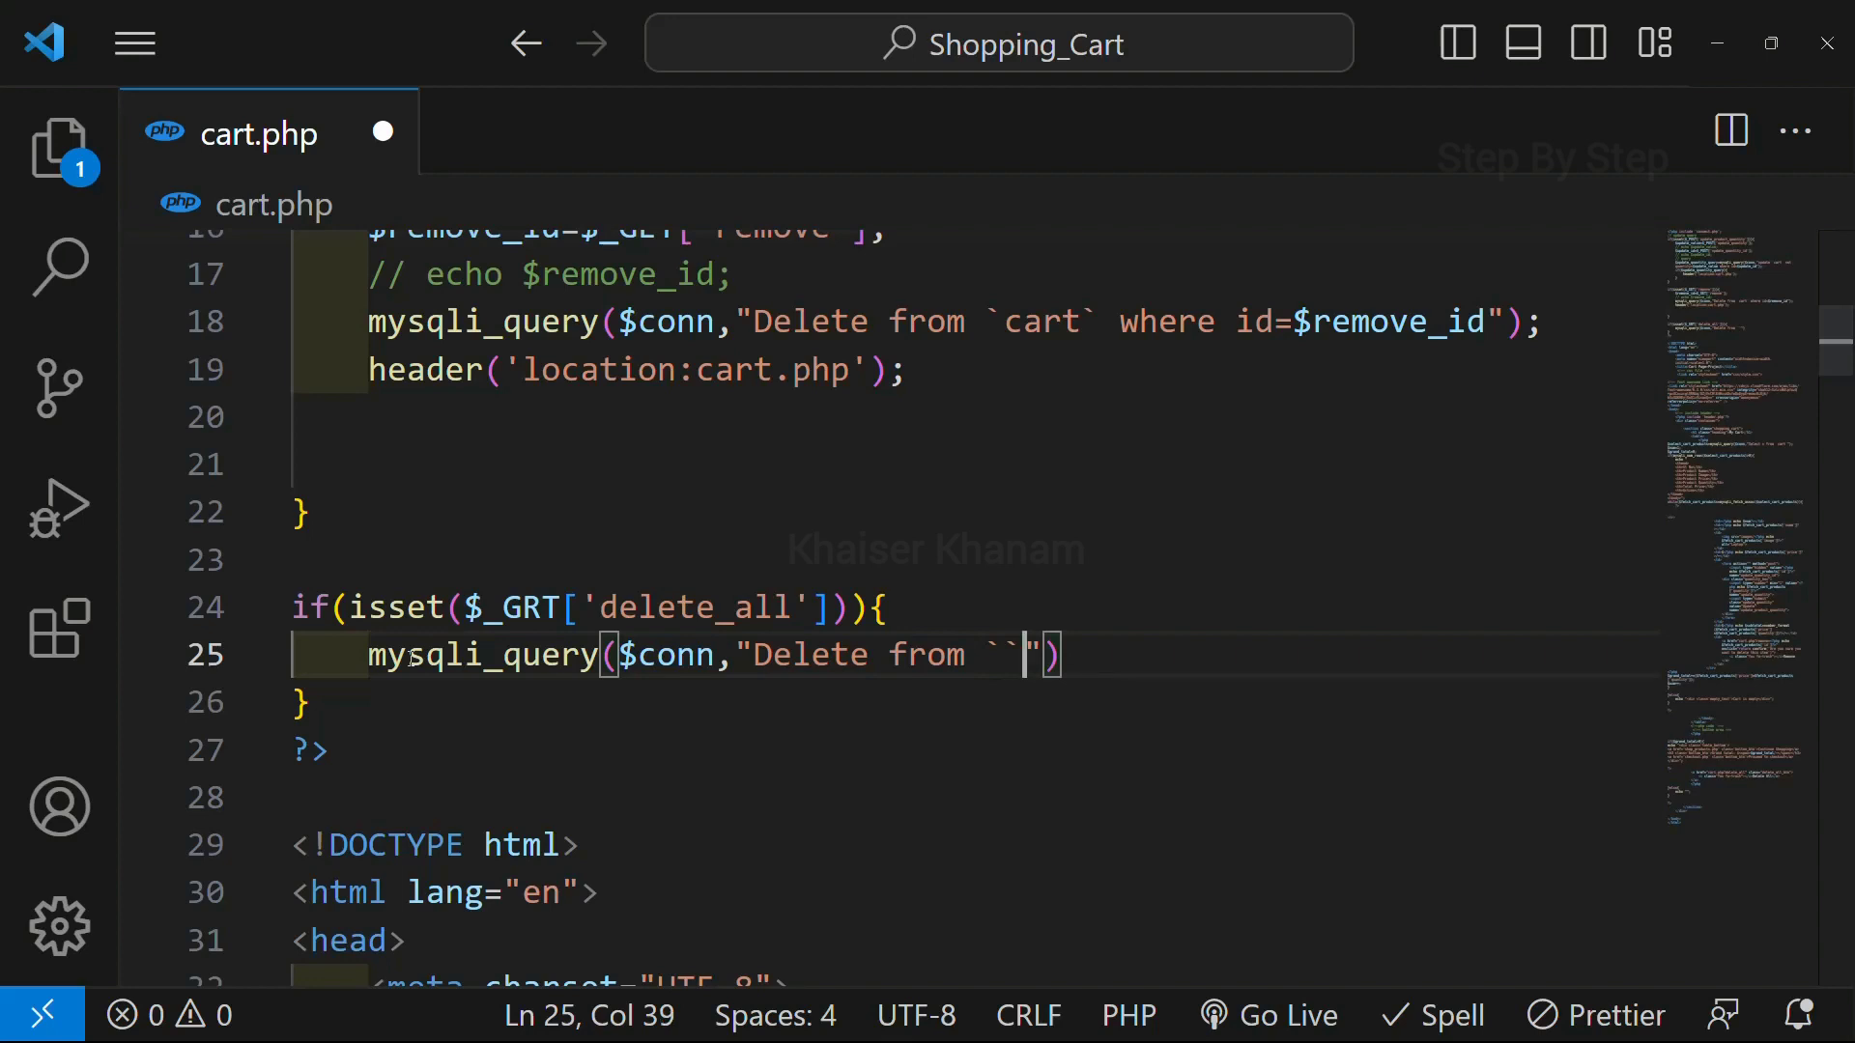
type("cart")
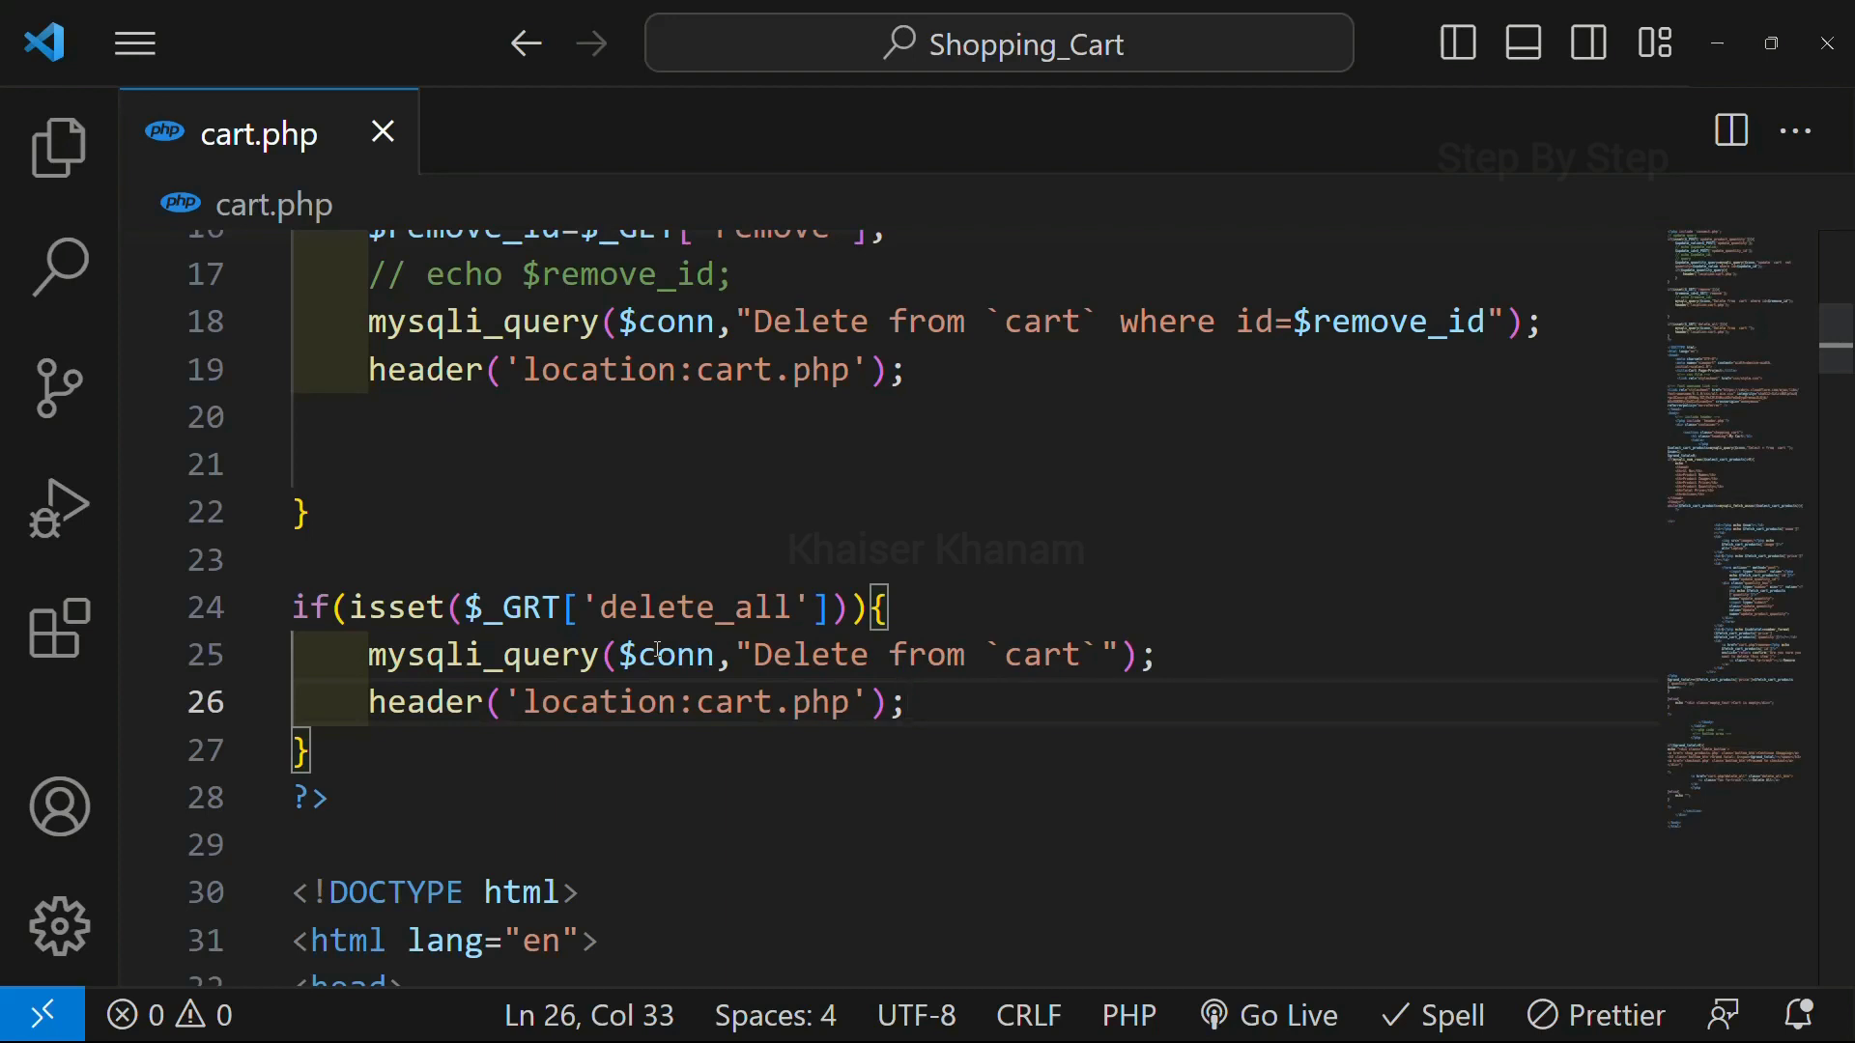
- Correct $_GRT to $_GET, add the header('location:cart.php') redirect and save cart.php
scroll("down", 3)
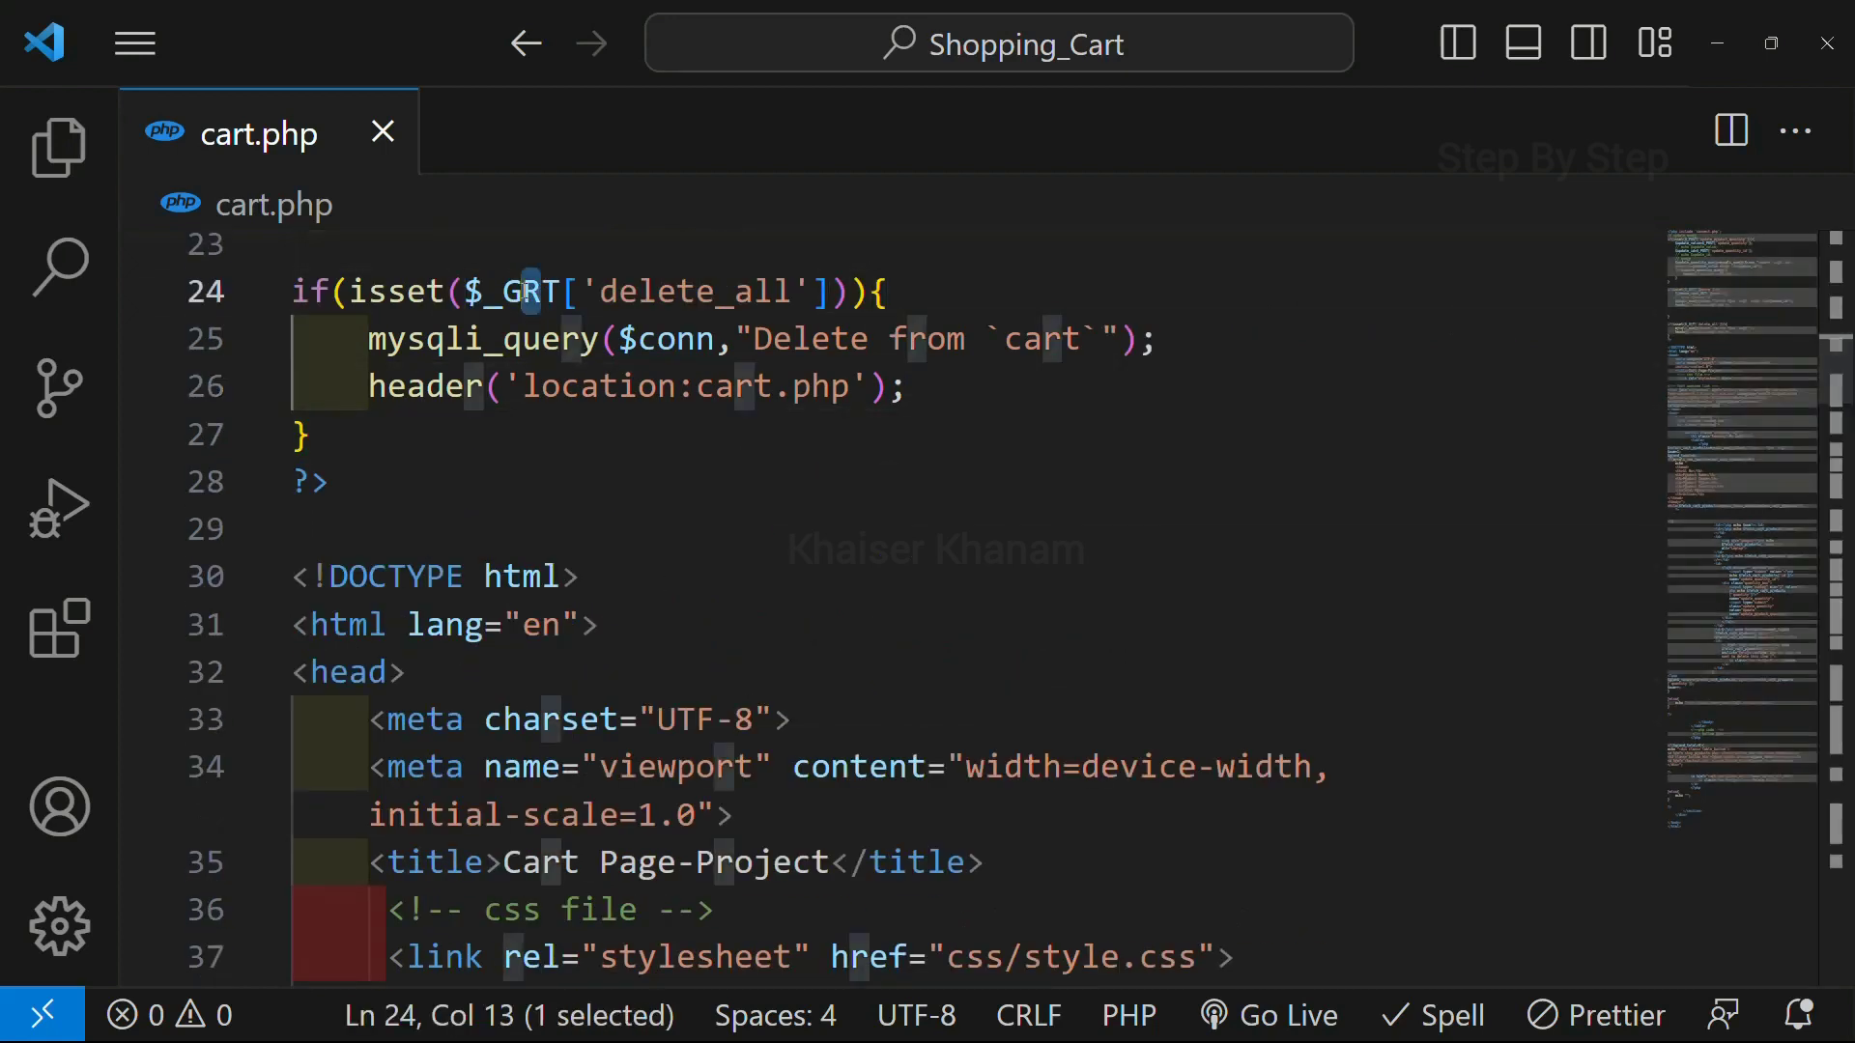
type("E")
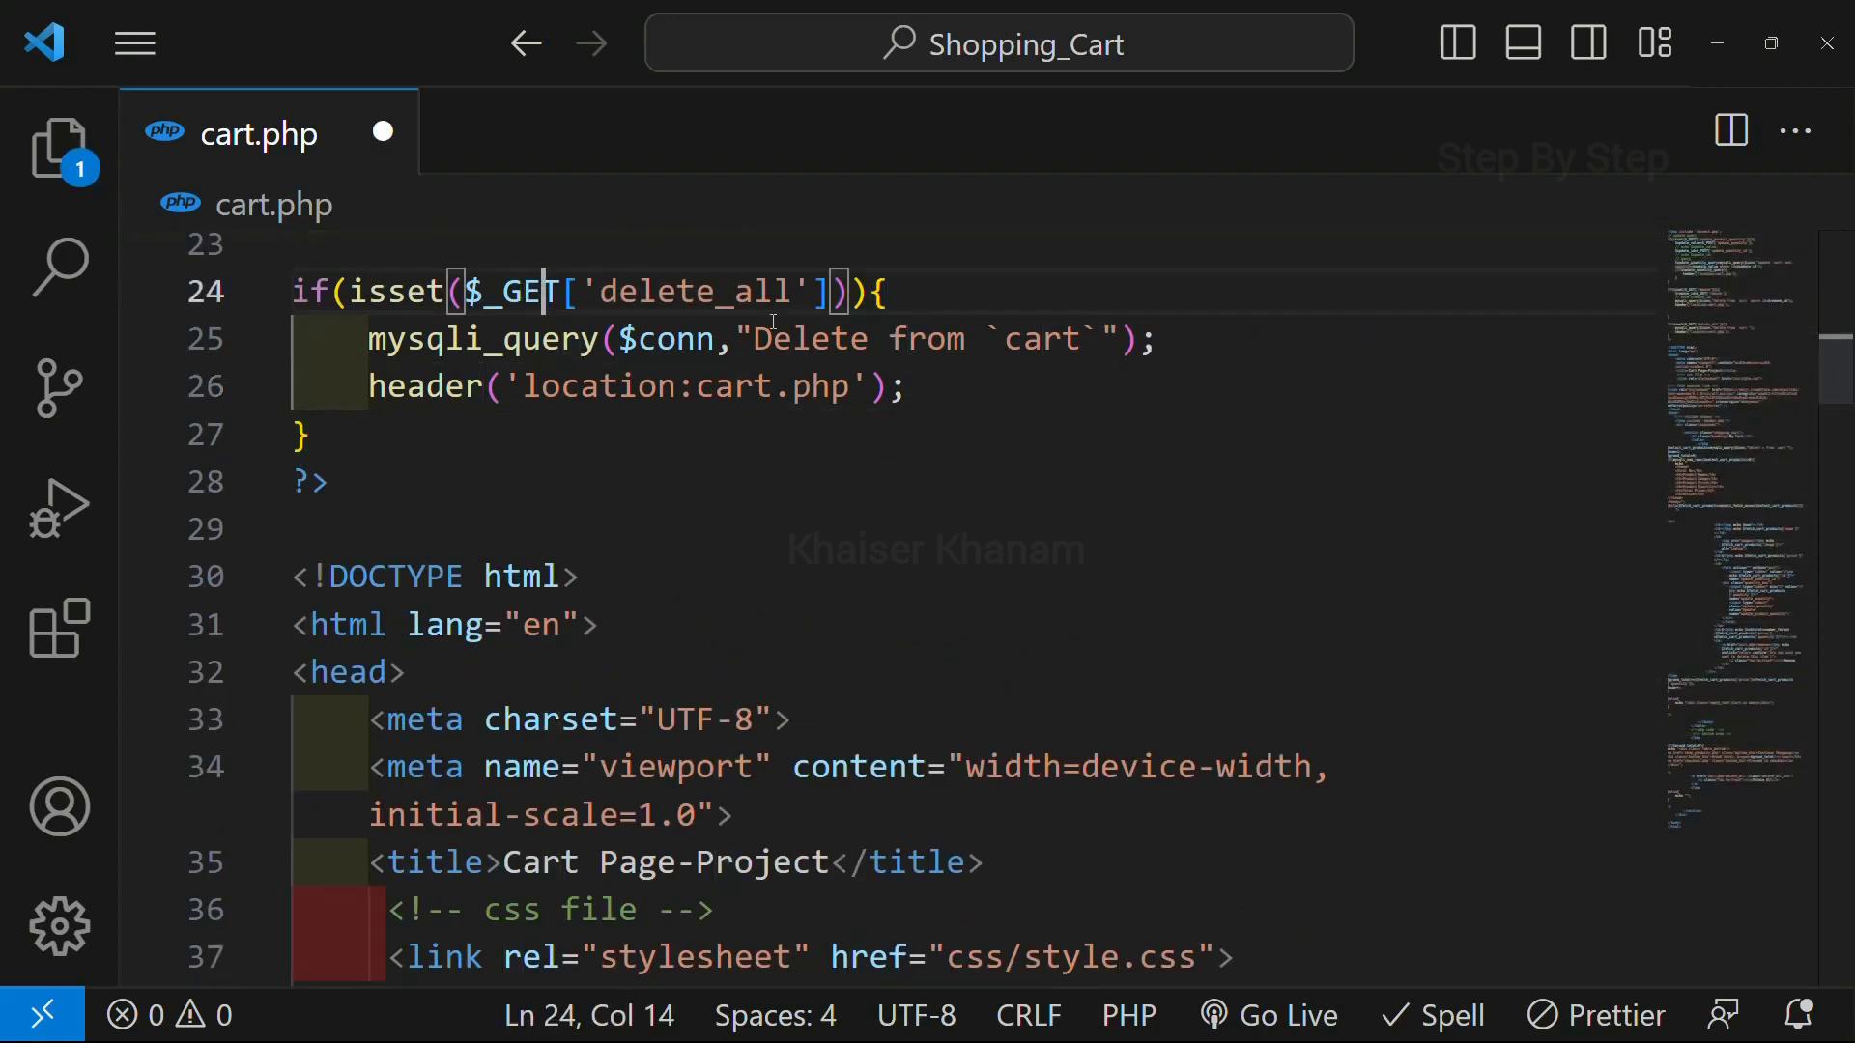
left_click(334, 481)
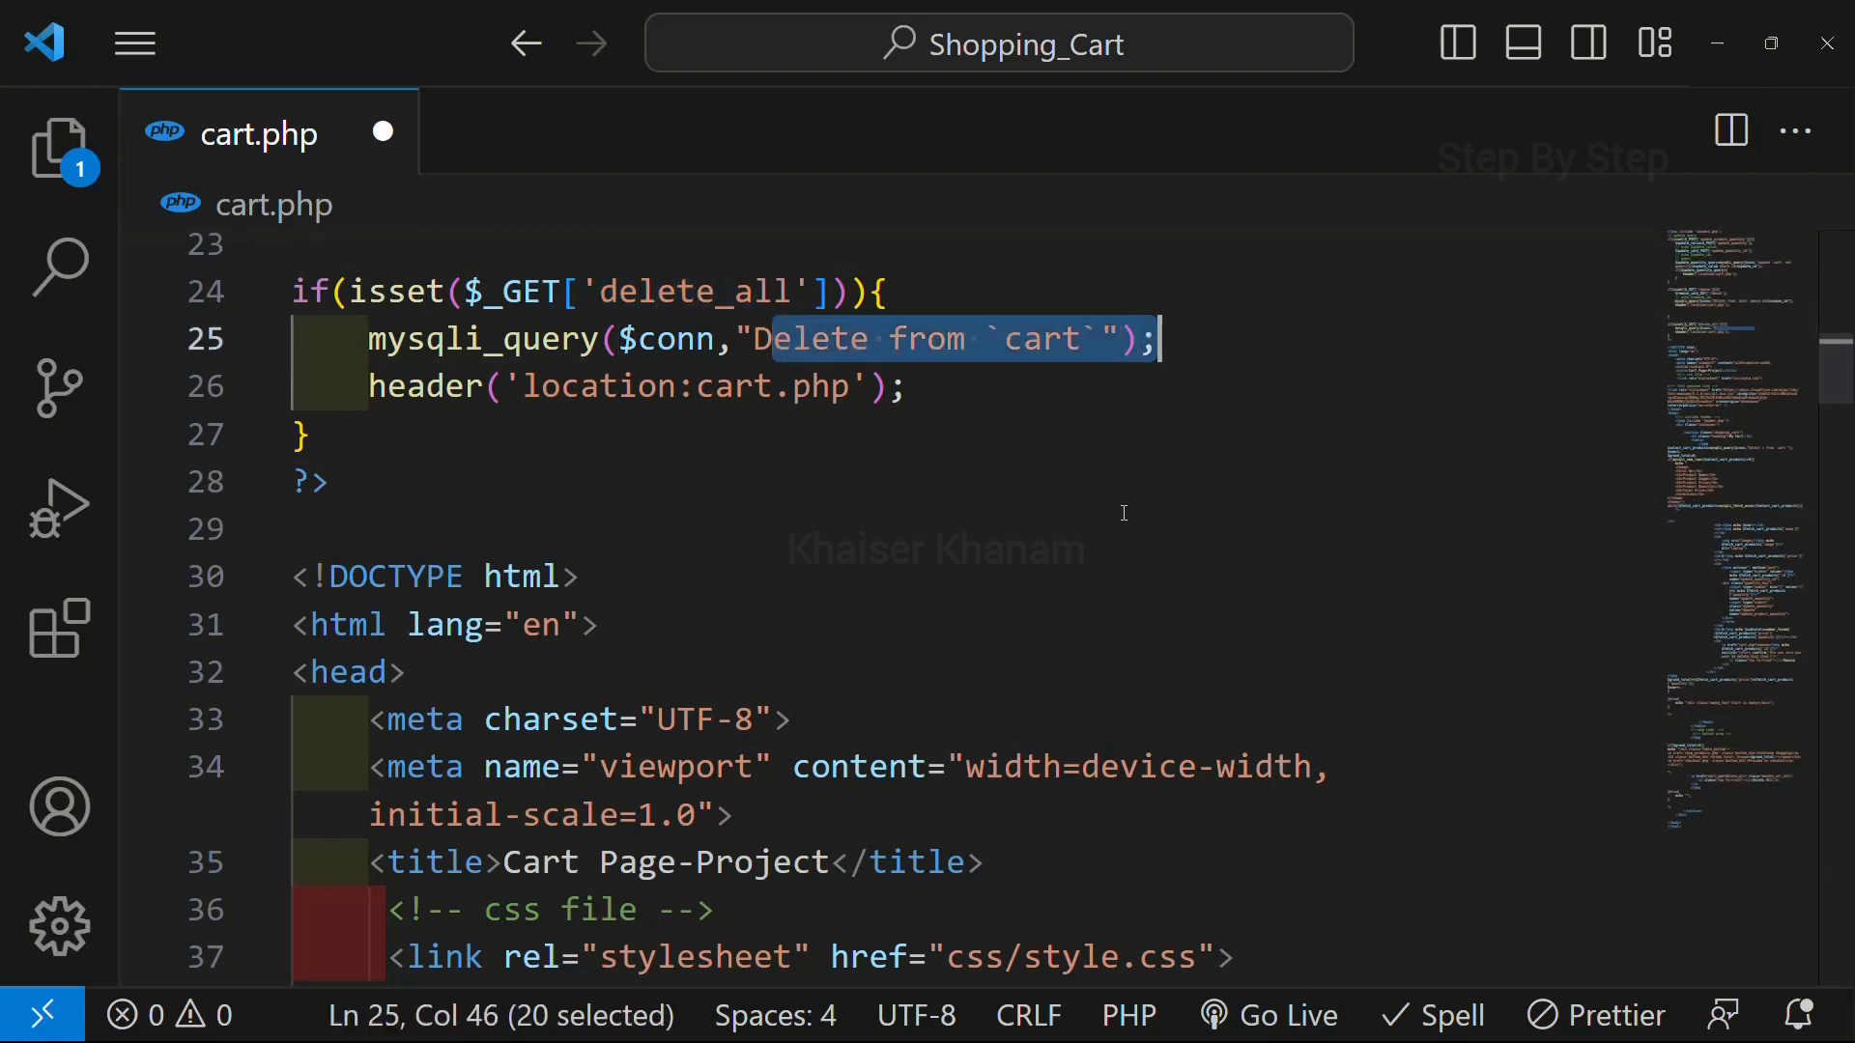
mouse_move(1113, 543)
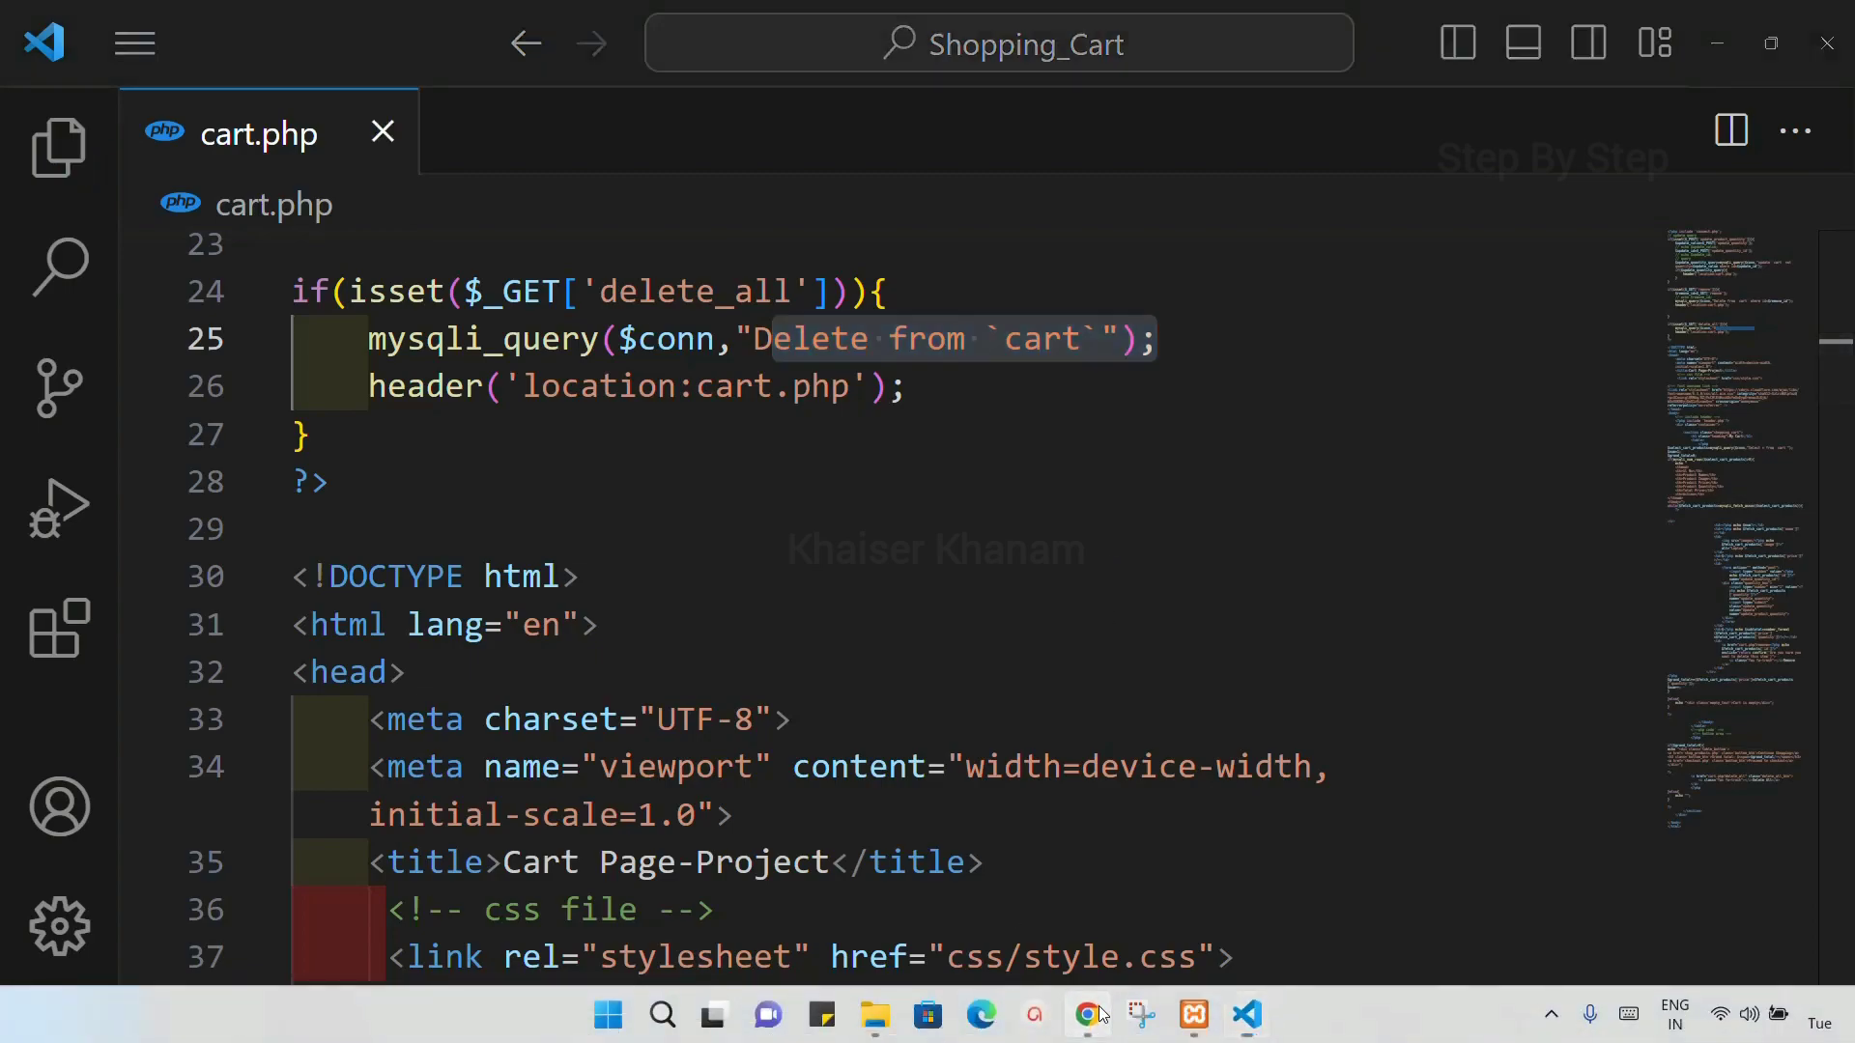
- Use Delete All in Chrome so the cart page shows Cart is empty, then return to the editor
left_click(1086, 1015)
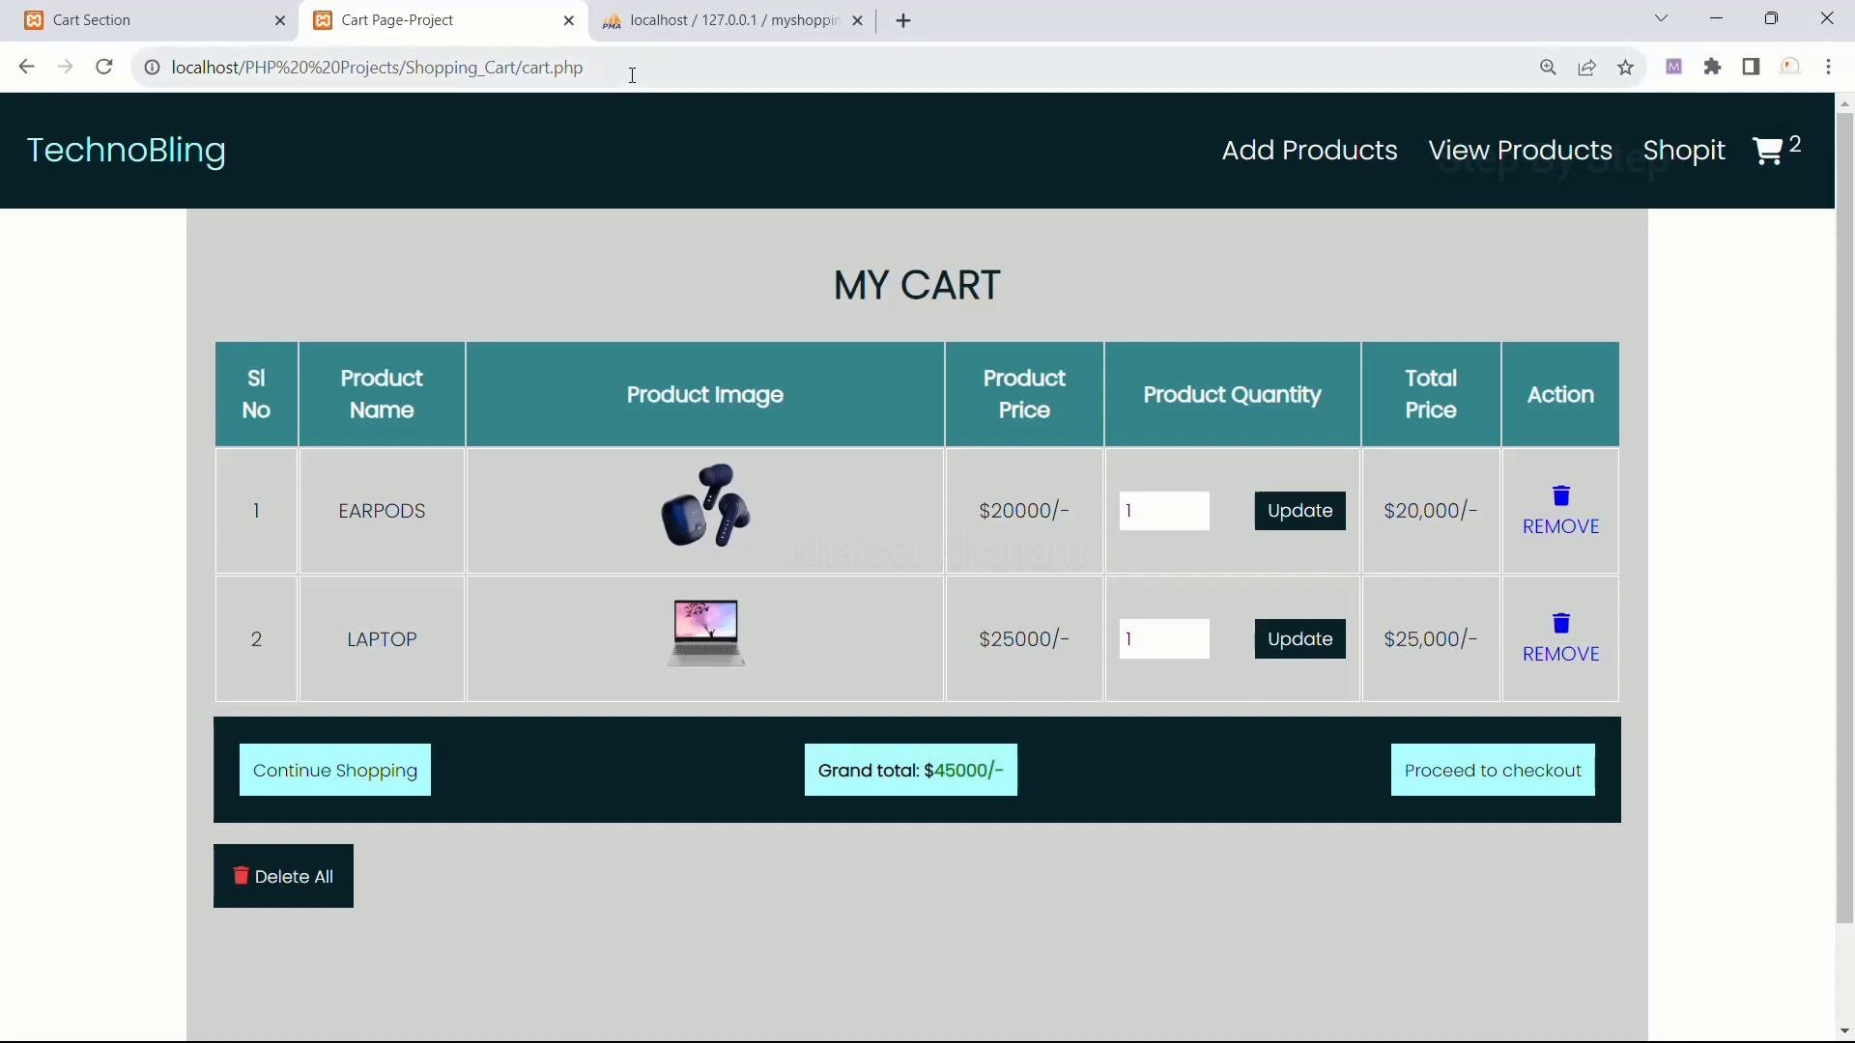
left_click(282, 875)
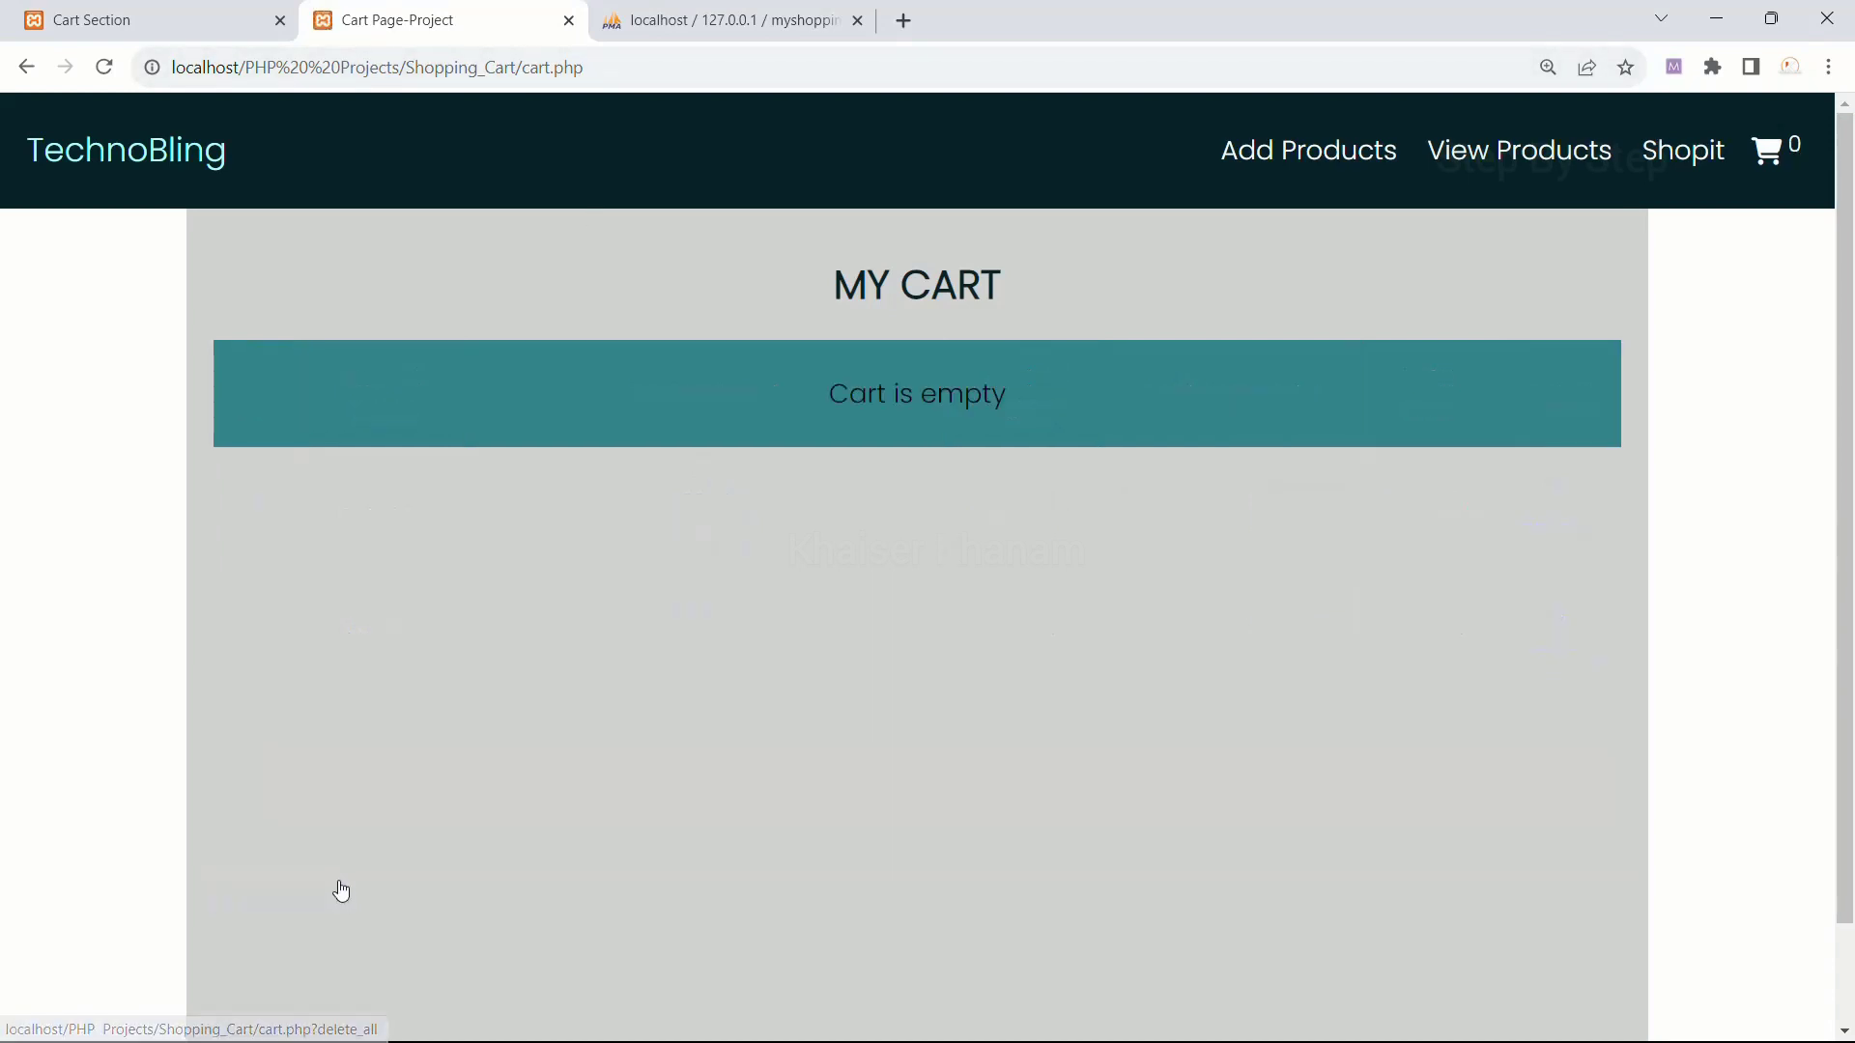
mouse_move(711, 394)
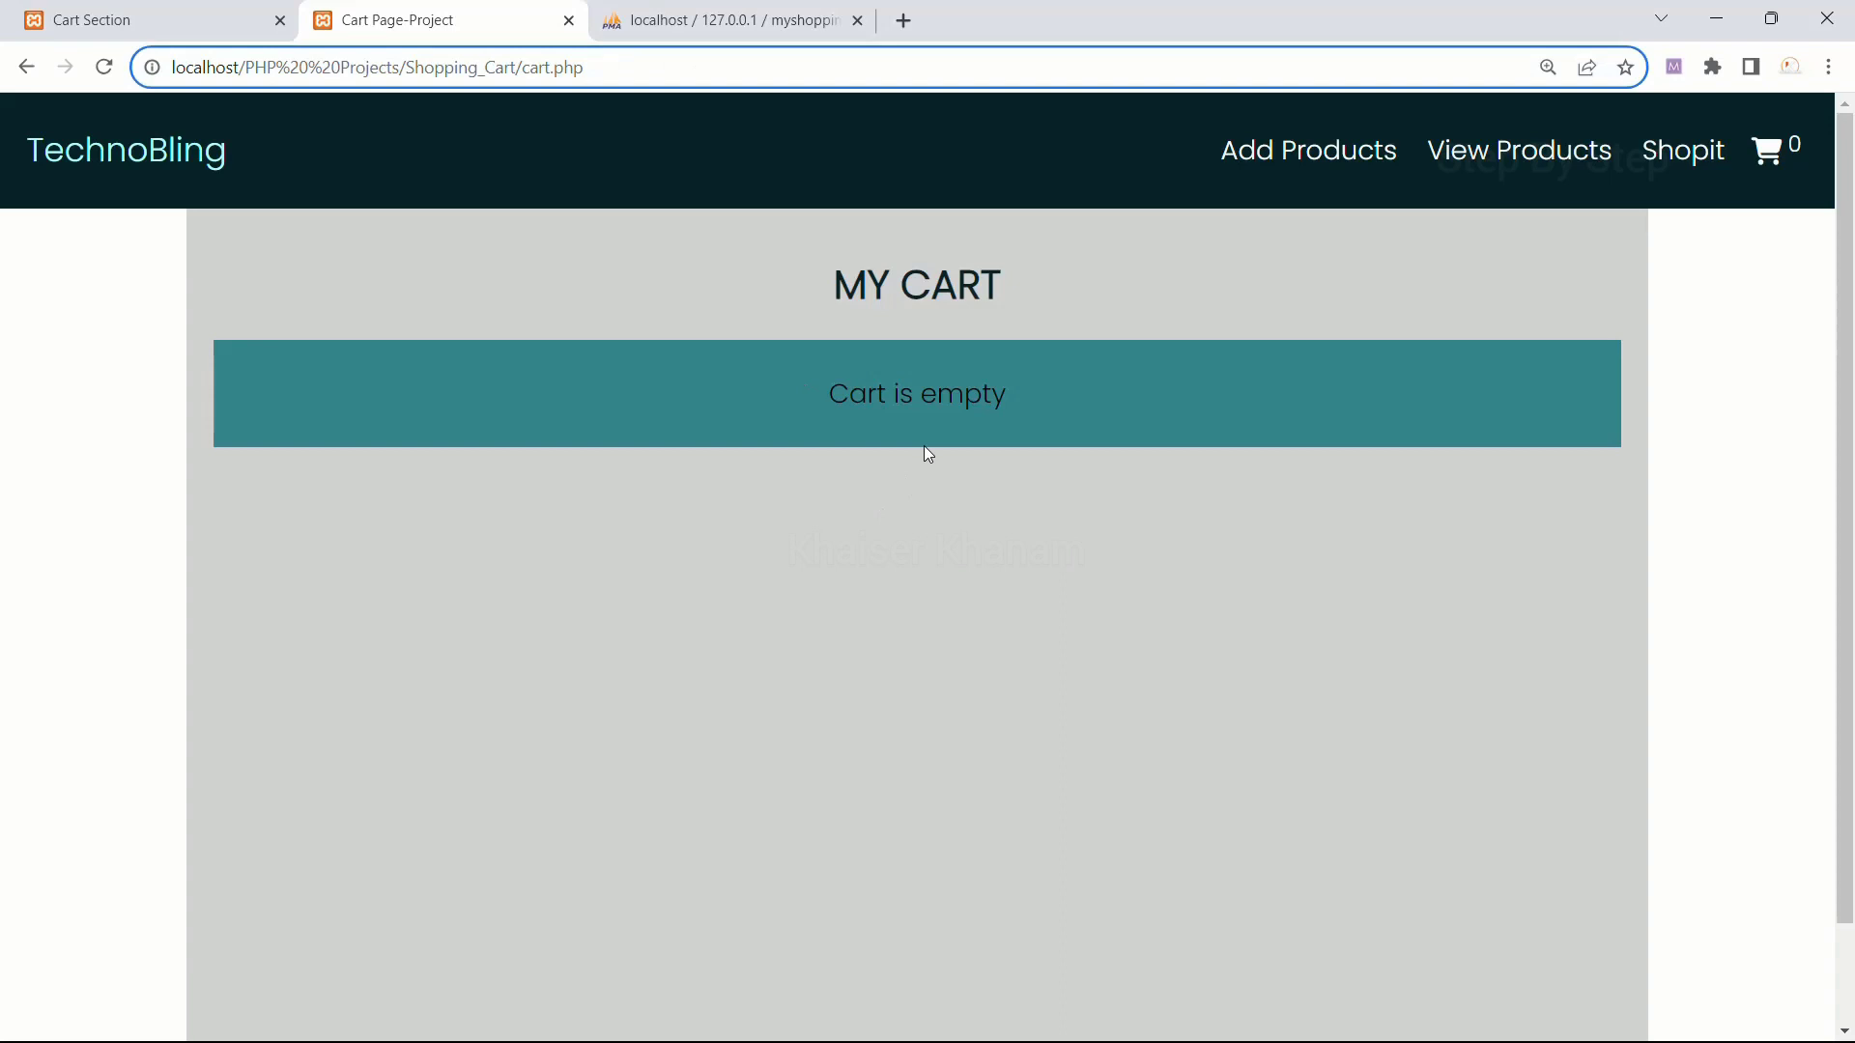
double_click(916, 394)
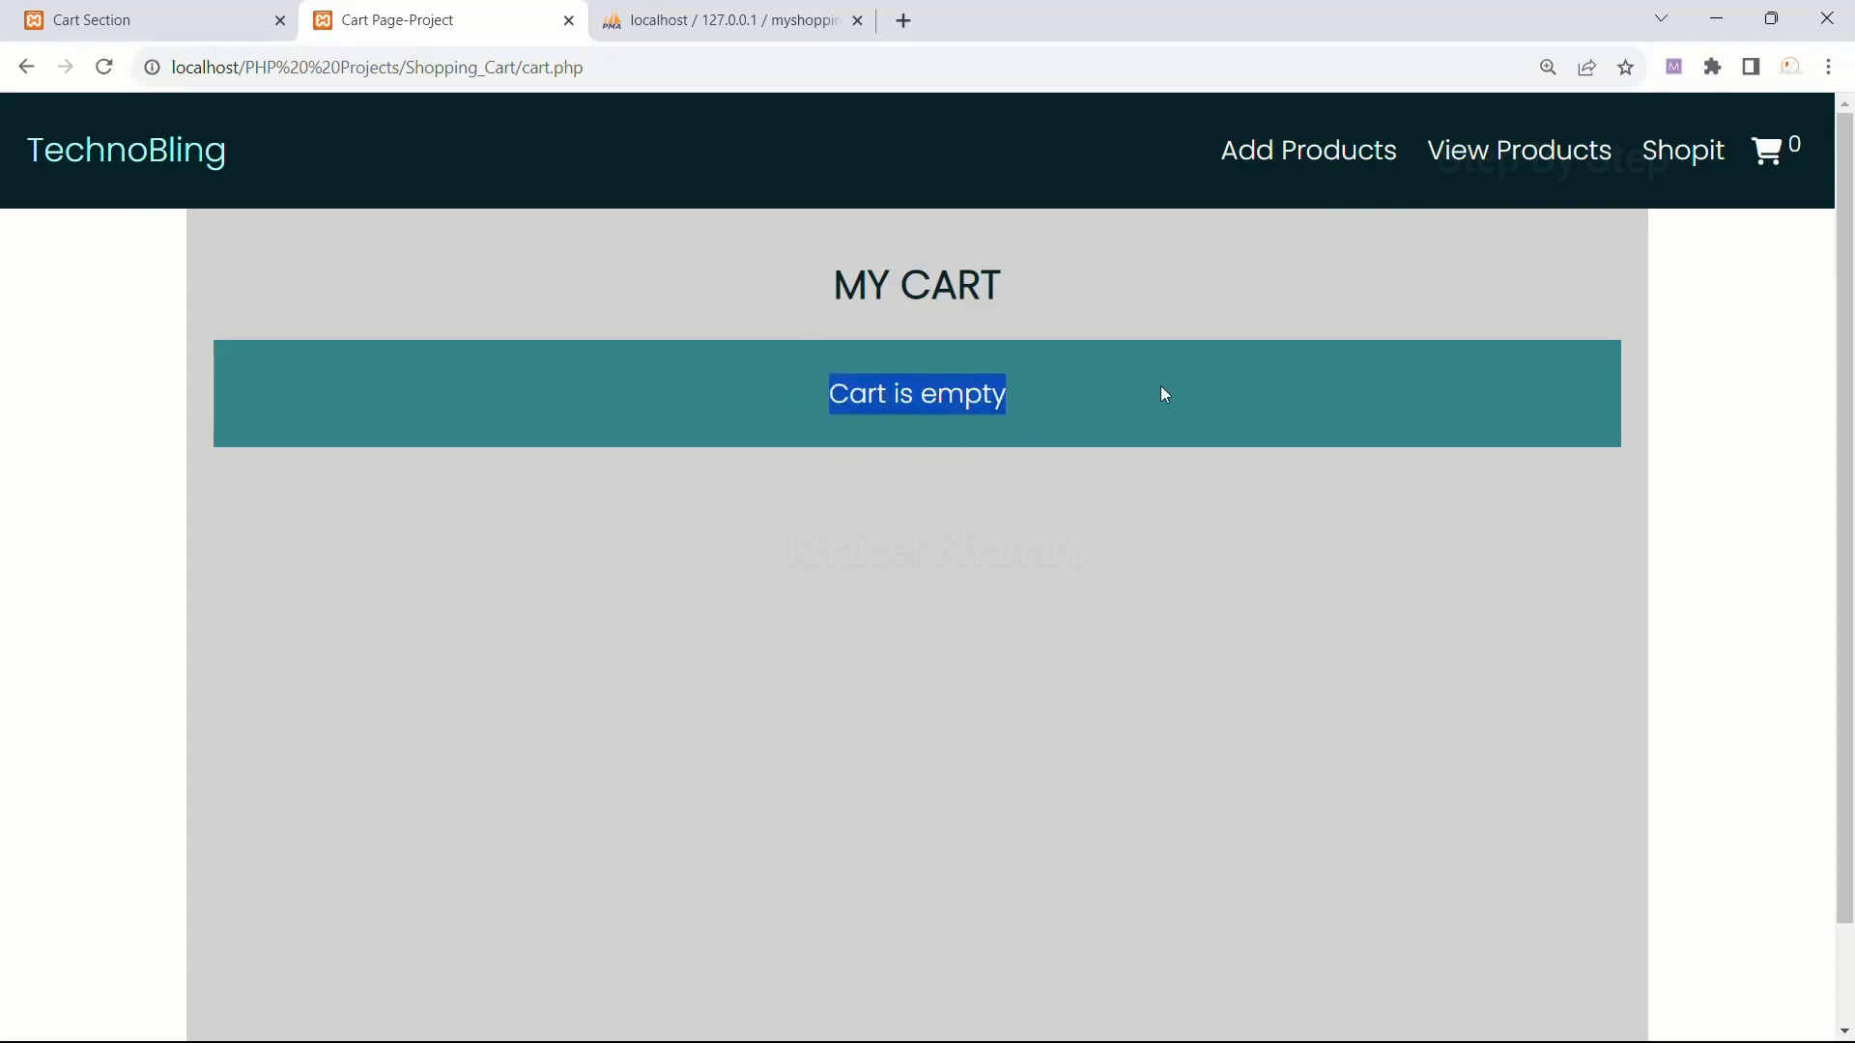
mouse_move(1814, 186)
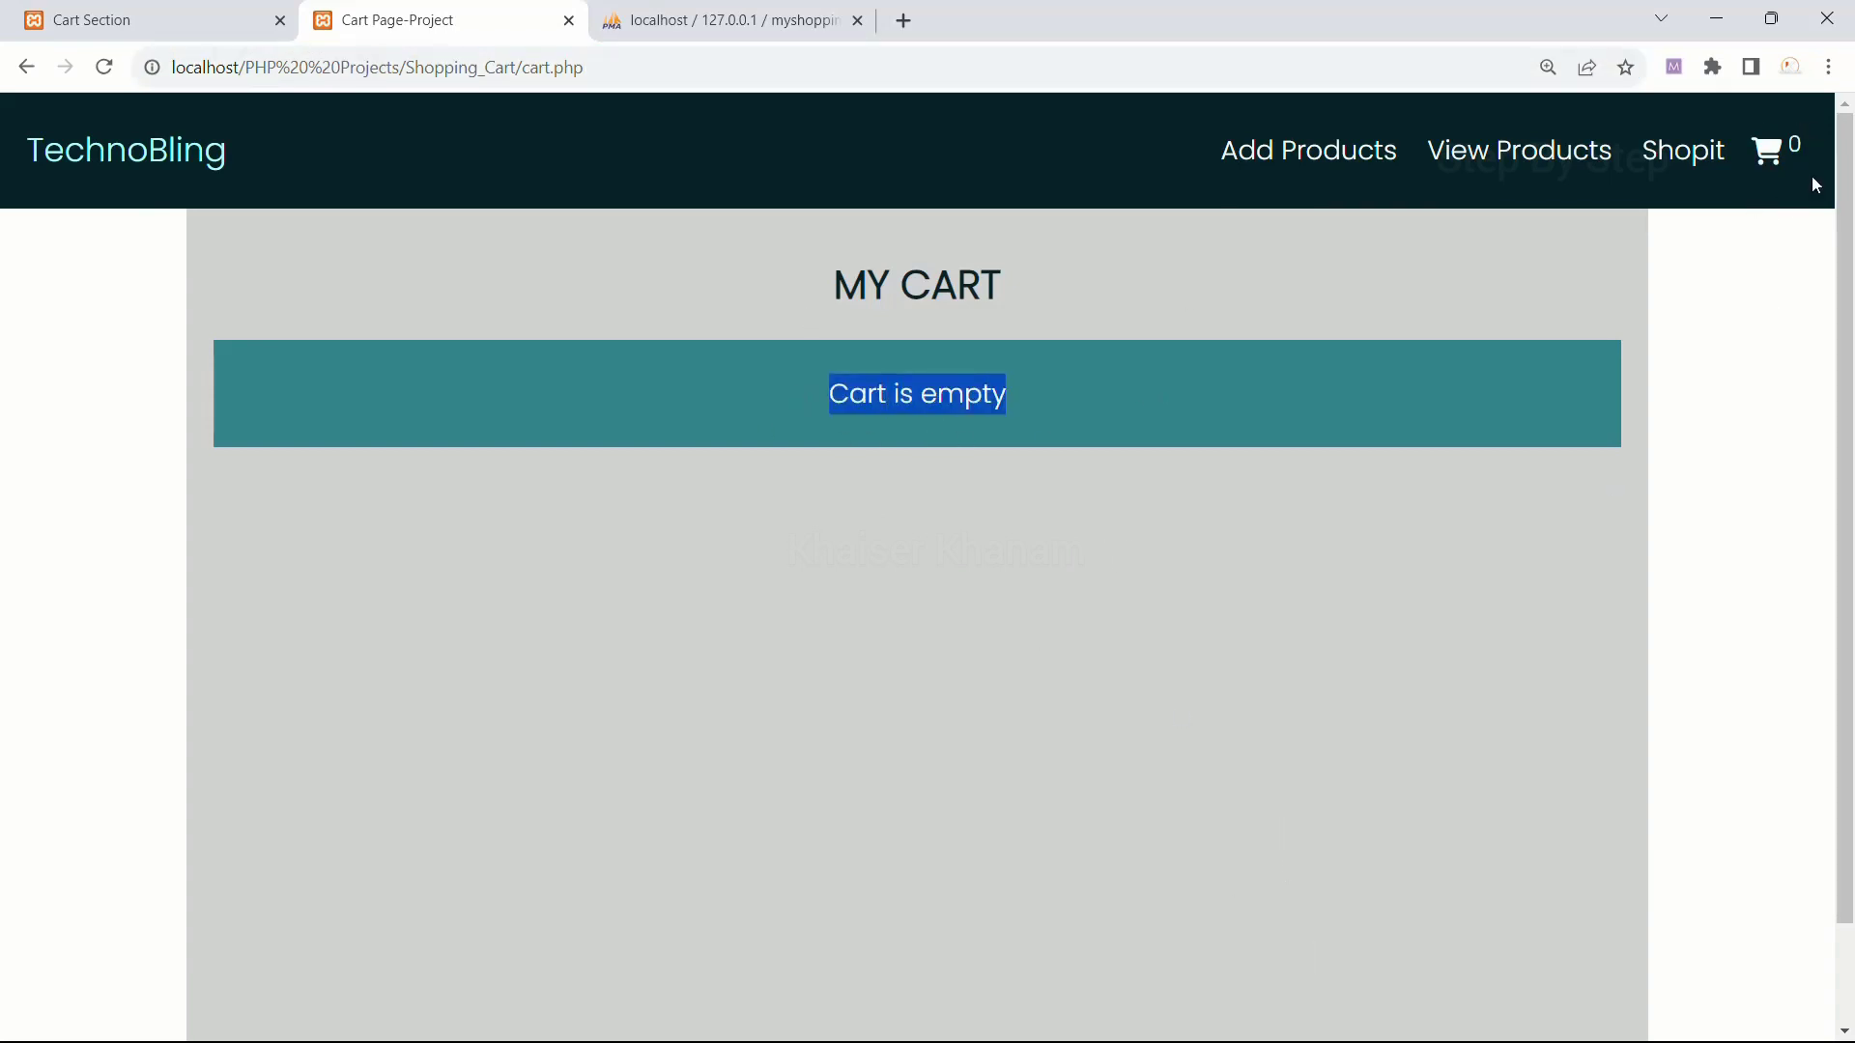
mouse_move(1254, 746)
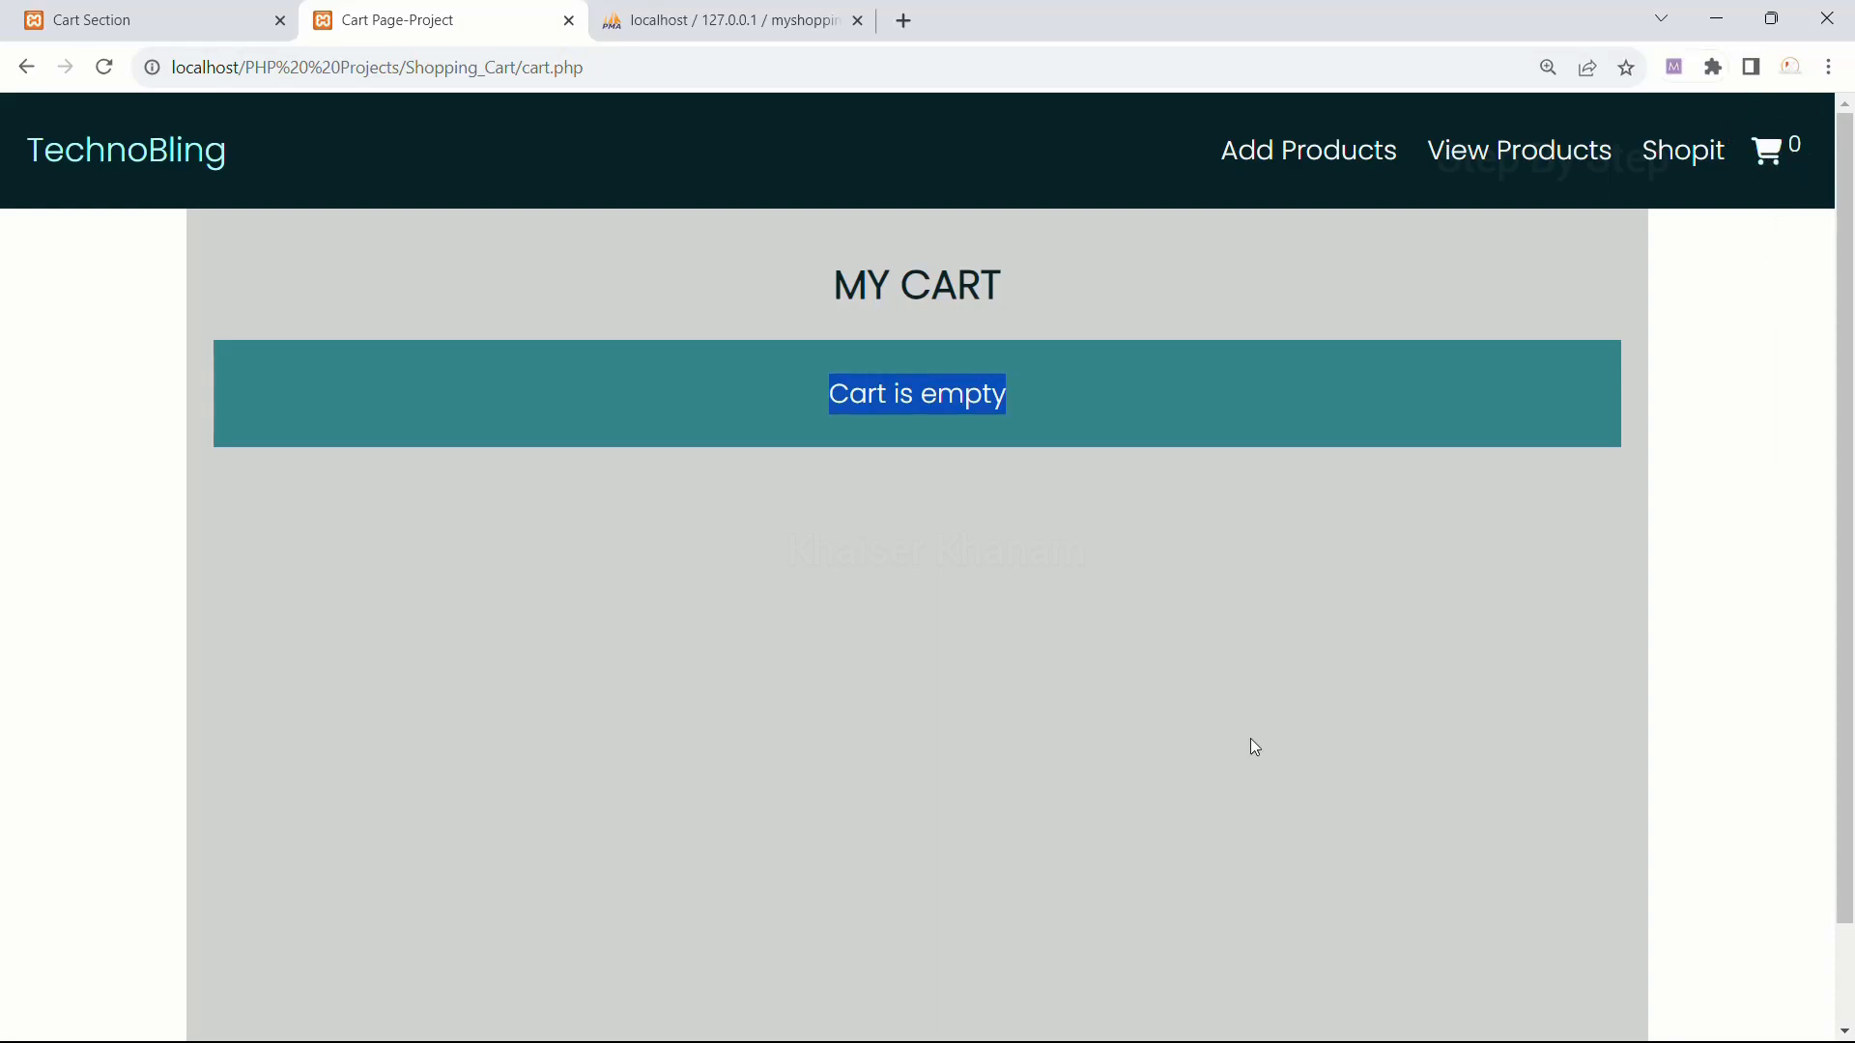
left_click(1244, 1023)
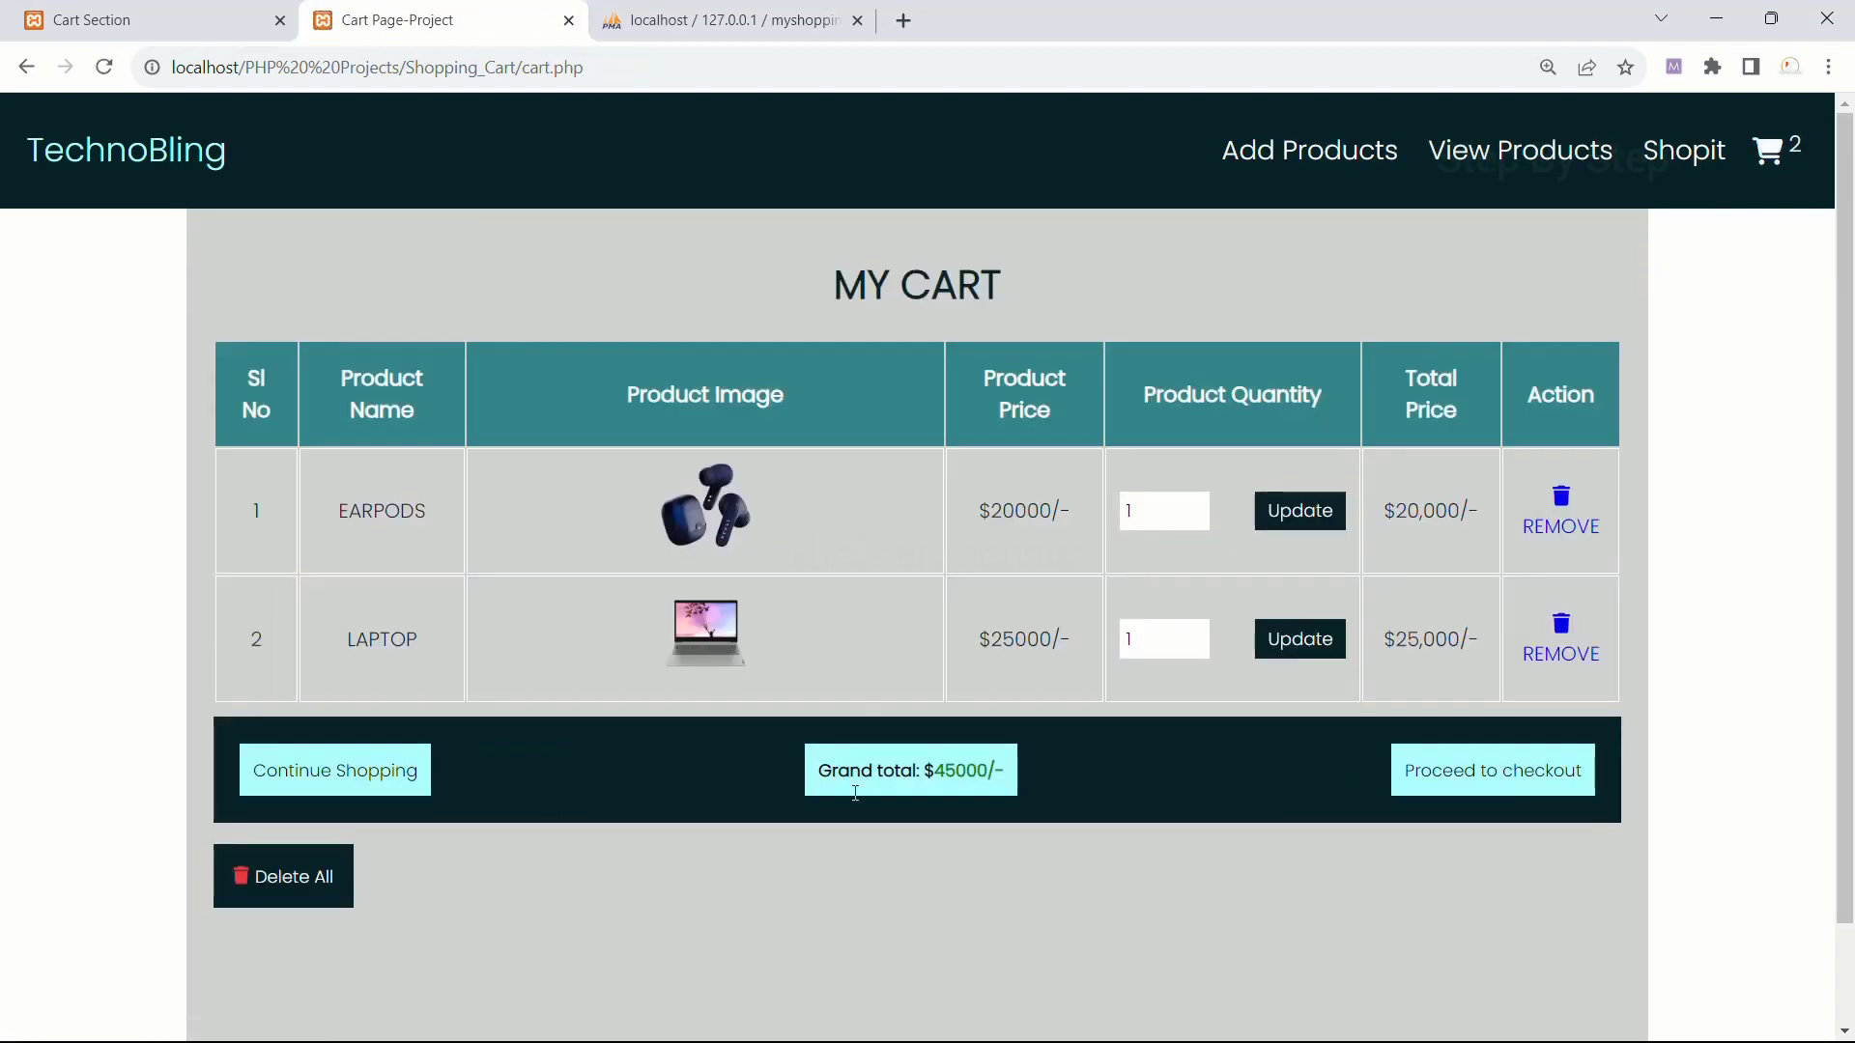
- Empty the cart again with Delete All, check the ?delete_all address and the handler's else branch
left_click(282, 876)
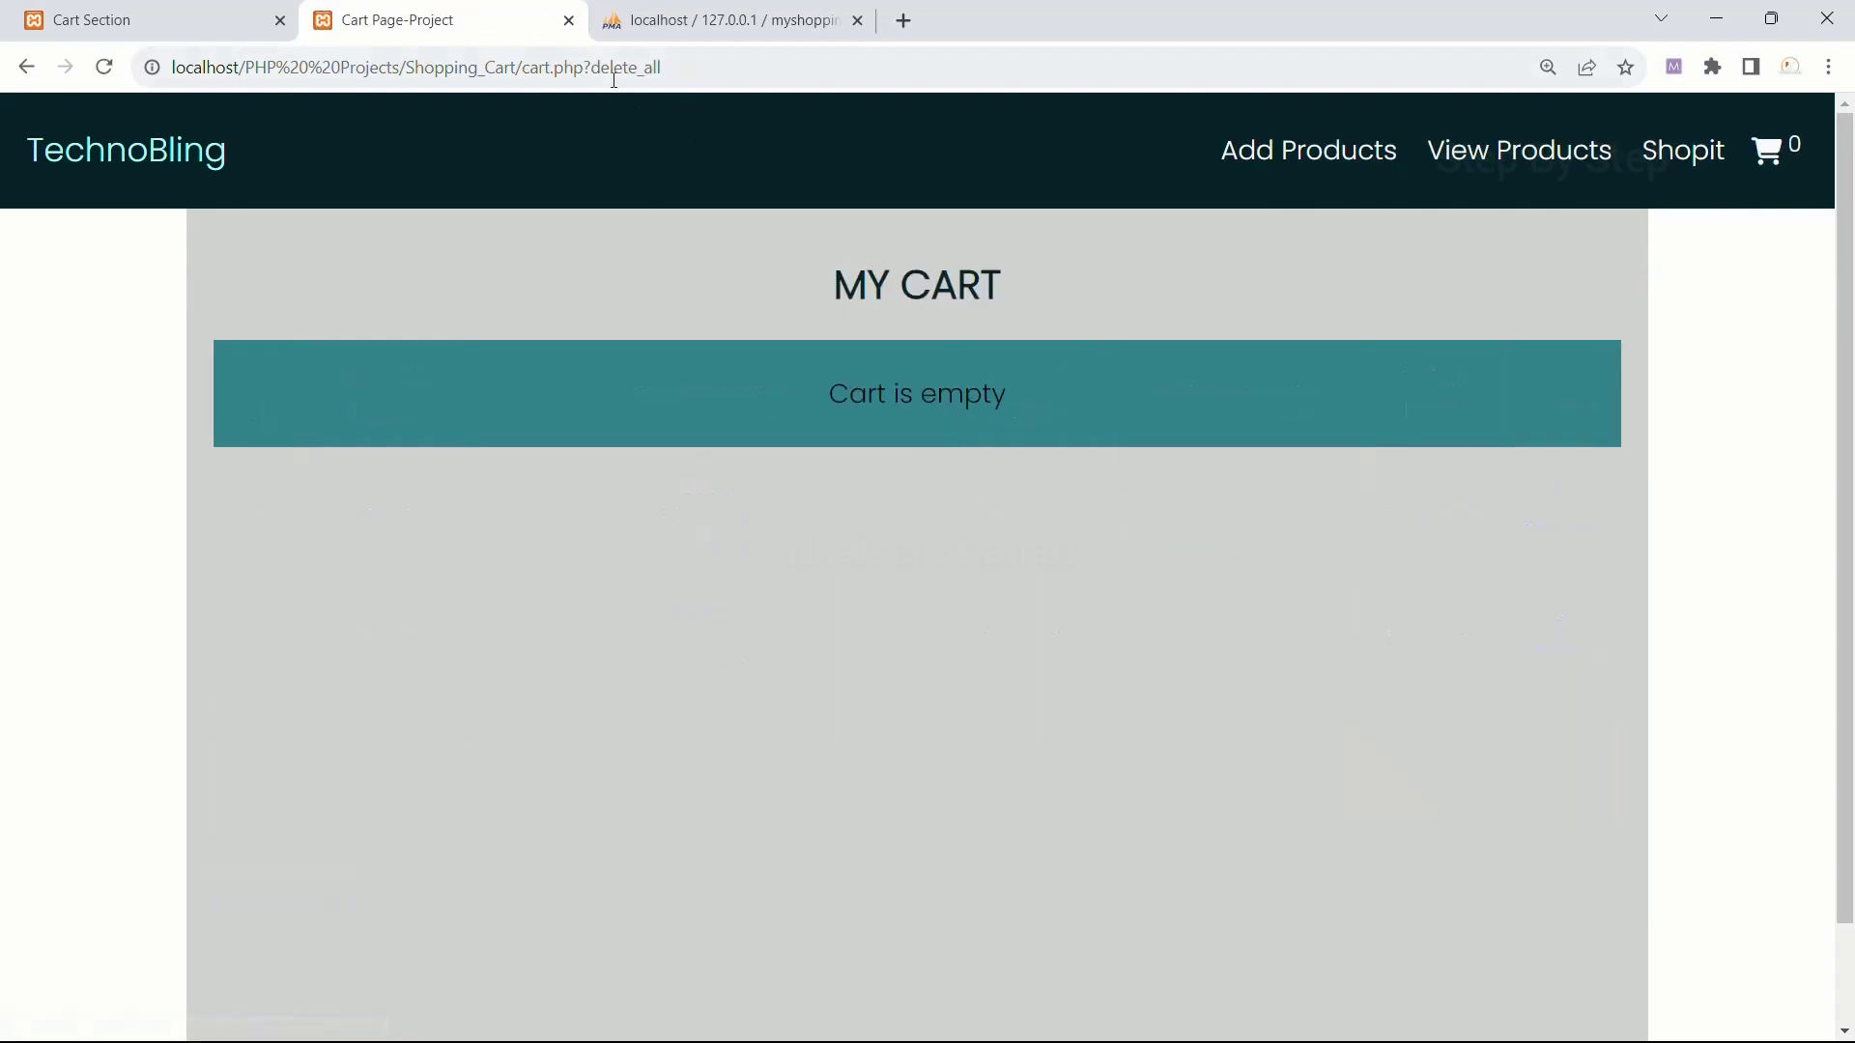
double_click(636, 66)
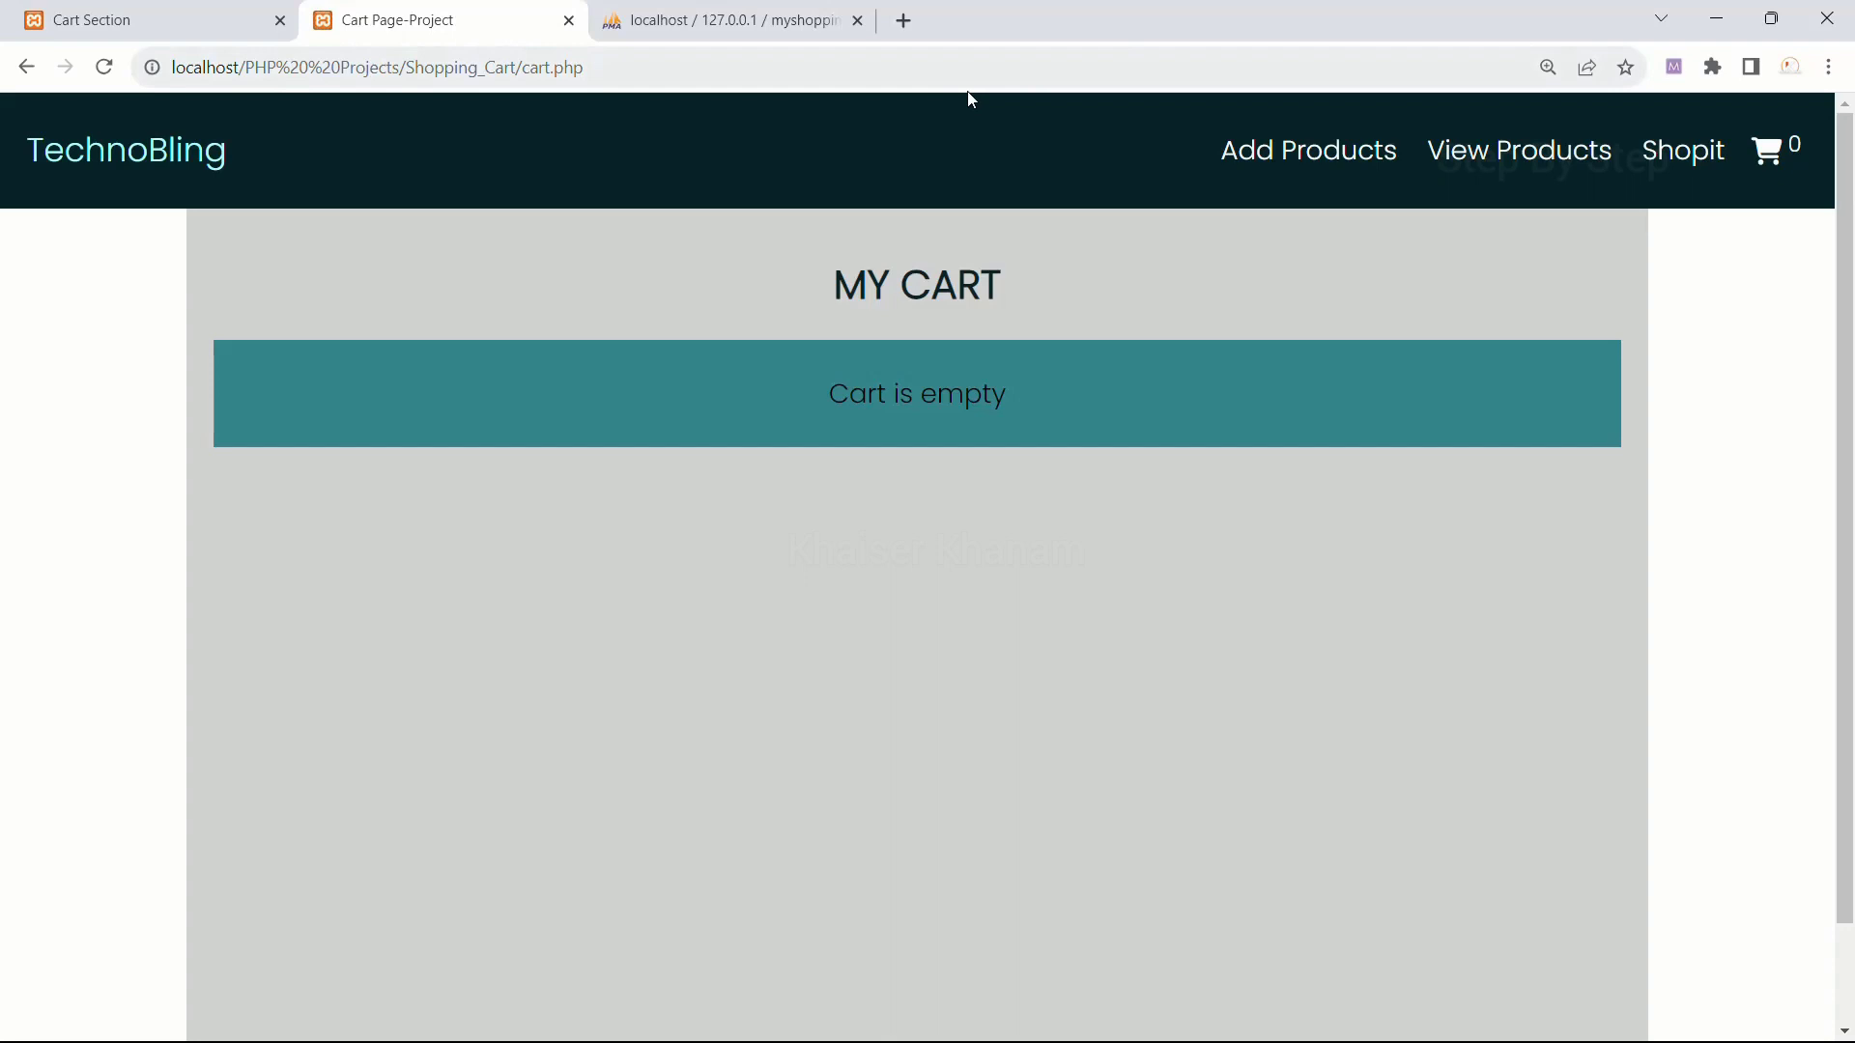
mouse_move(1308, 150)
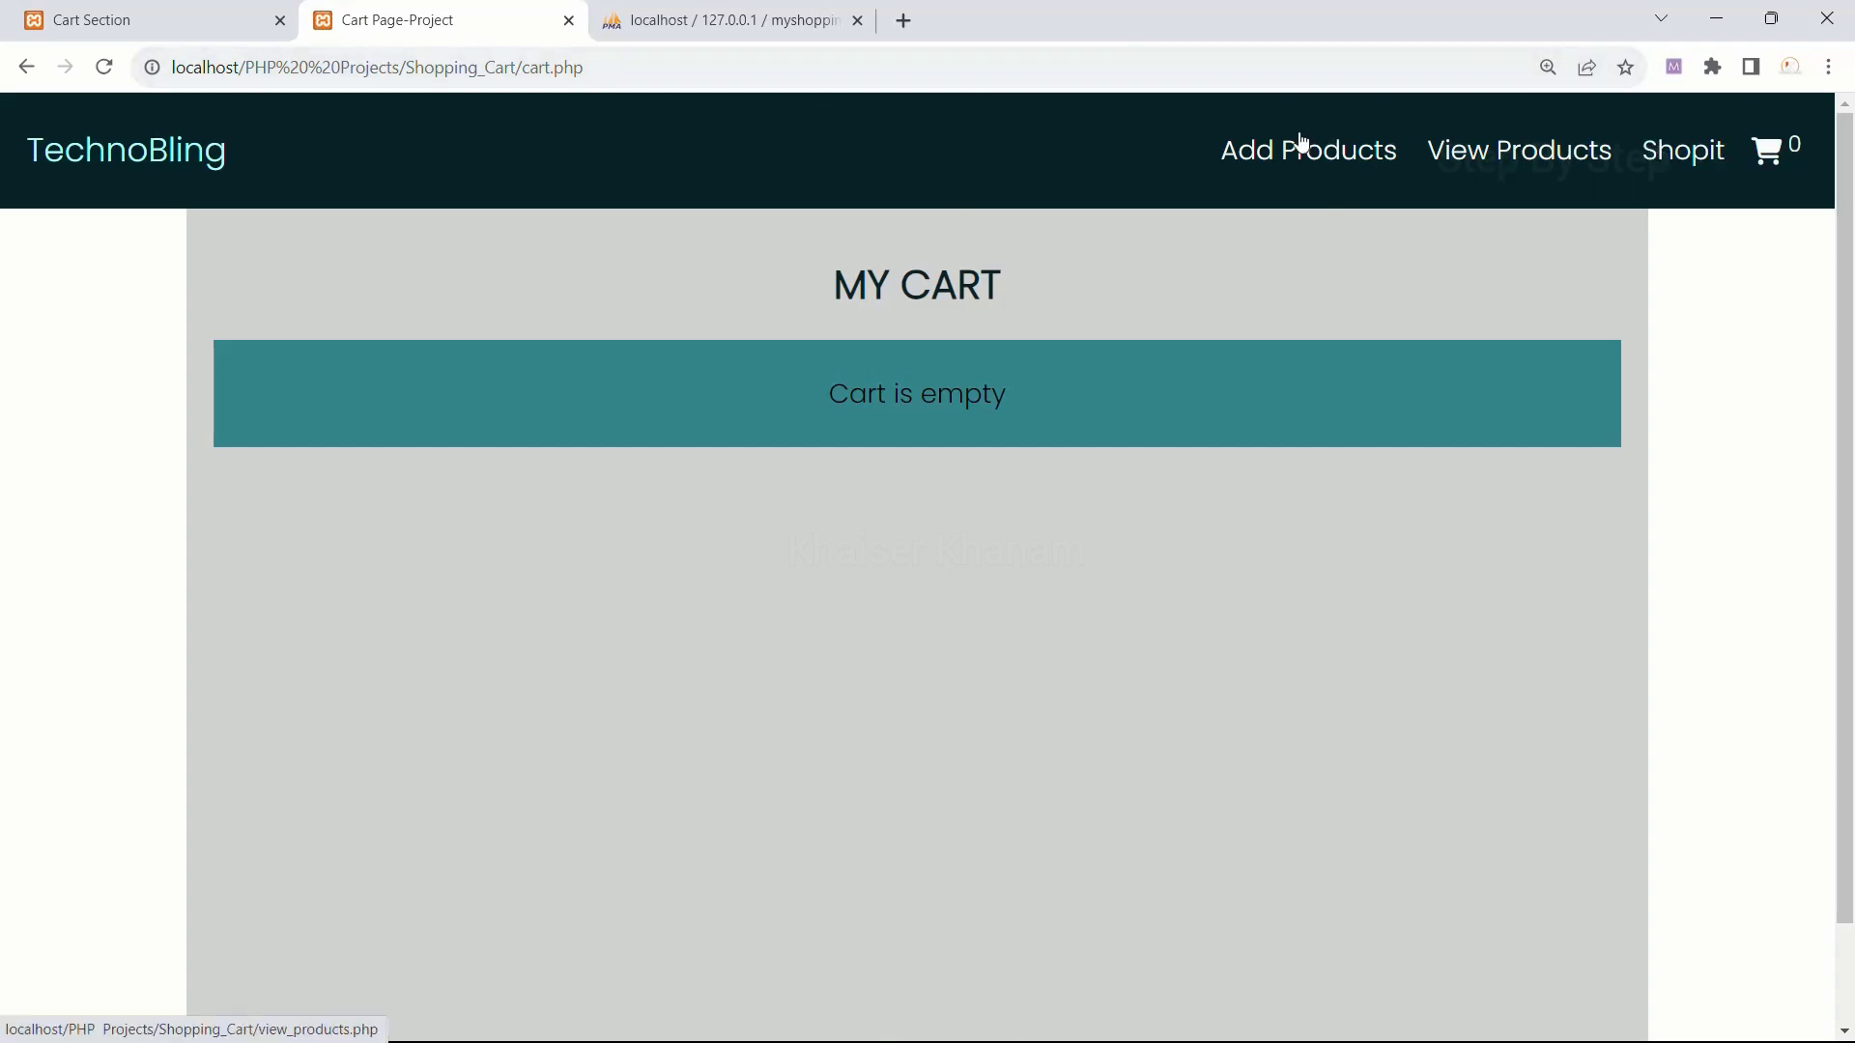
mouse_move(1294, 611)
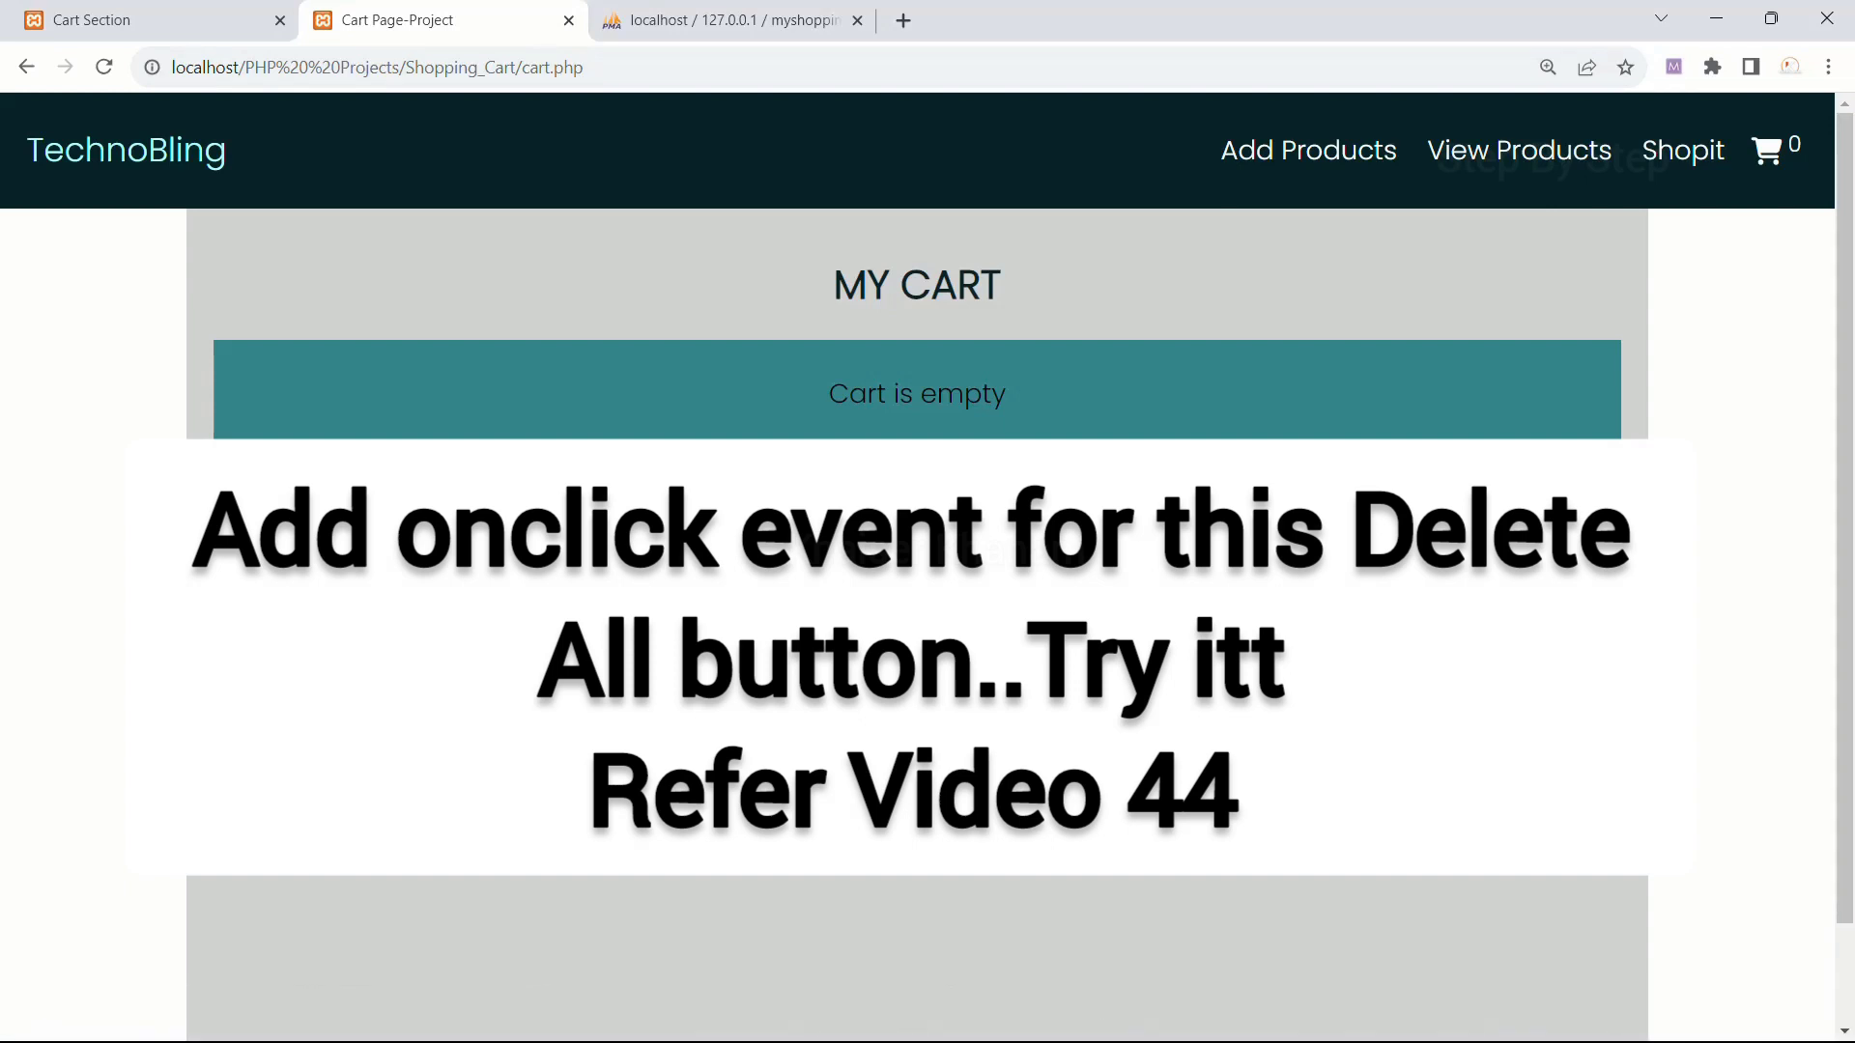
mouse_move(1350, 400)
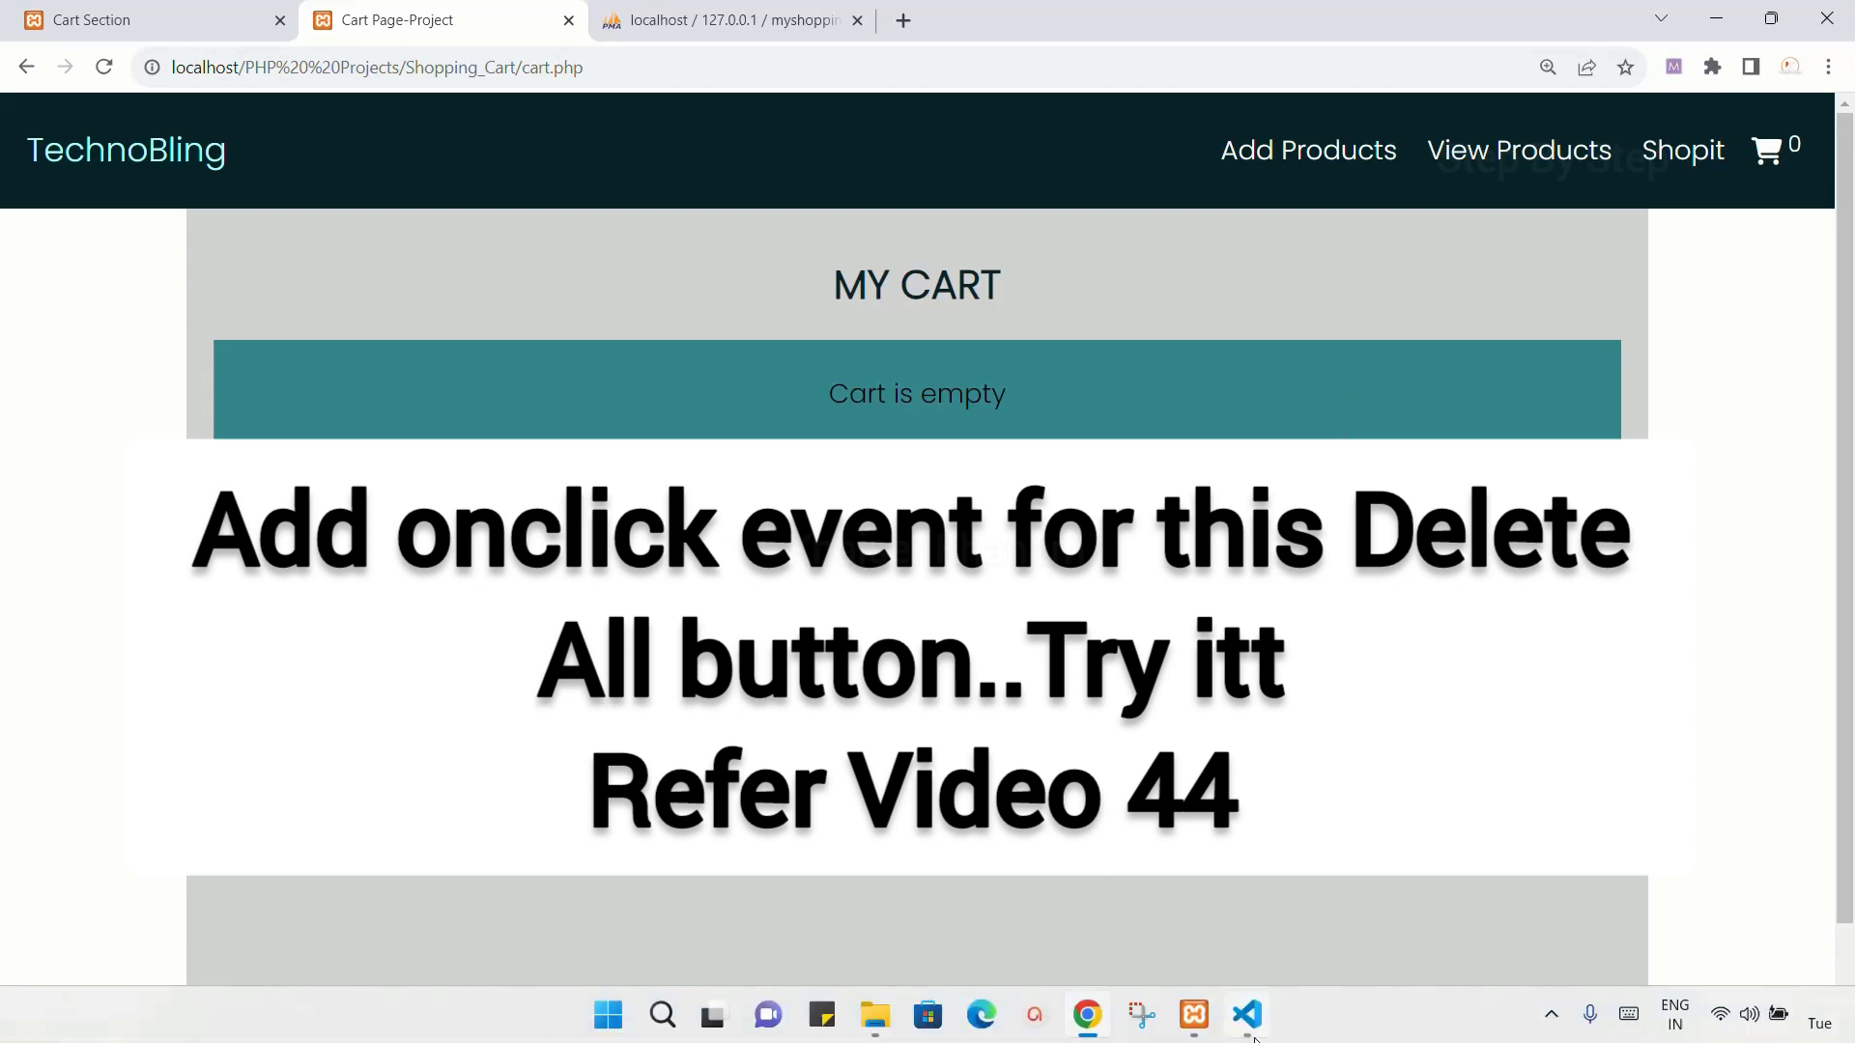
left_click(1246, 1014)
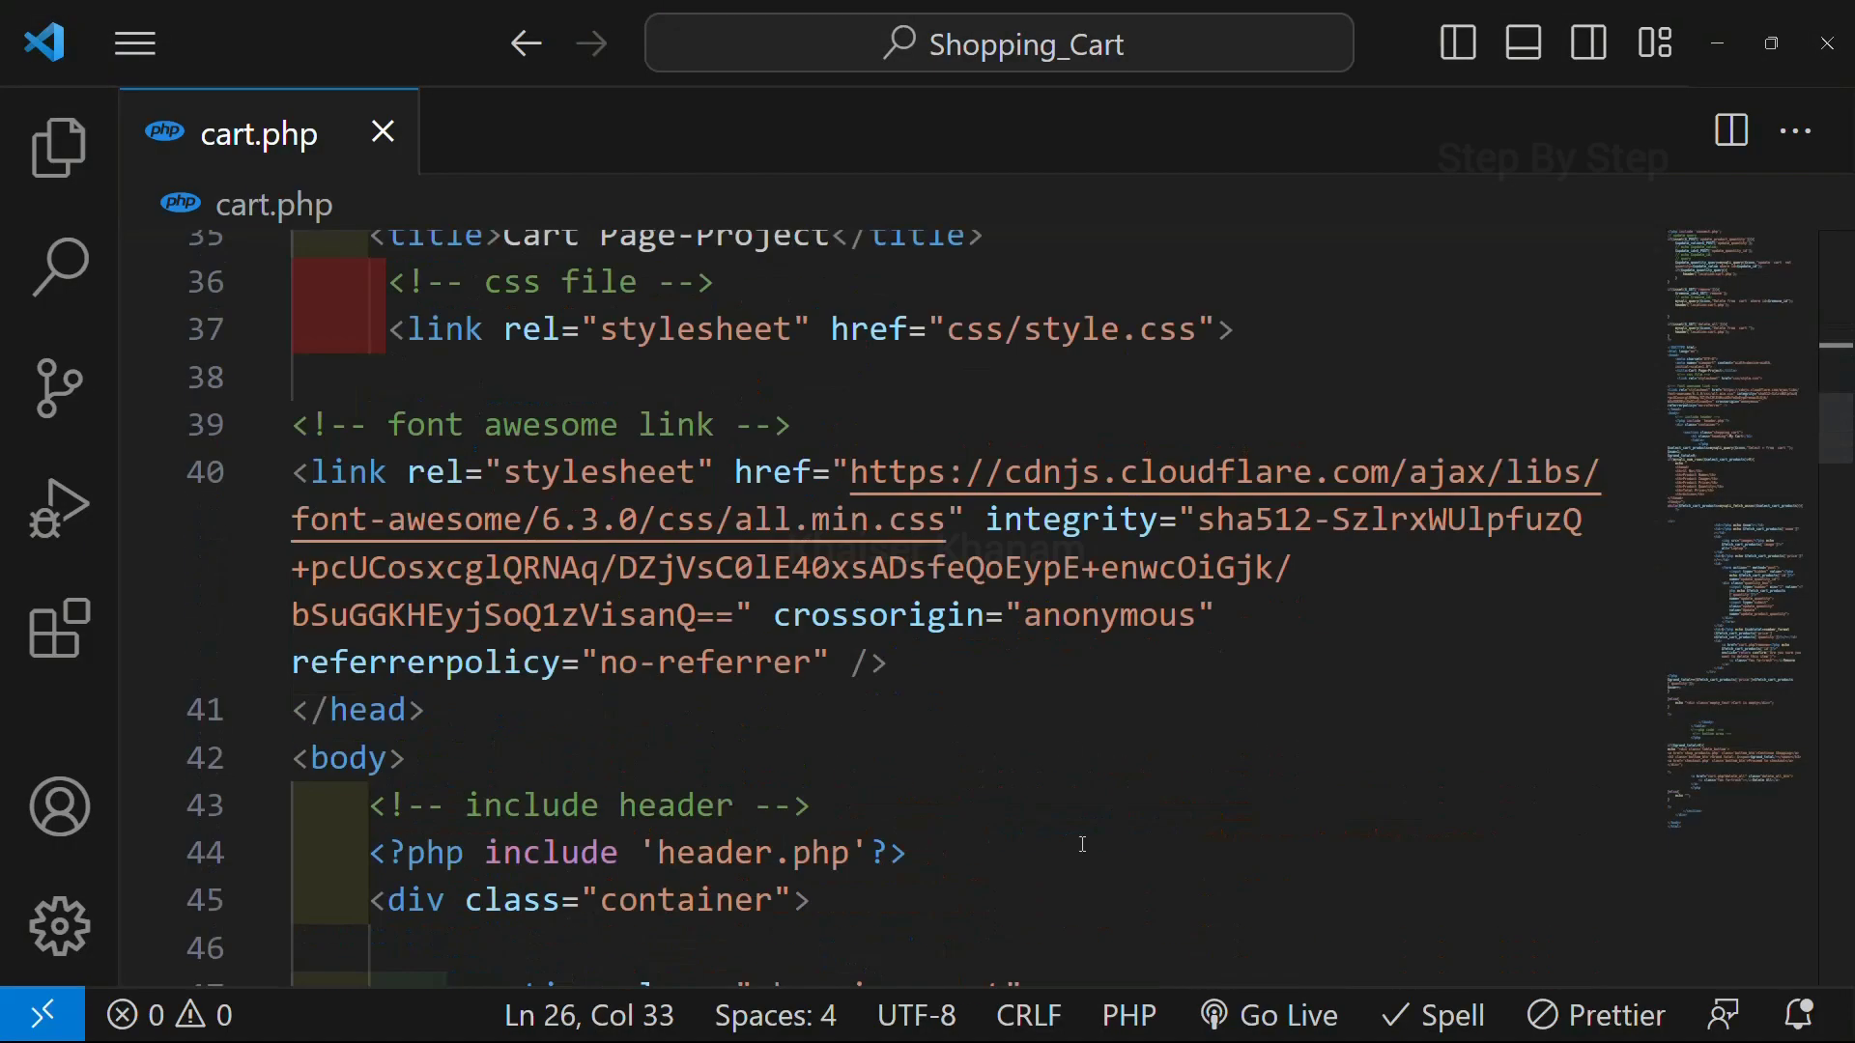
scroll("down", 3)
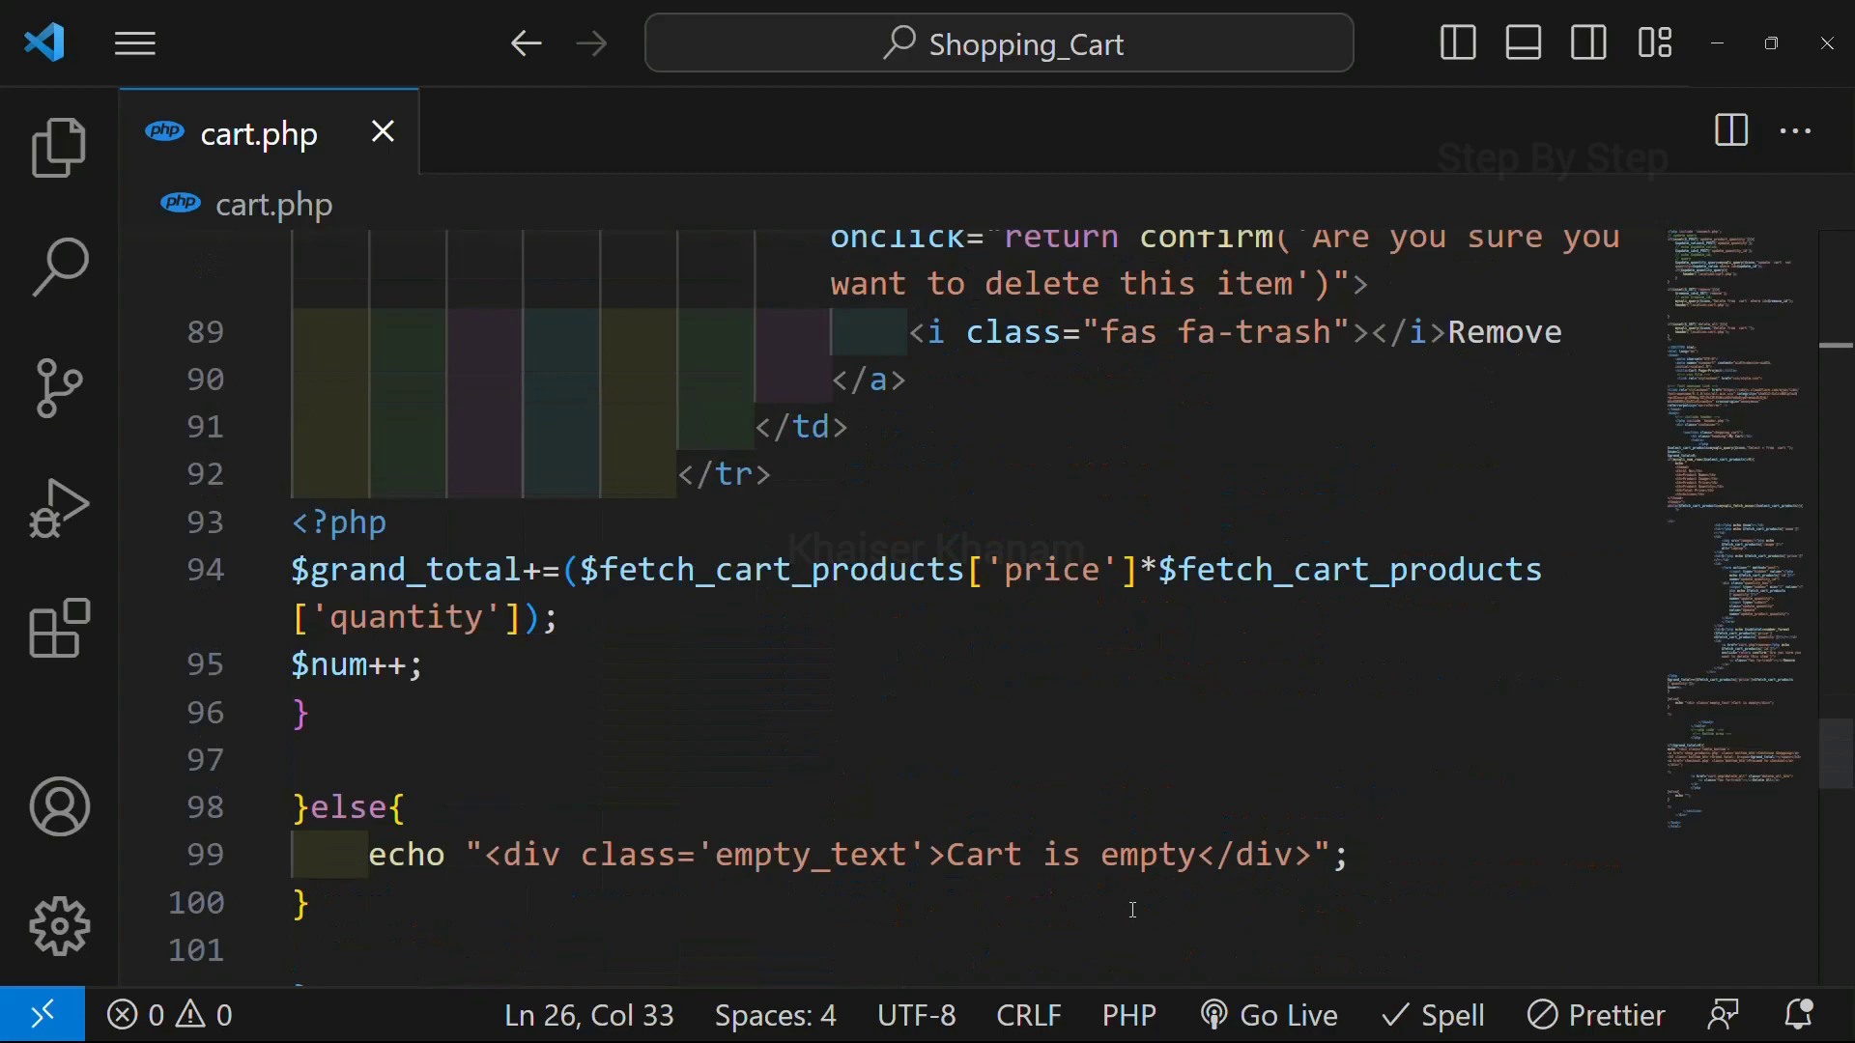
mouse_move(1099, 1014)
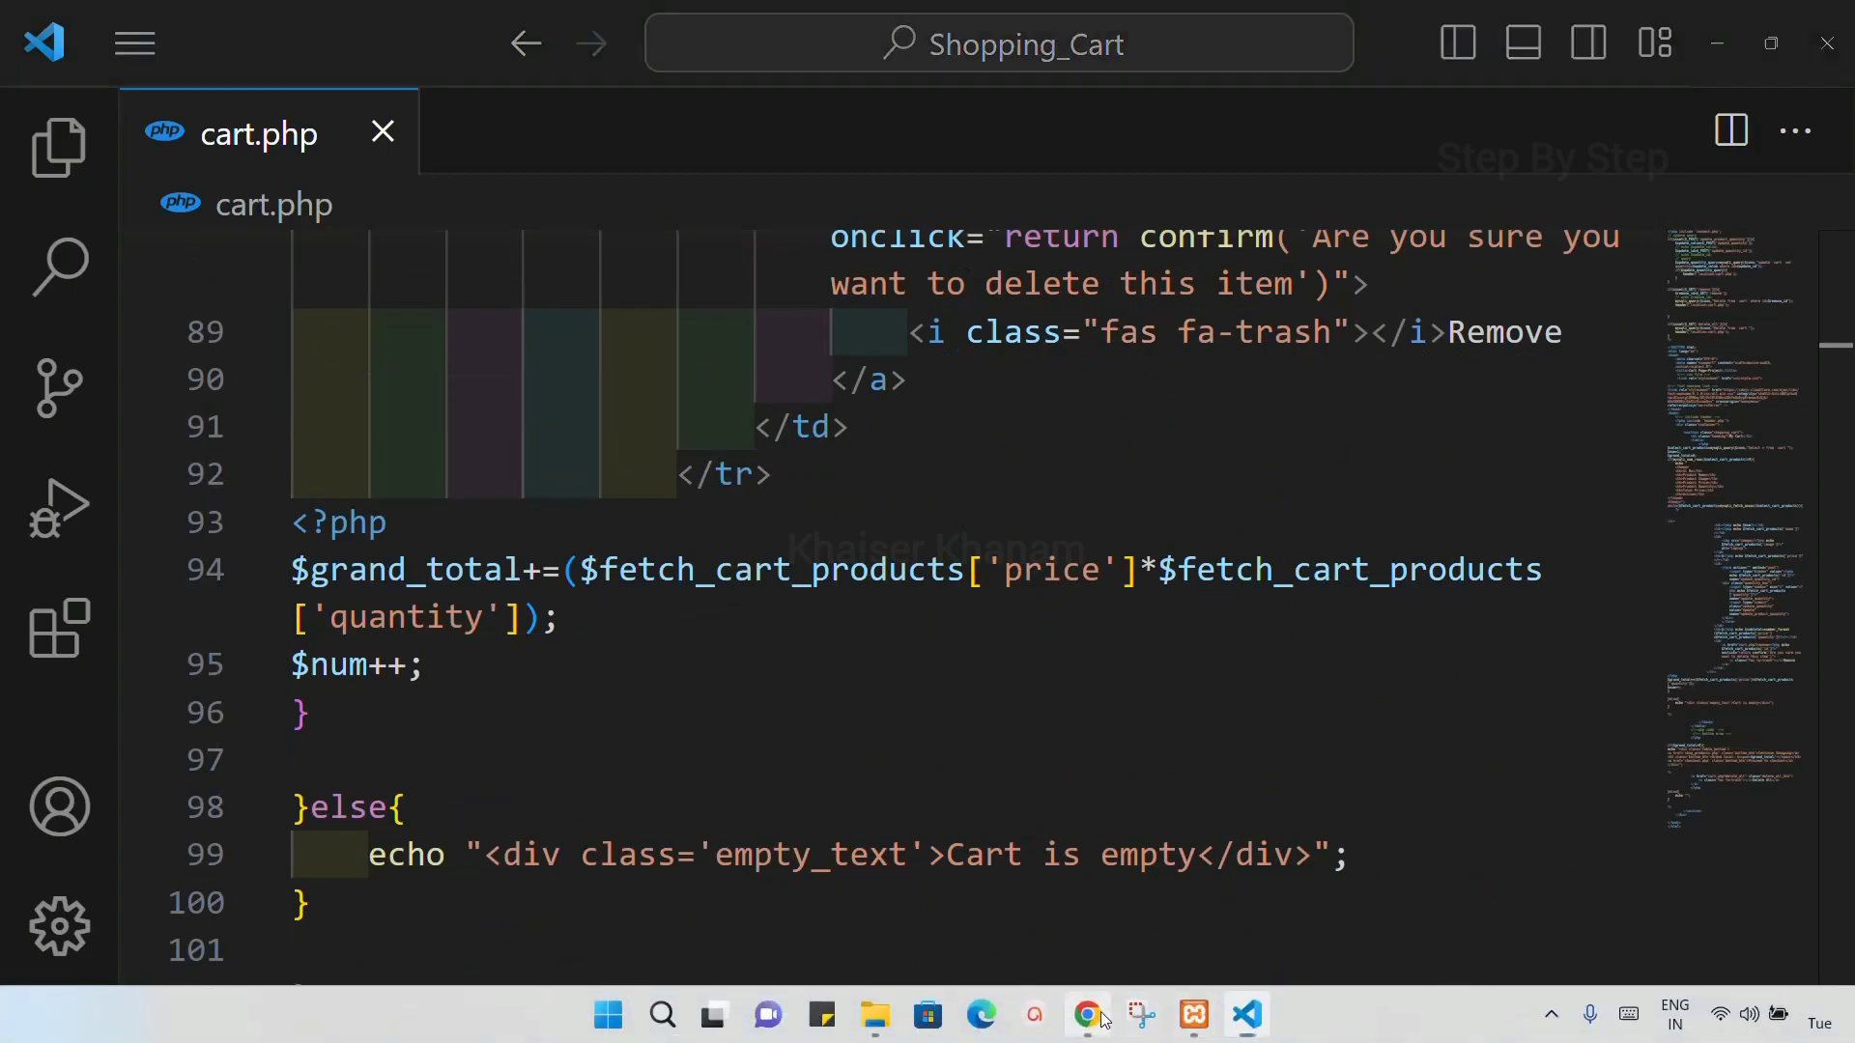
left_click(1084, 1015)
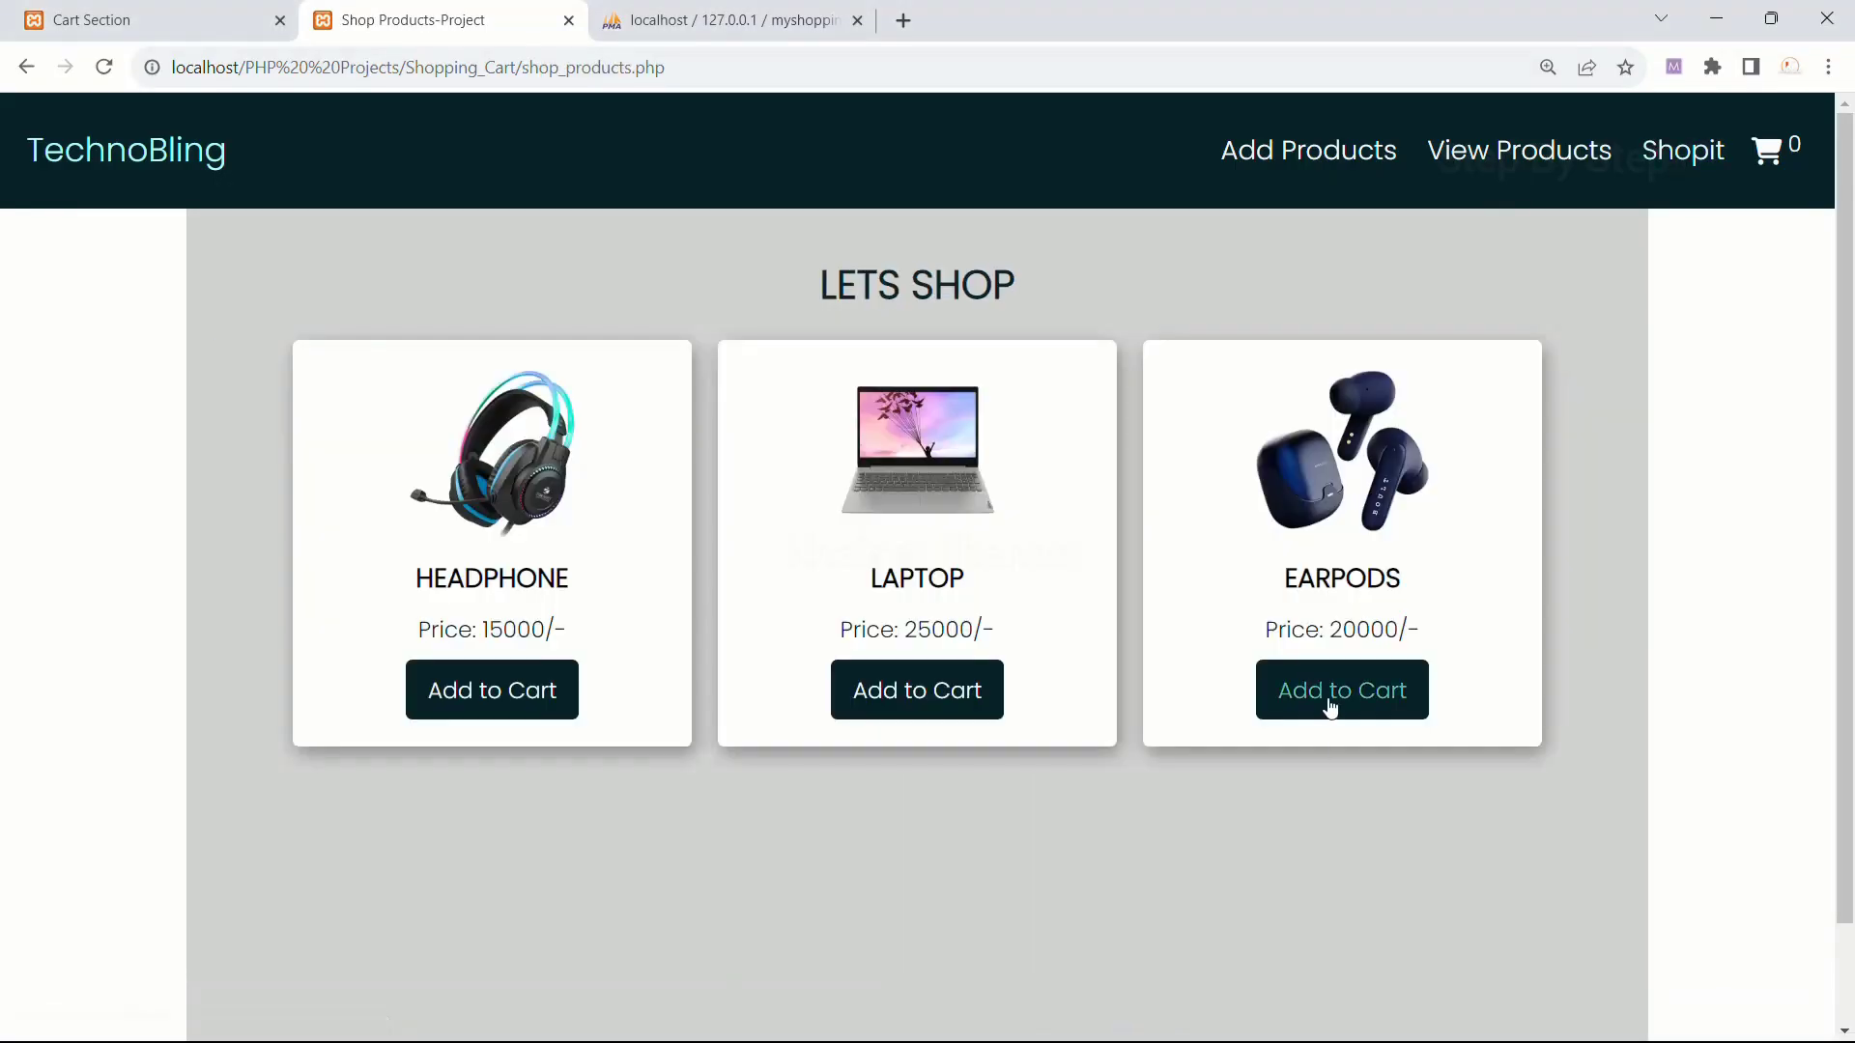
- In the other shopping cart project, add the $12,000 HEADPHONE to the cart and proceed to checkout
left_click(1341, 690)
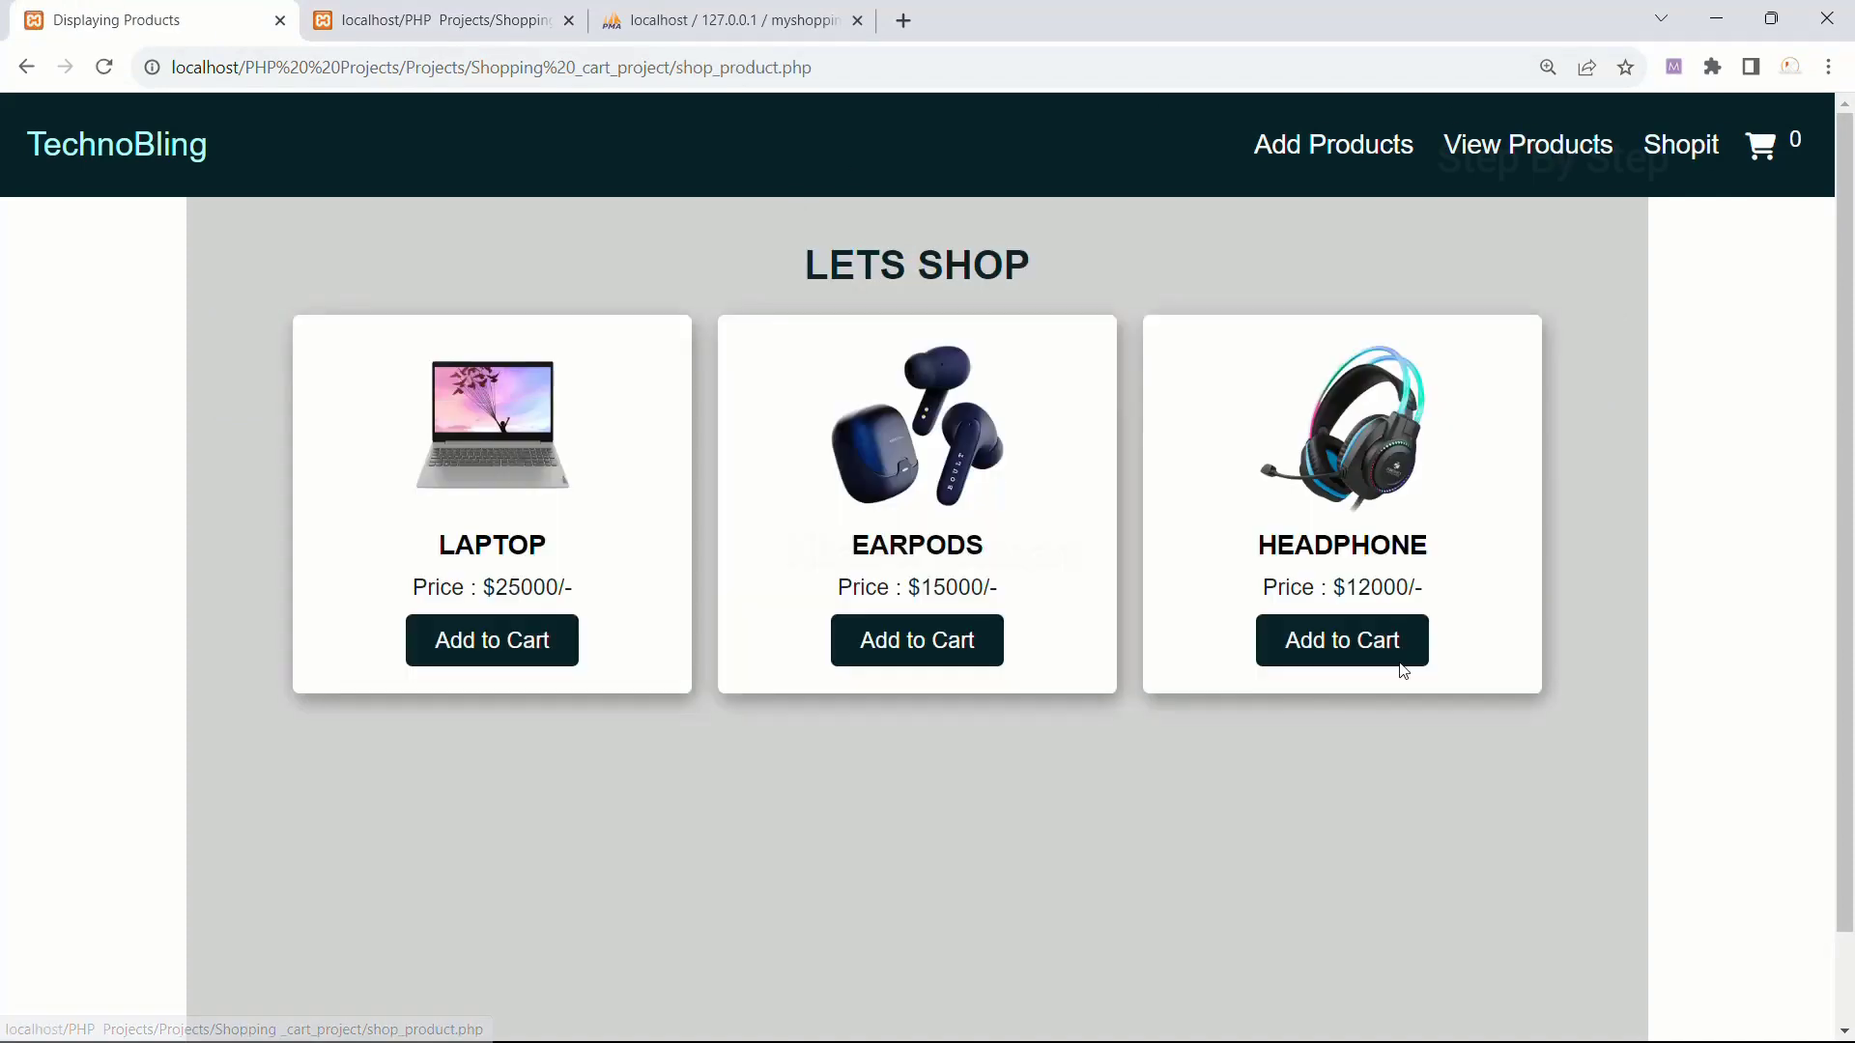
left_click(1341, 640)
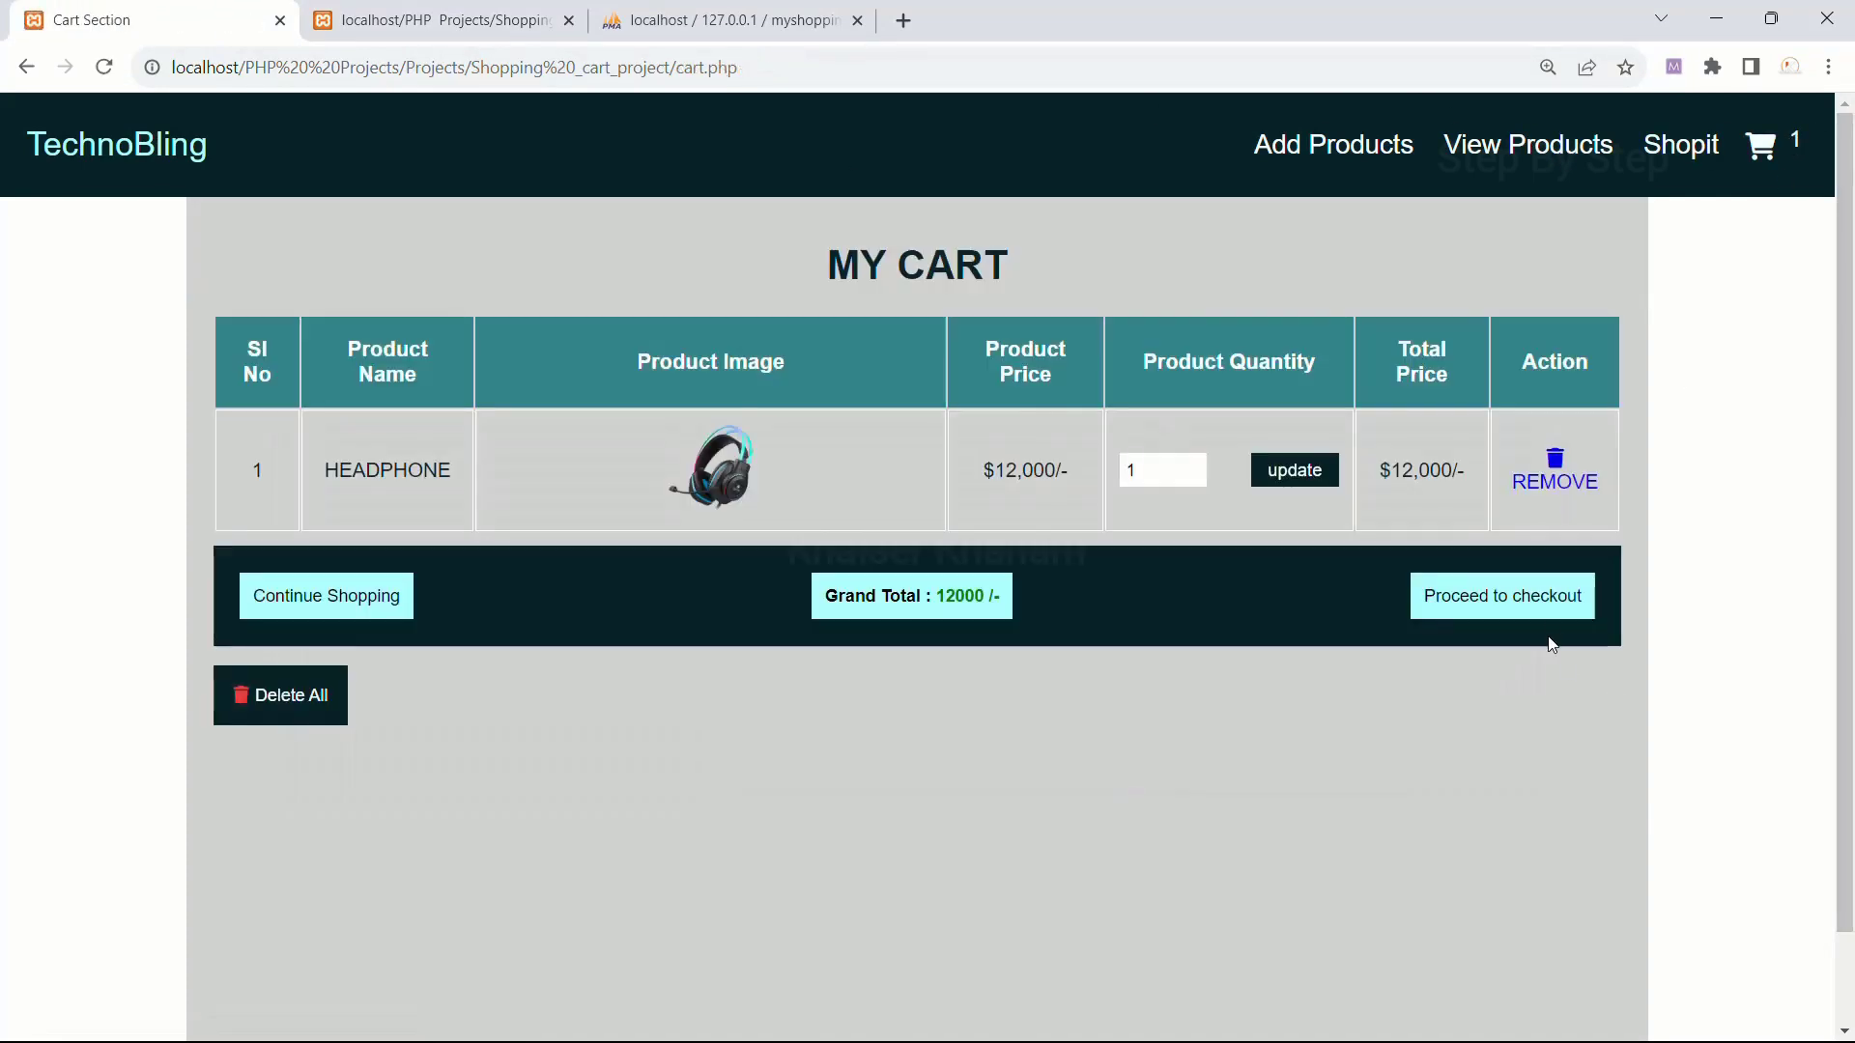
left_click(1501, 595)
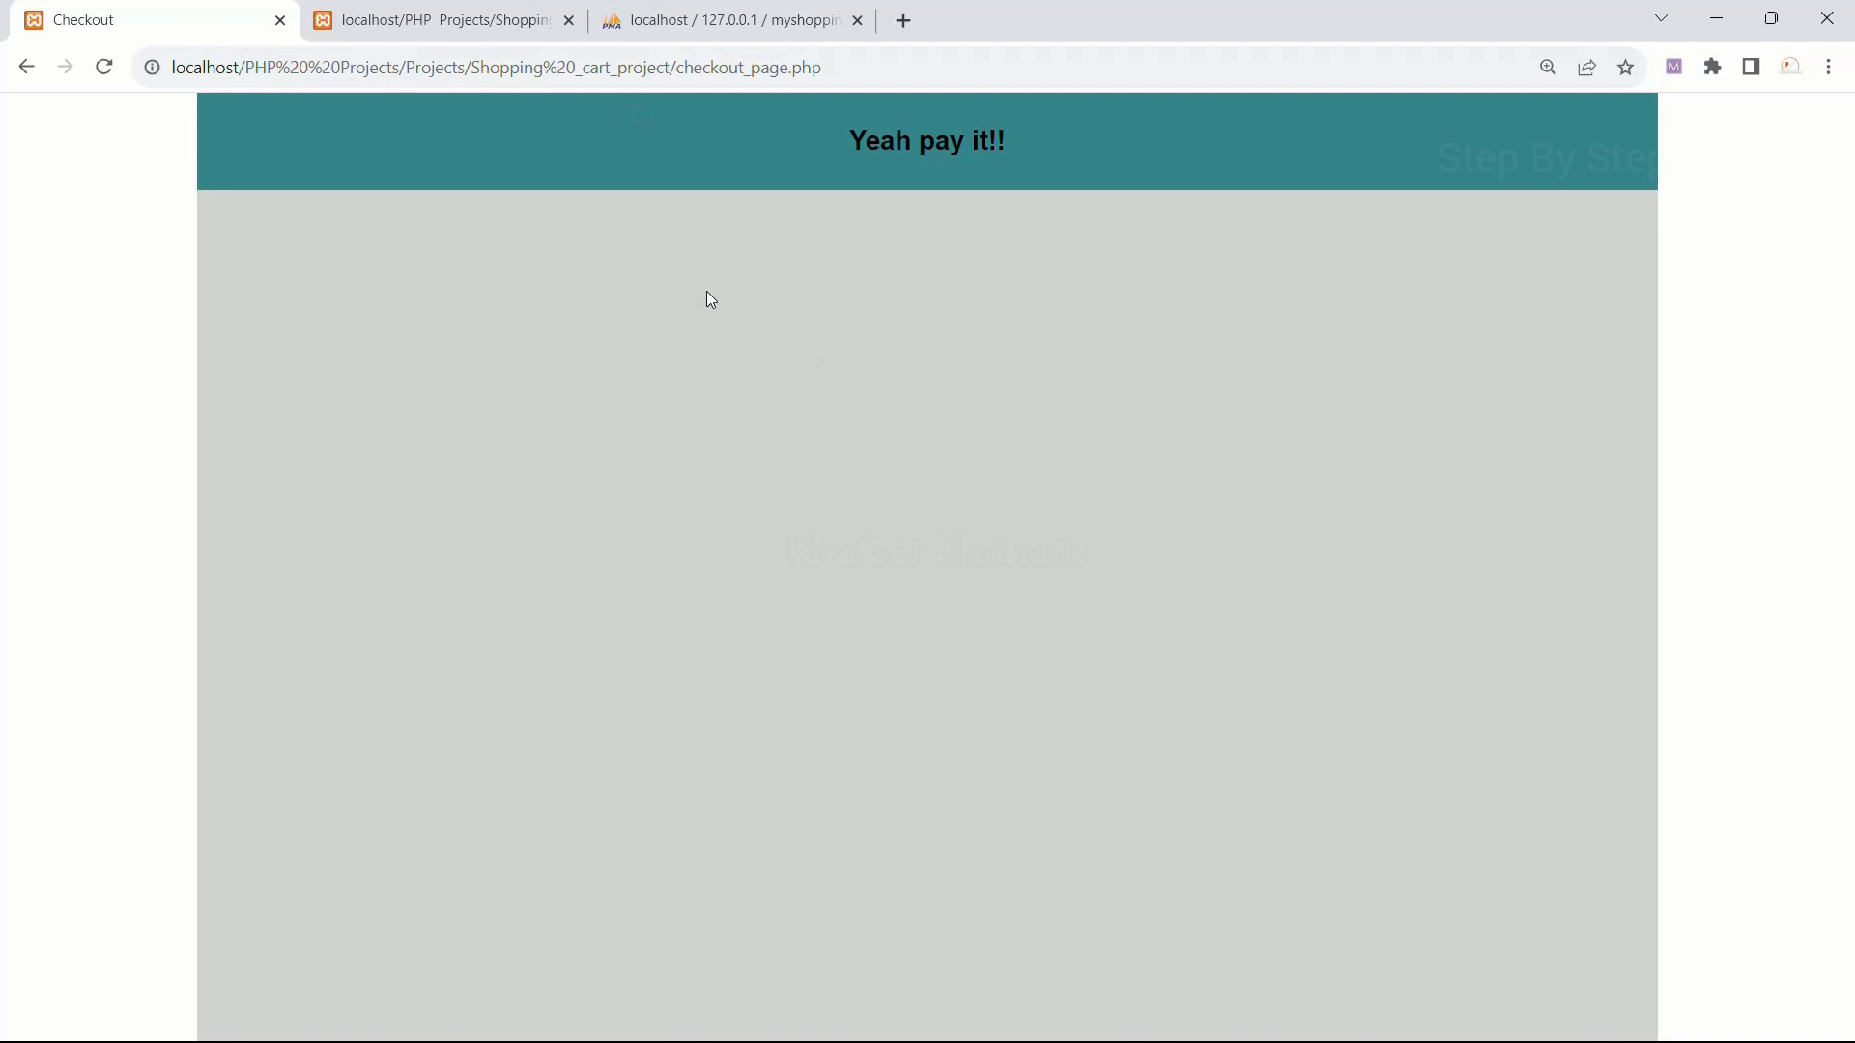